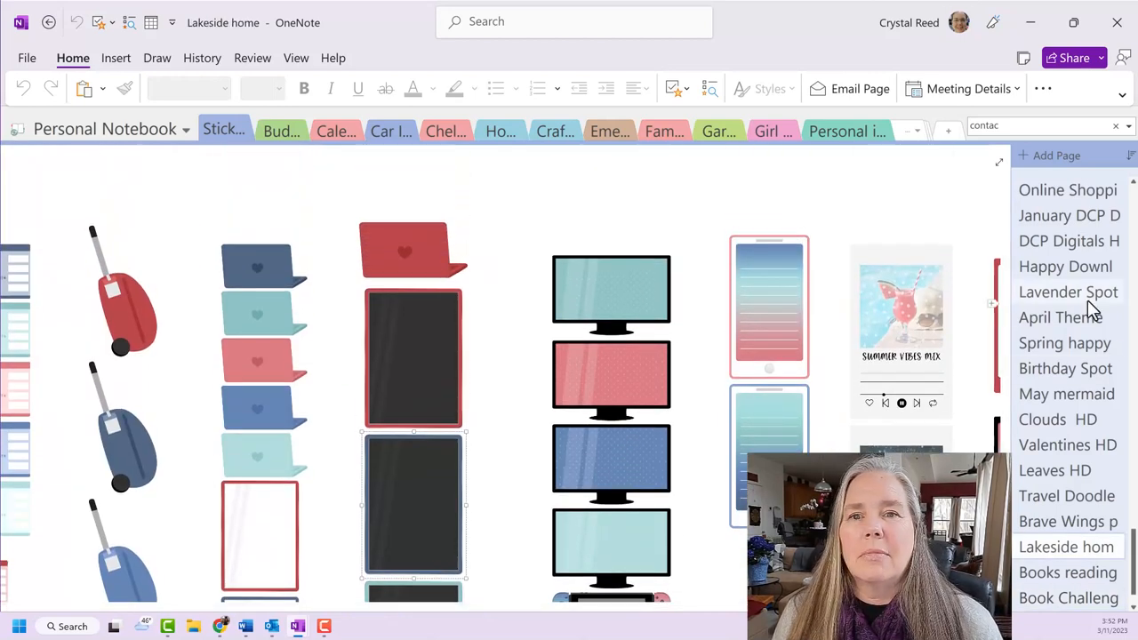
Open the Watercolor cats stickers page from January DCP Digitals in the page list
left_click(1060, 317)
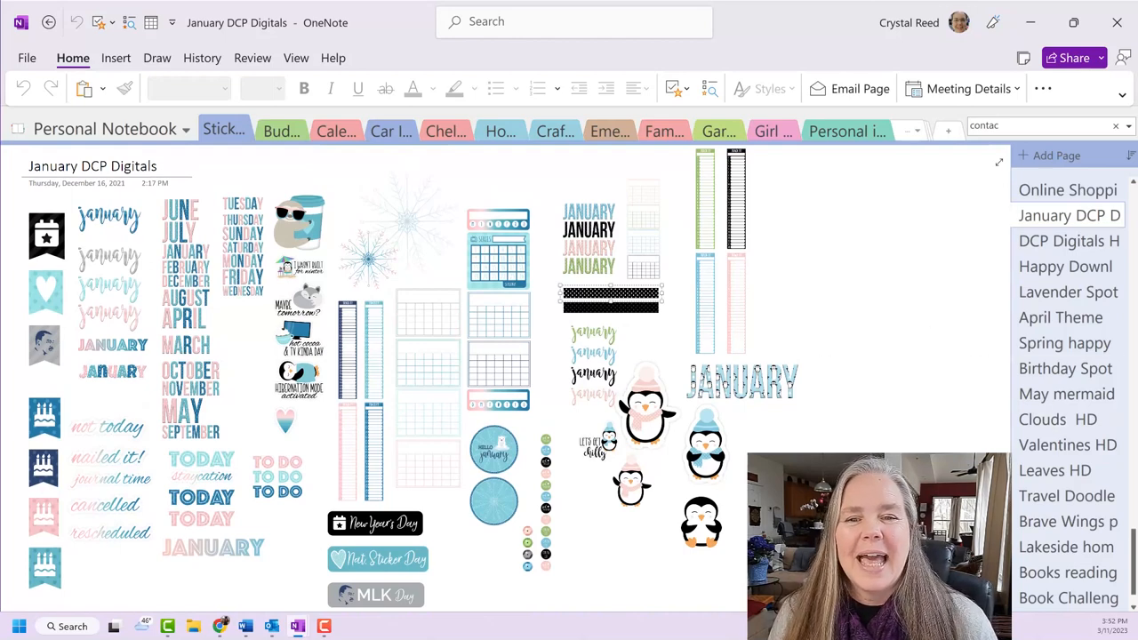
scroll("down", 3)
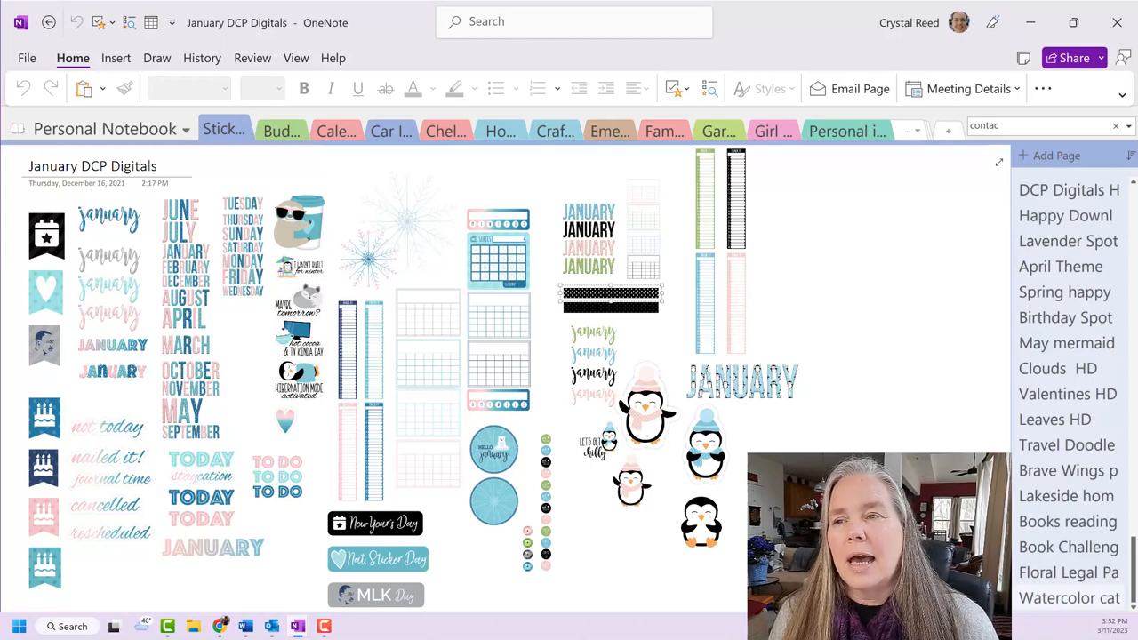
left_click(1069, 598)
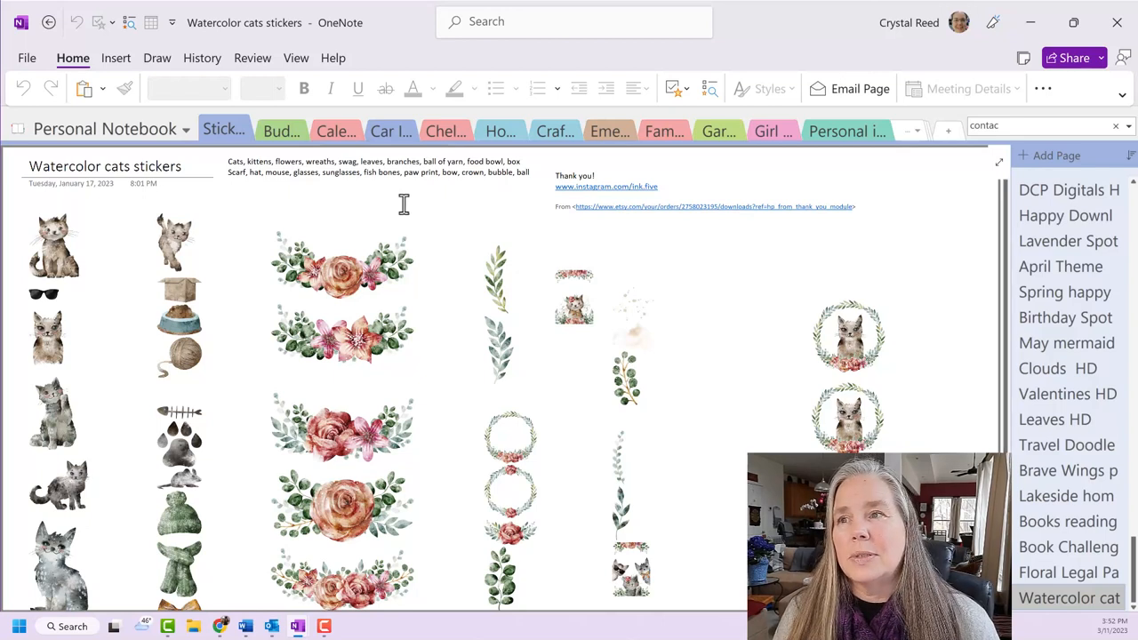
mouse_move(358, 227)
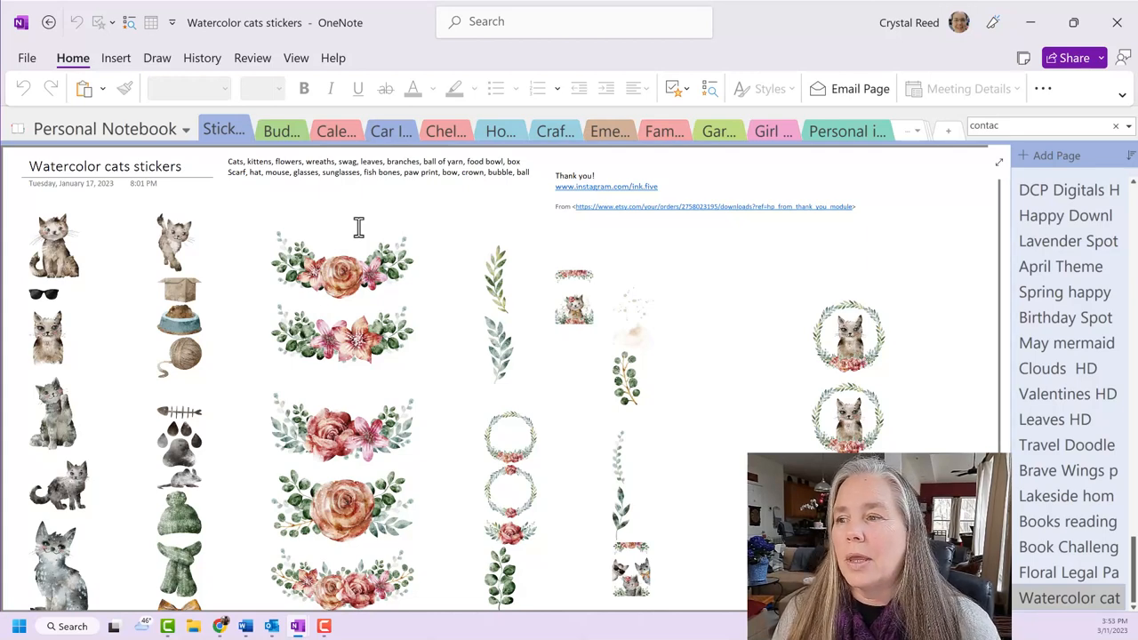
scroll("down", 3)
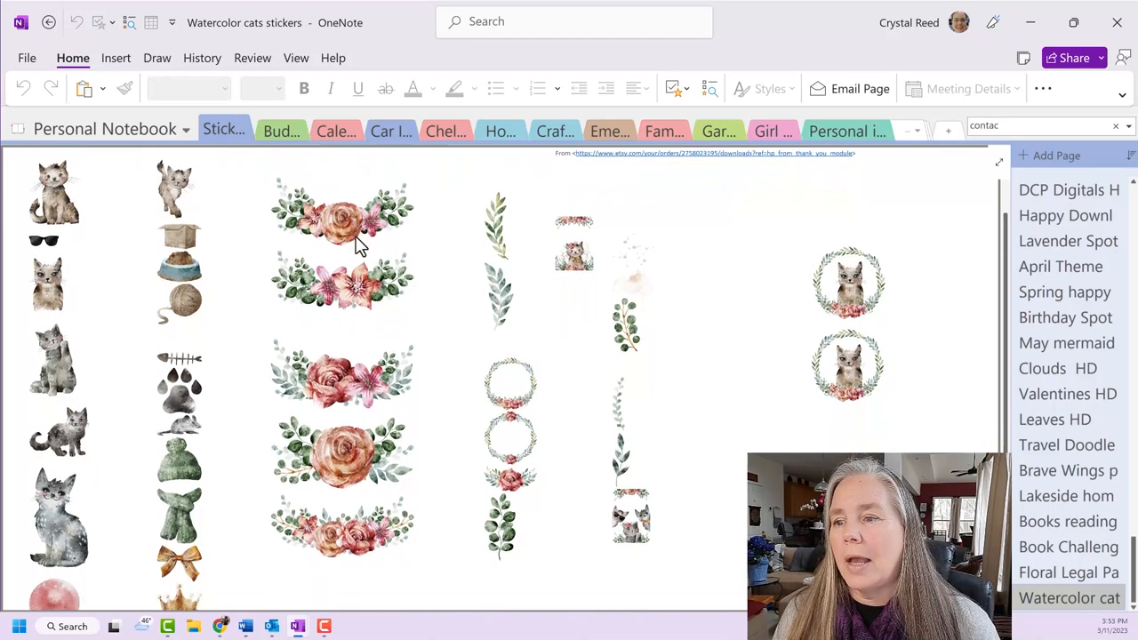
scroll("down", 3)
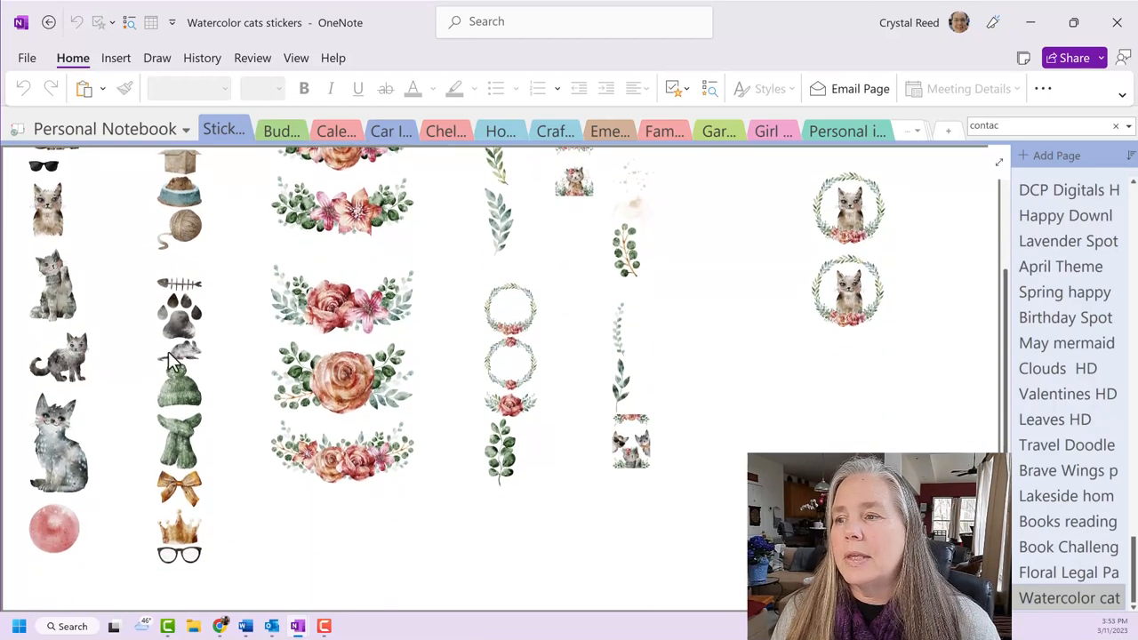
scroll("up", 3)
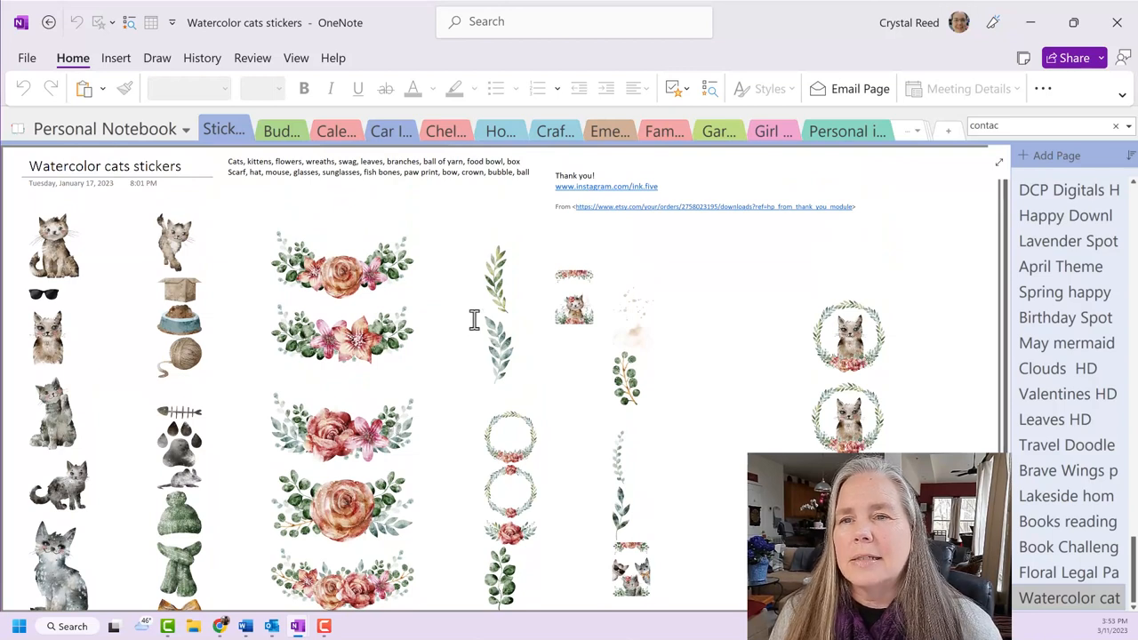
mouse_move(407, 309)
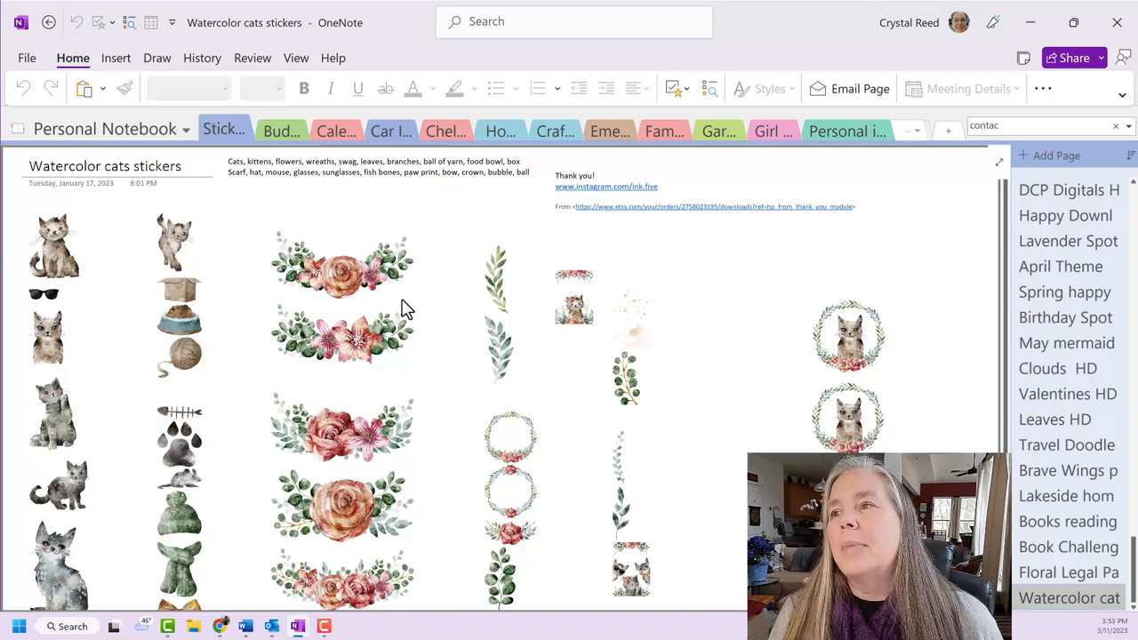
mouse_move(409, 307)
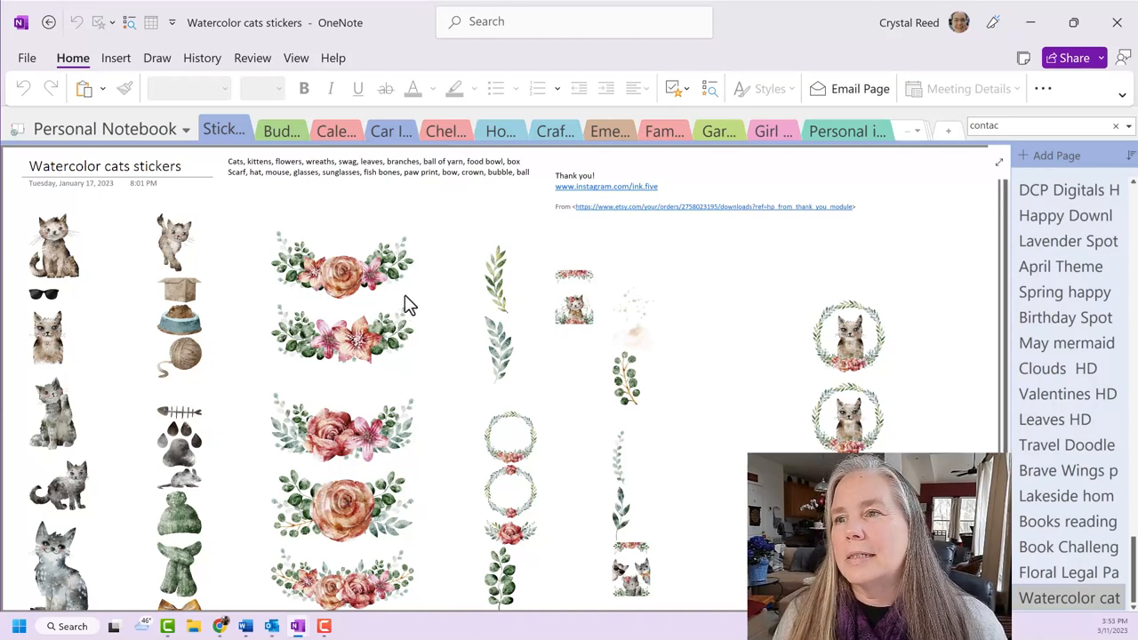
mouse_move(151, 337)
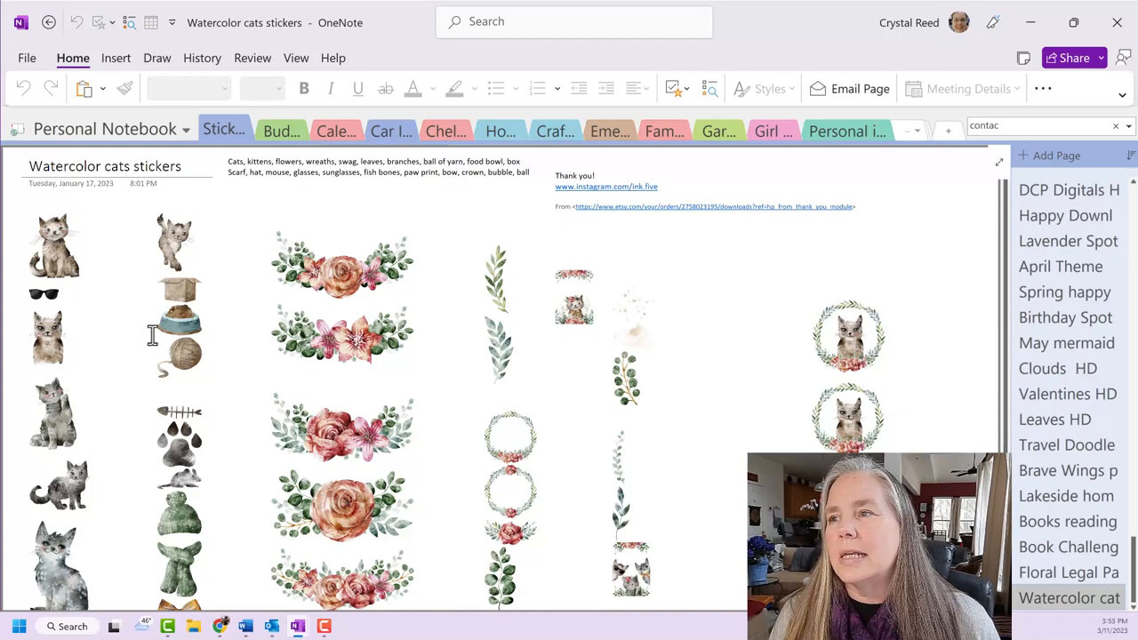
scroll("down", 3)
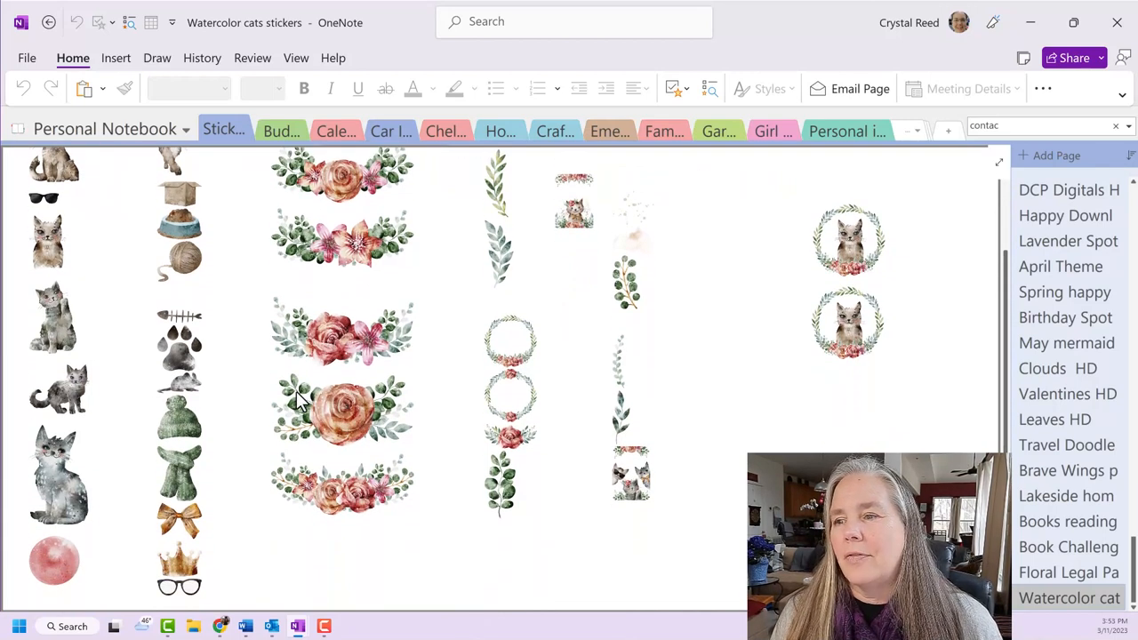
scroll("up", 3)
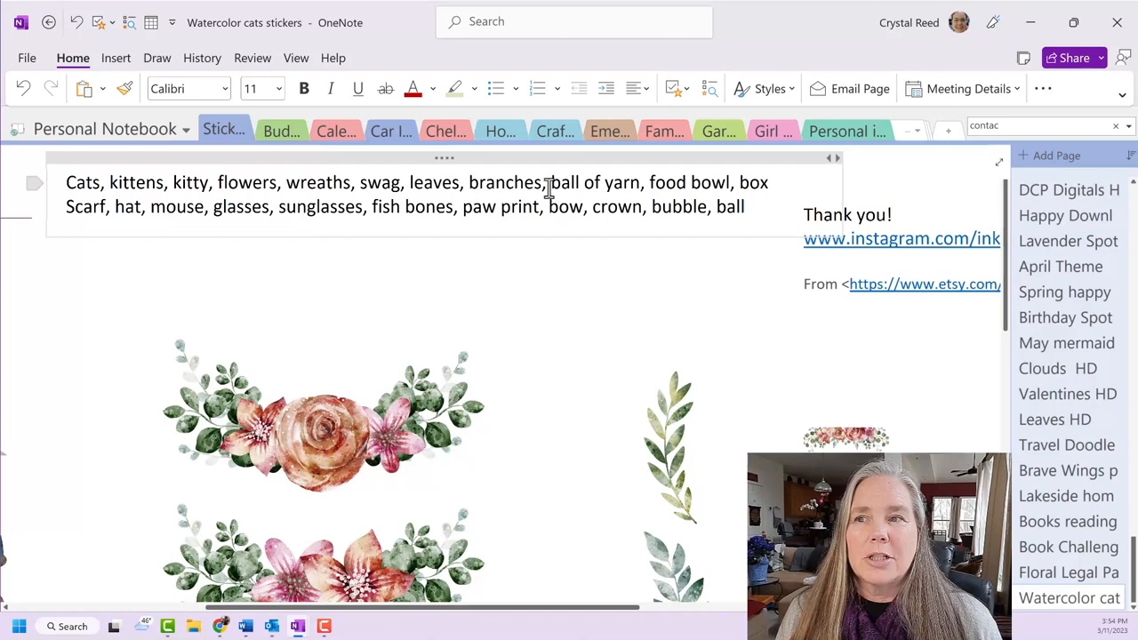
mouse_move(613, 183)
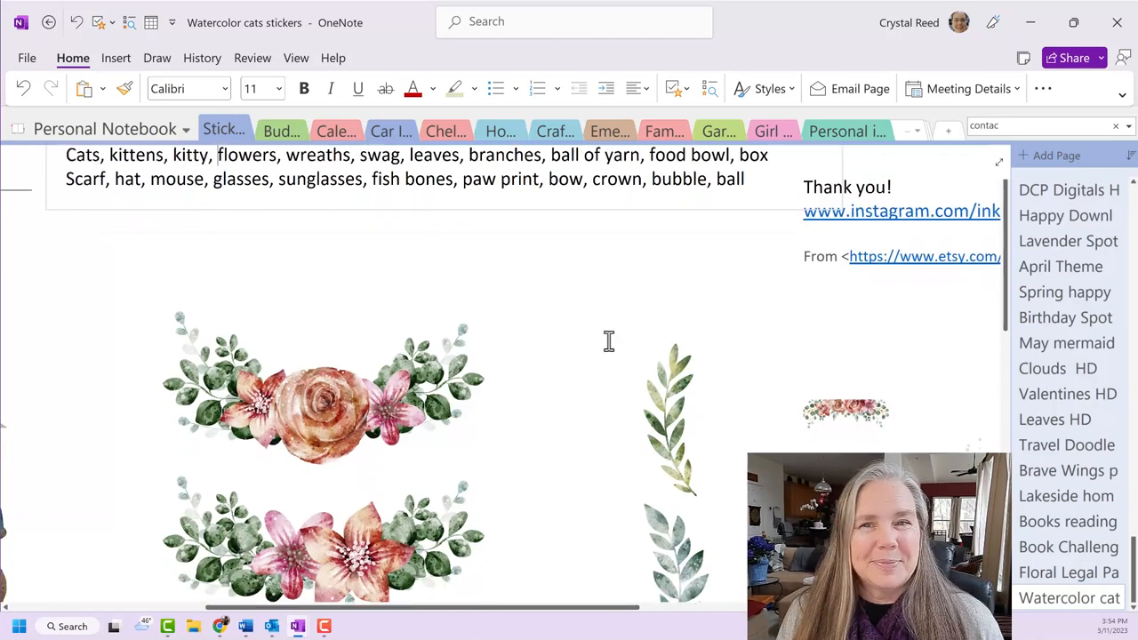
Scroll through the Watercolor cats clip art showing box, yarn, hat, scarf and bow stickers
scroll("down", 3)
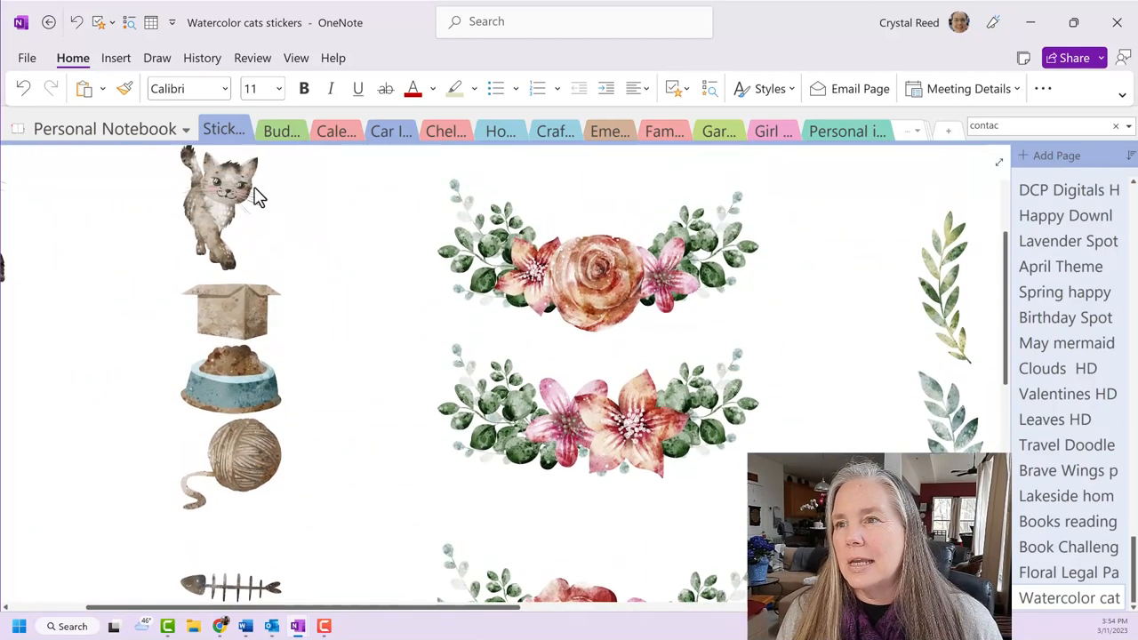
mouse_move(287, 410)
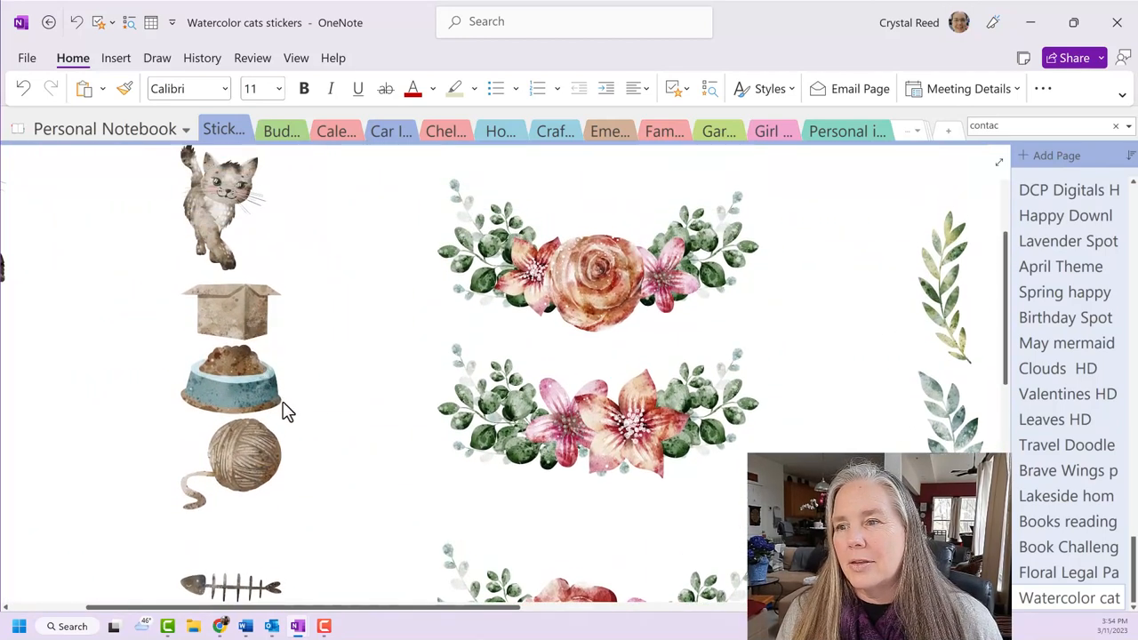
scroll("down", 3)
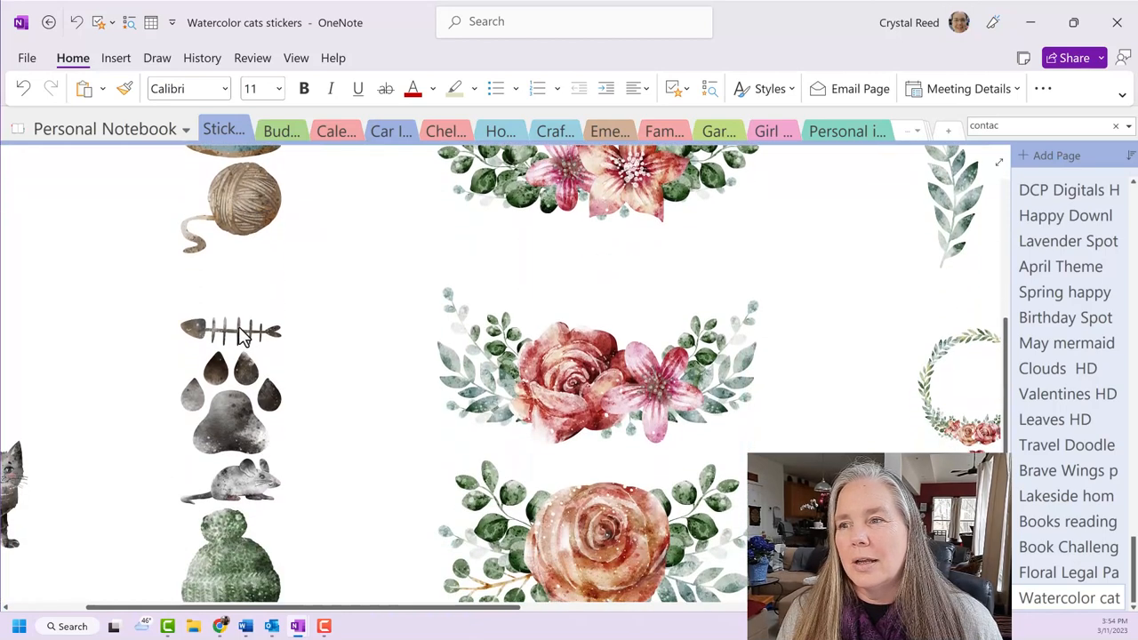
scroll("down", 3)
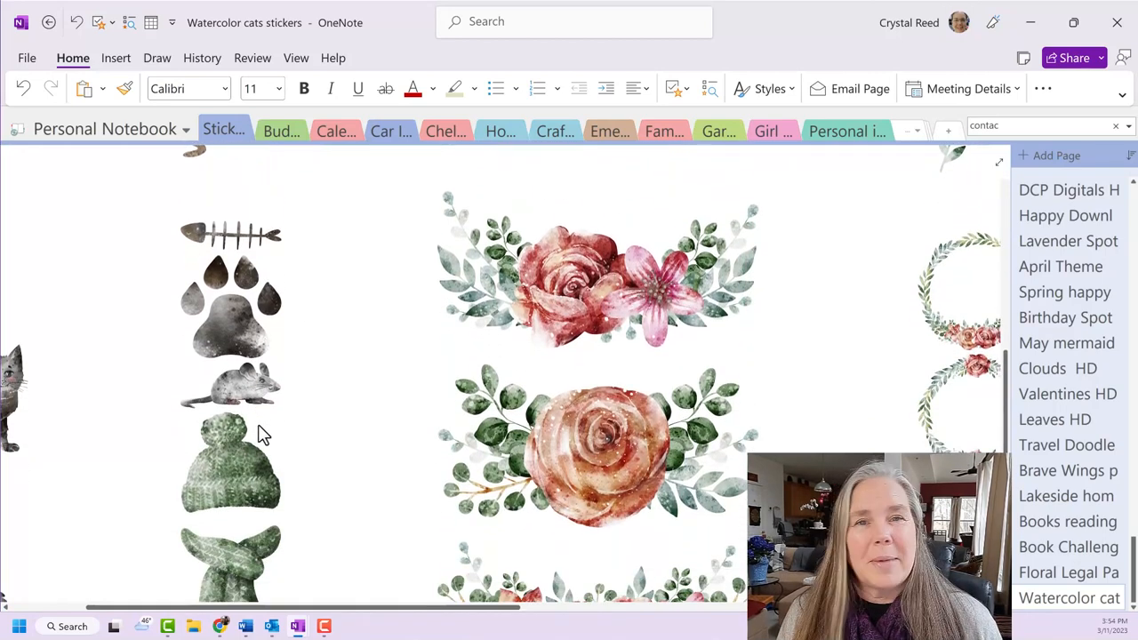
scroll("down", 3)
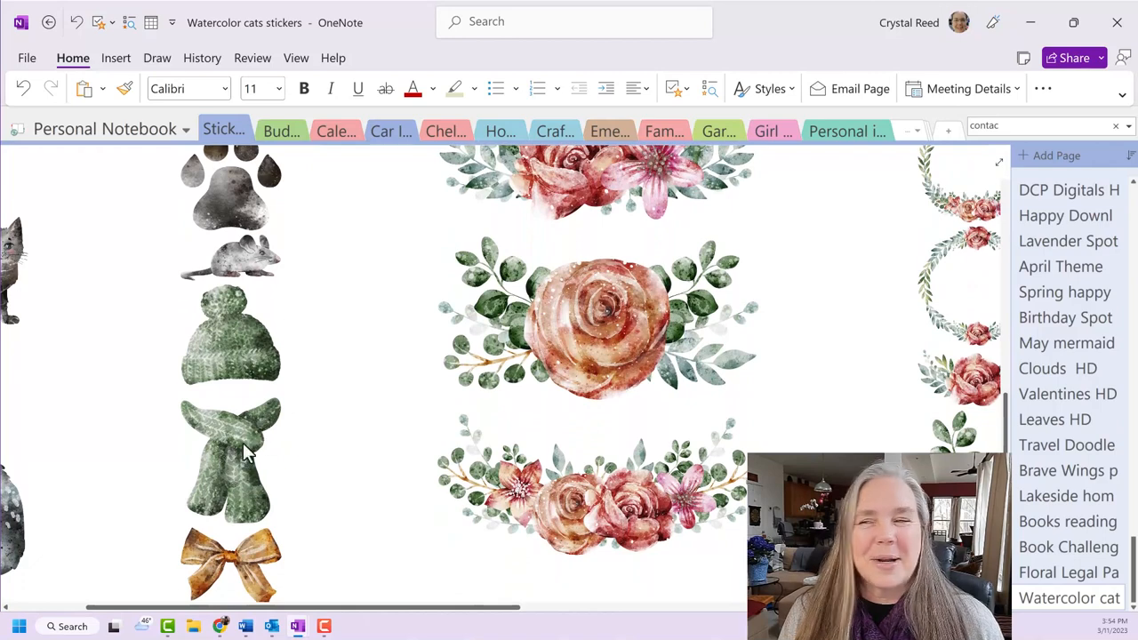
scroll("left", 3)
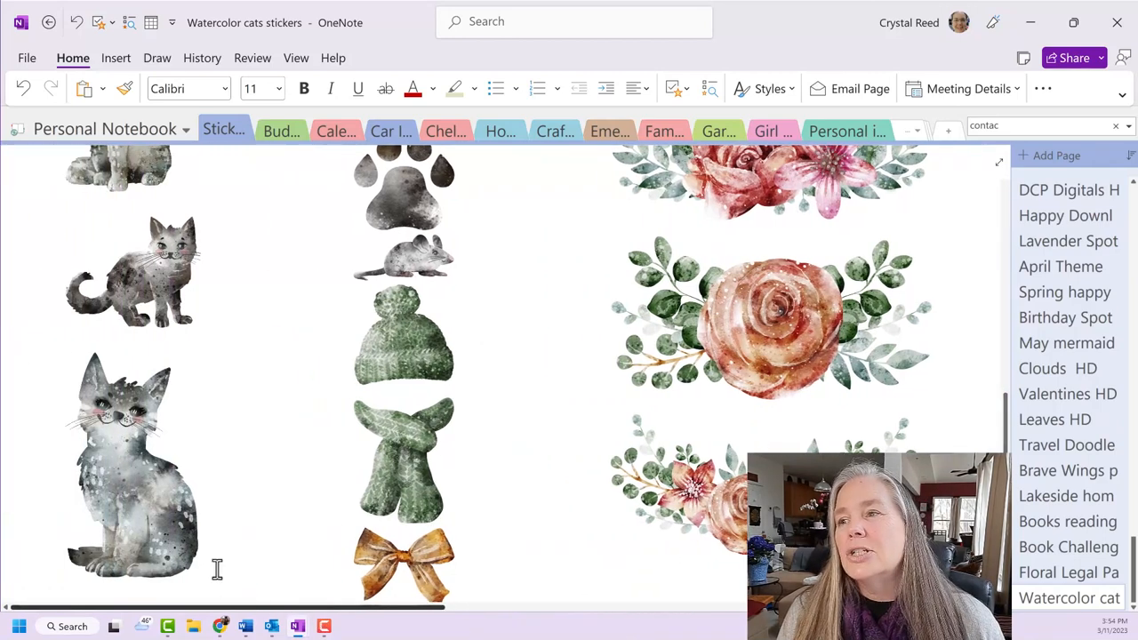
scroll("down", 3)
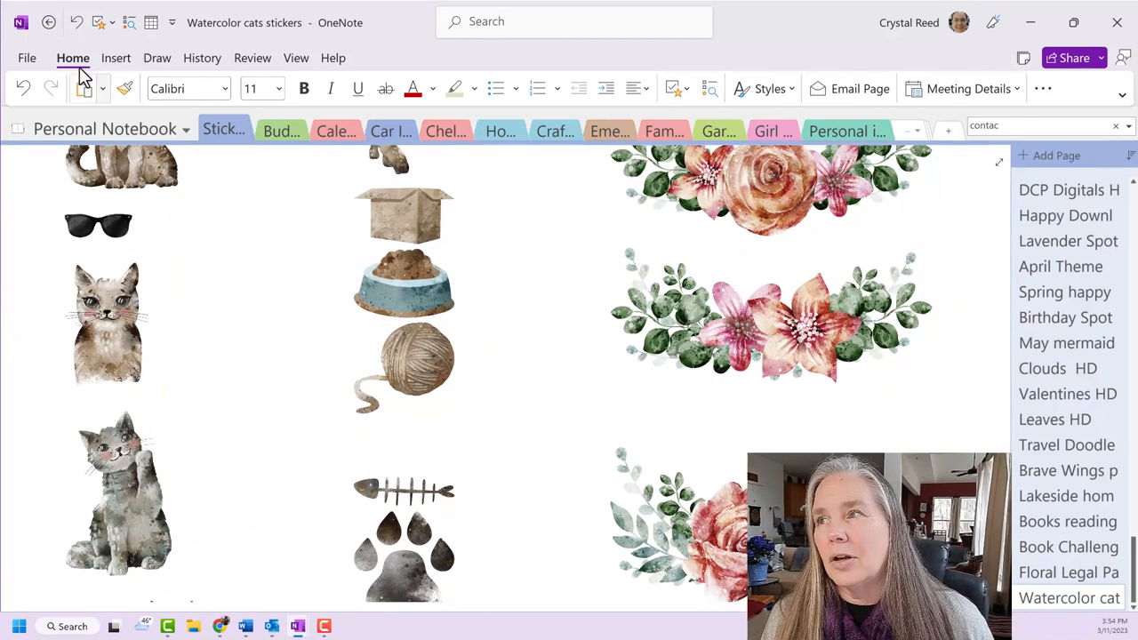
mouse_move(50, 22)
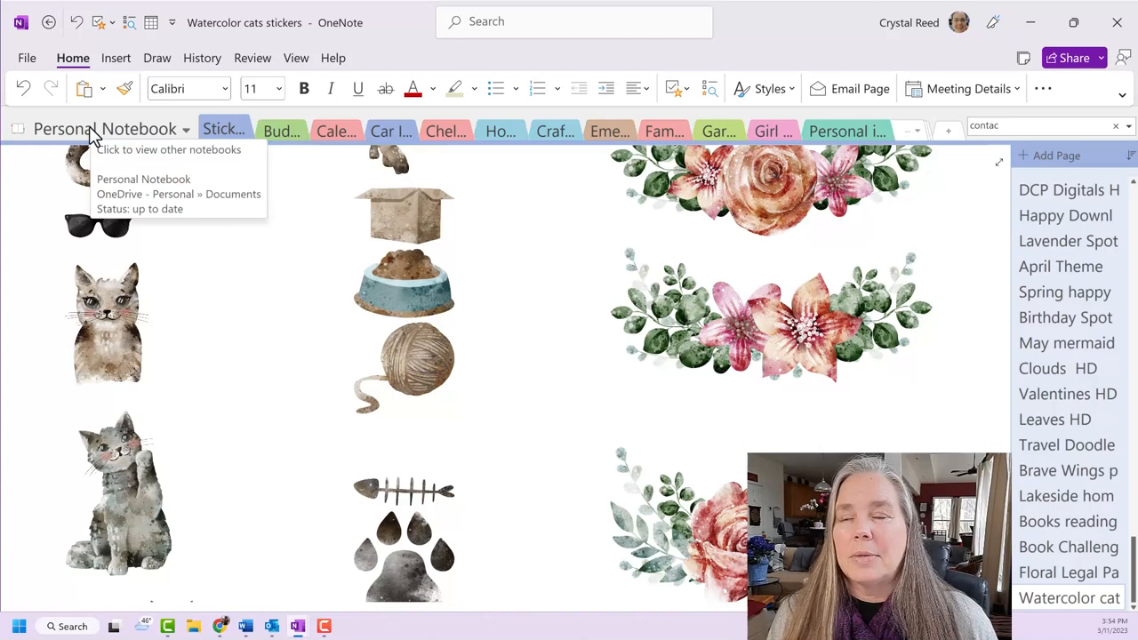
Search all notebooks for 'book' and review the Book Challenge and Books reading title results
left_click(984, 125)
type("b")
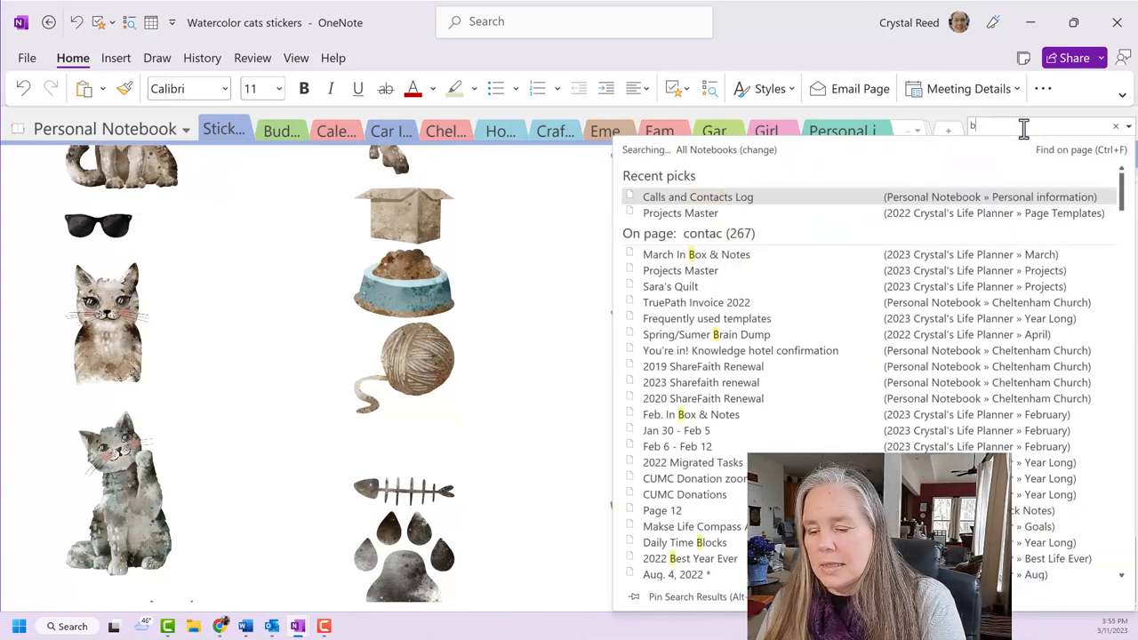
type("ook")
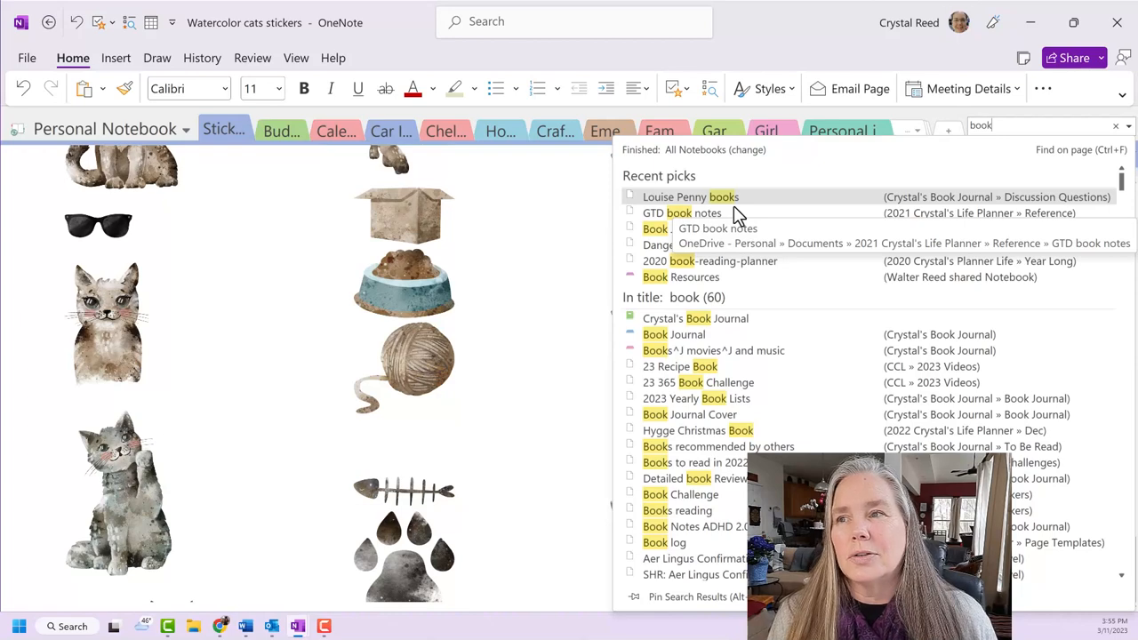
mouse_move(653, 232)
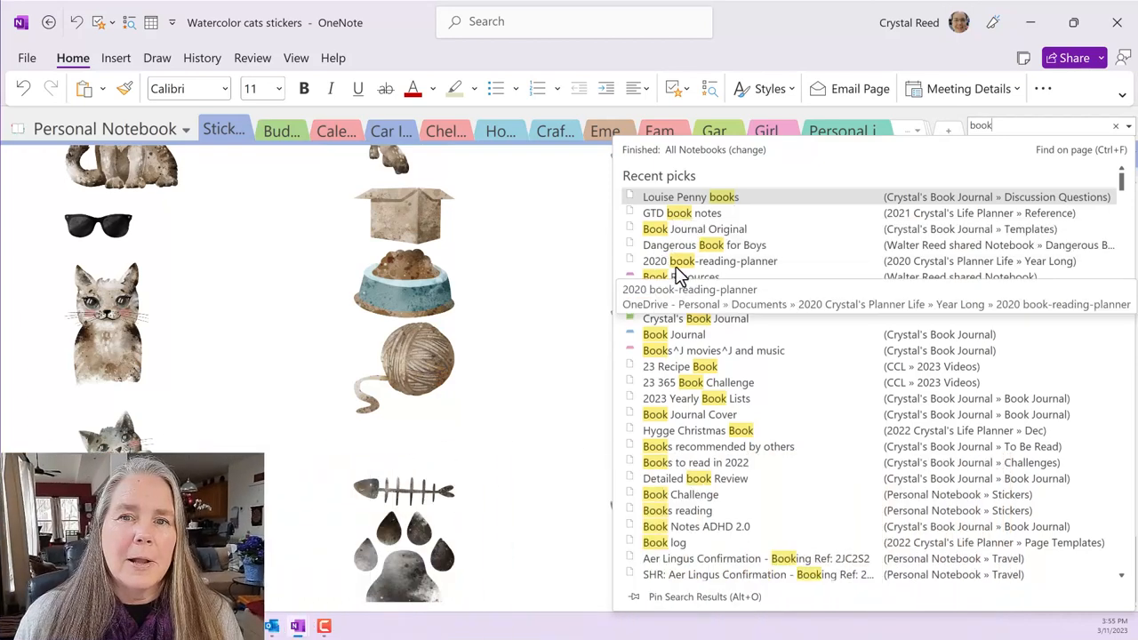
mouse_move(791, 387)
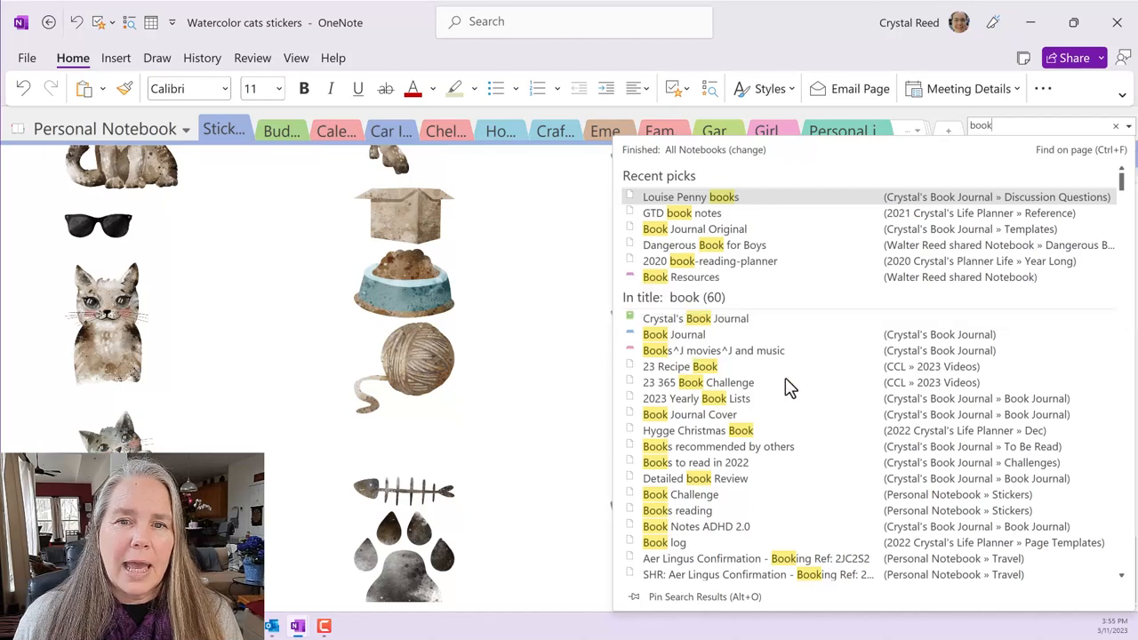
mouse_move(920, 496)
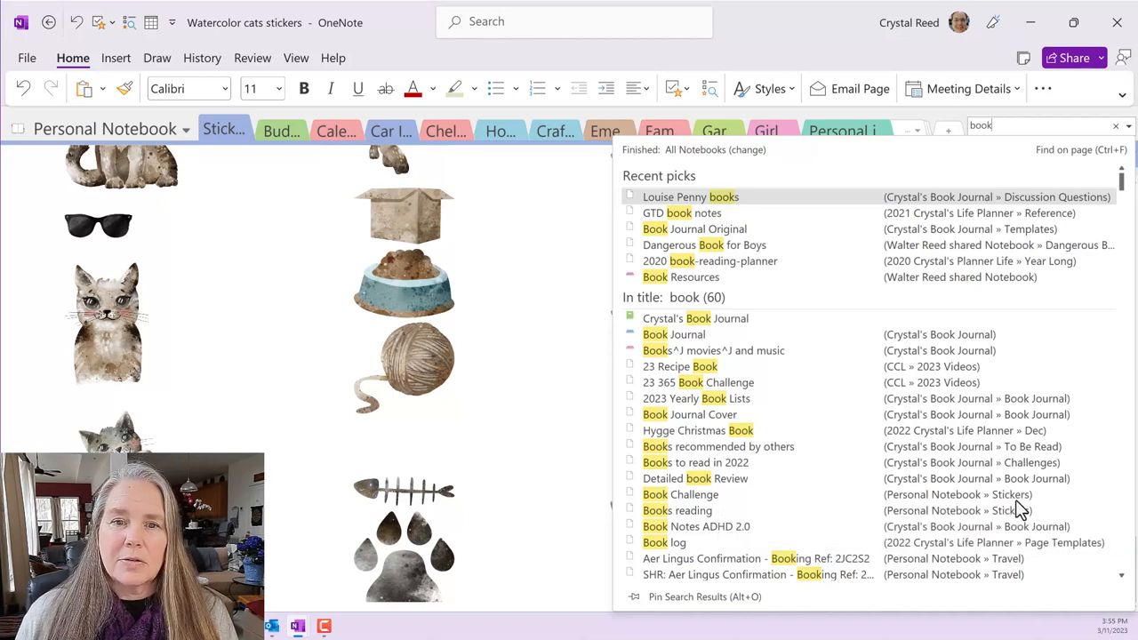
mouse_move(938, 526)
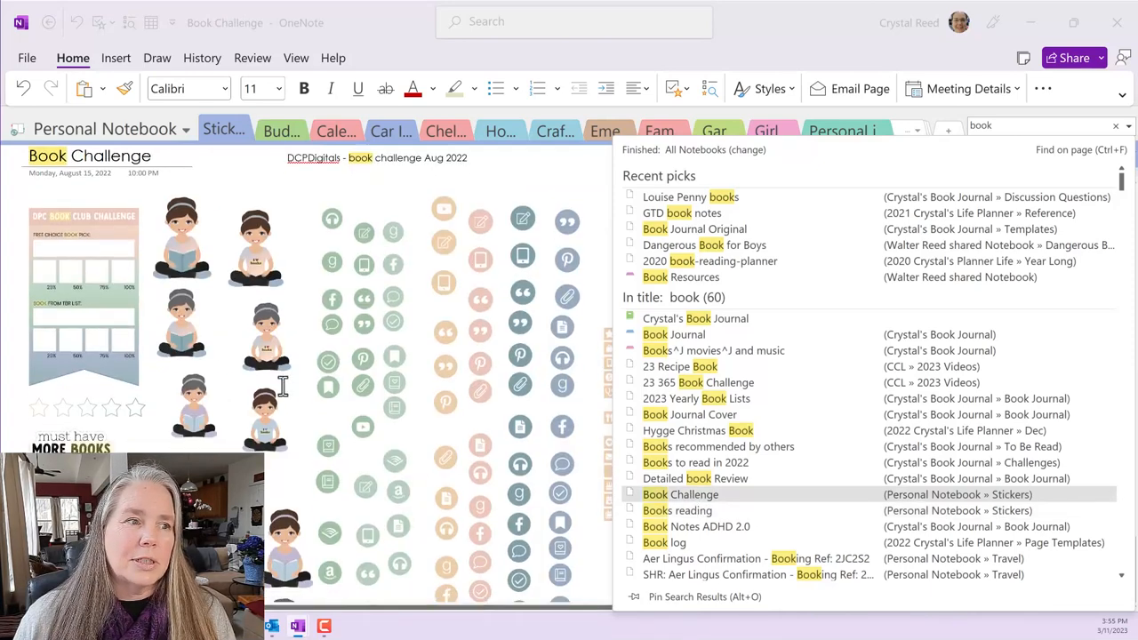
scroll("down", 3)
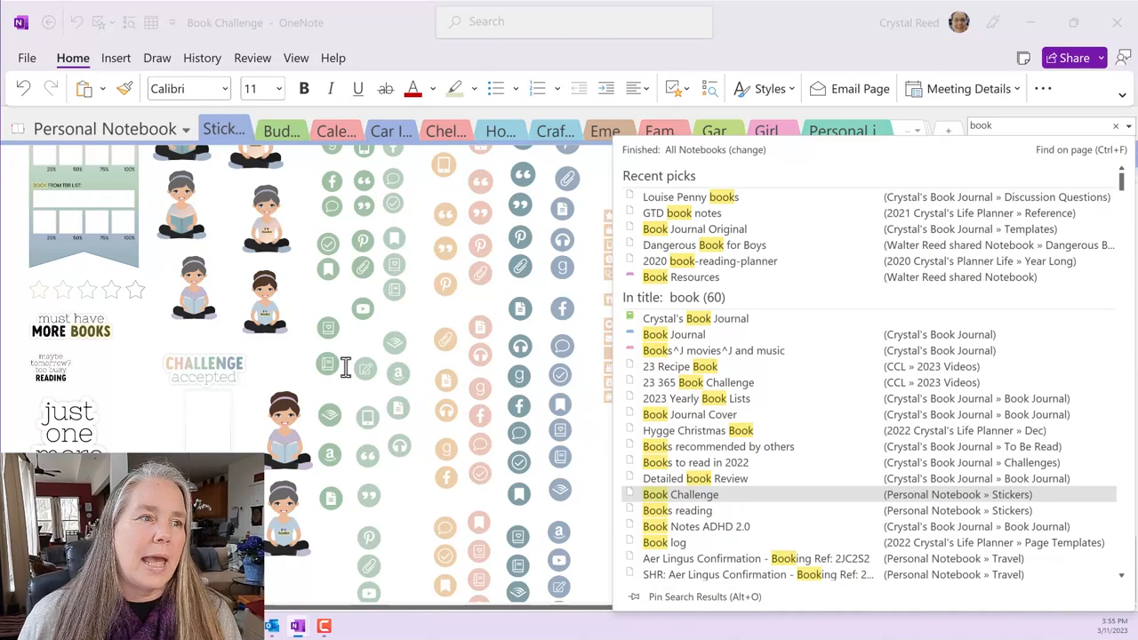
scroll("up", 3)
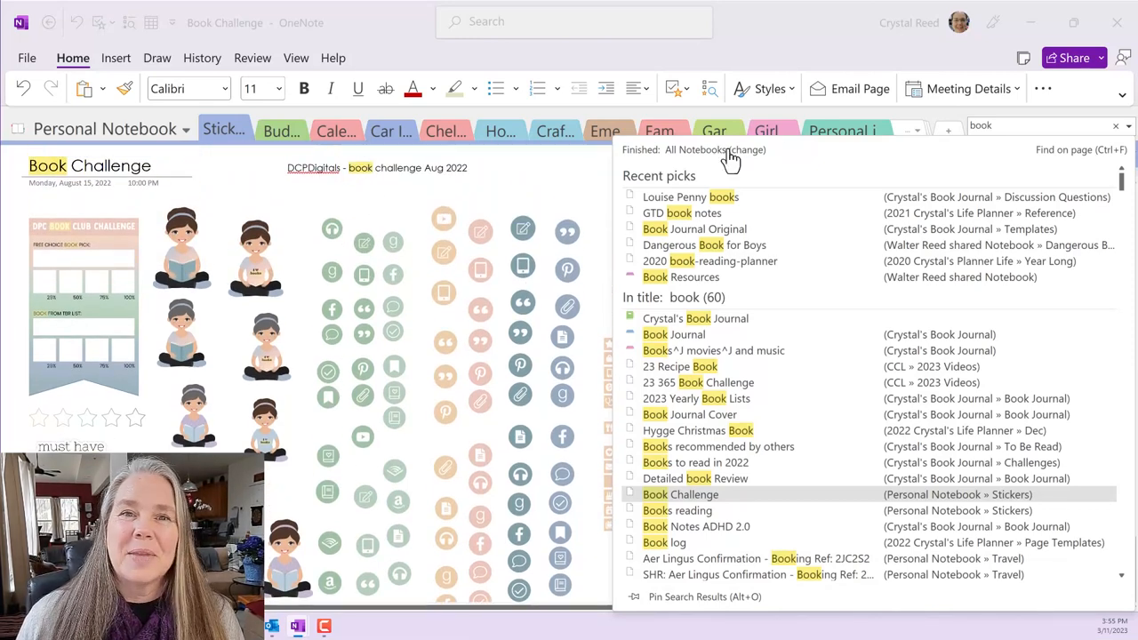
left_click(1009, 126)
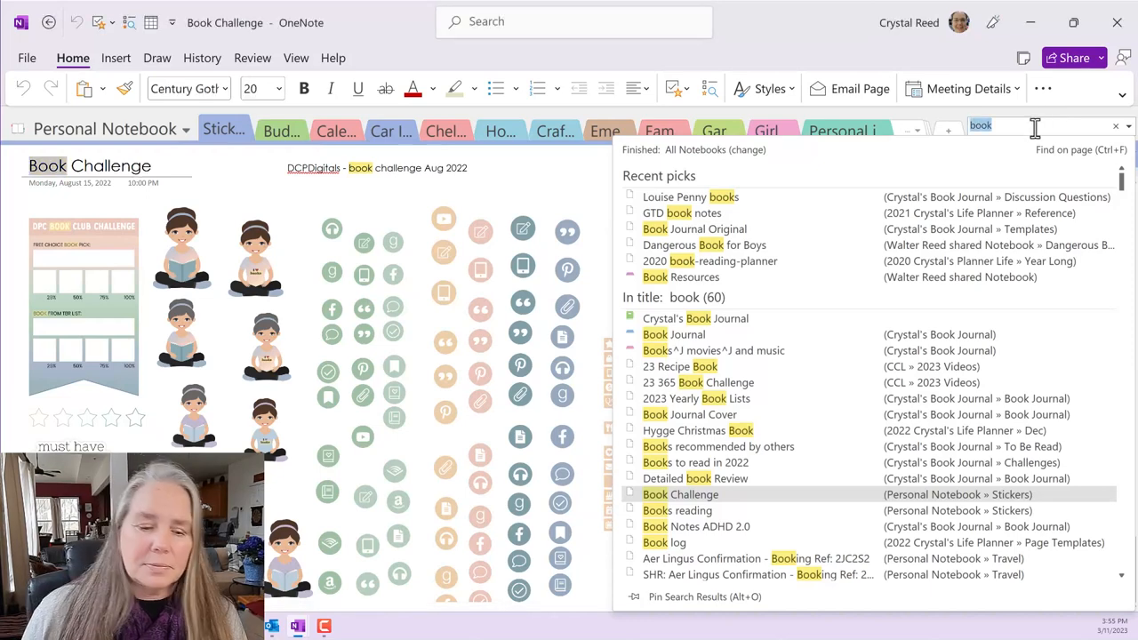
left_click(1114, 125)
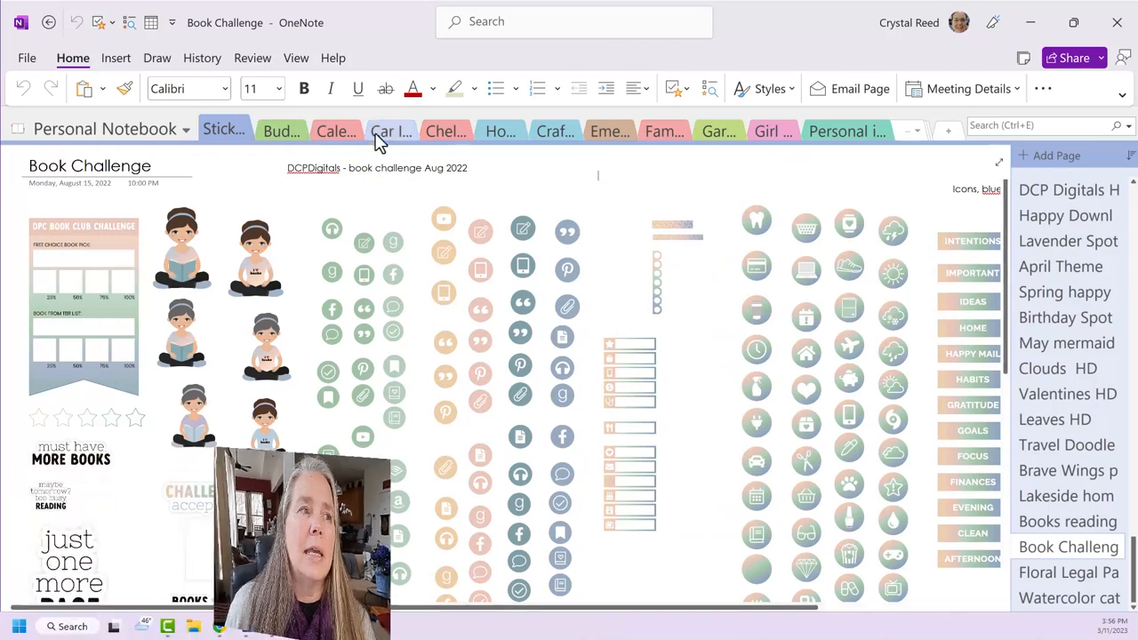
Switch to 2023 Crystal's Life Planner and browse the Love - Doodle Bug Draws page
left_click(106, 129)
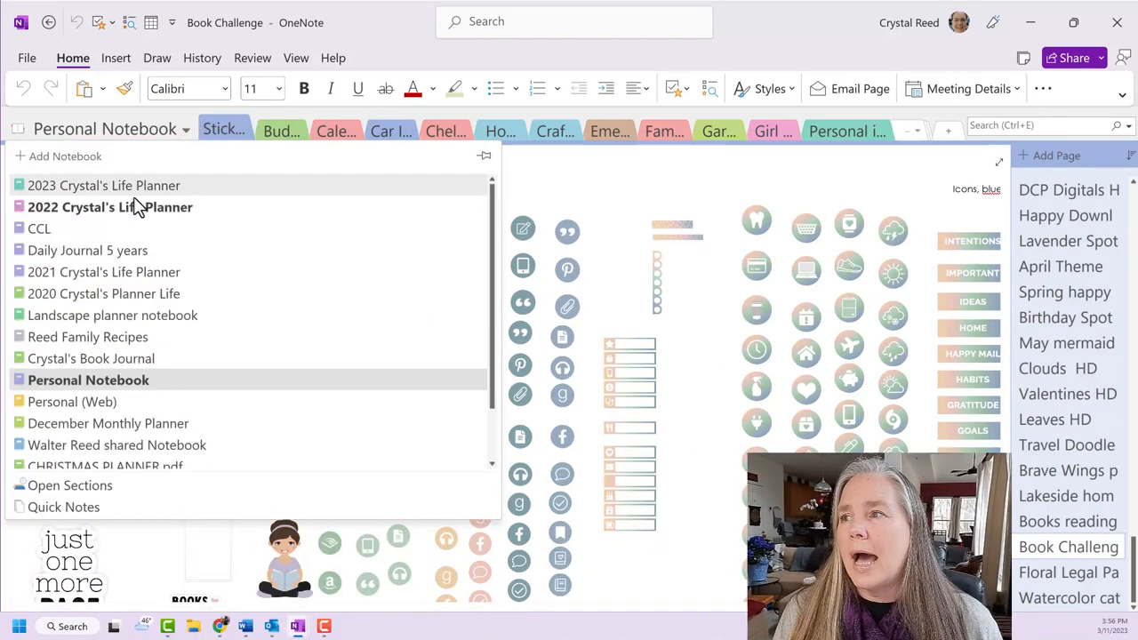
left_click(103, 185)
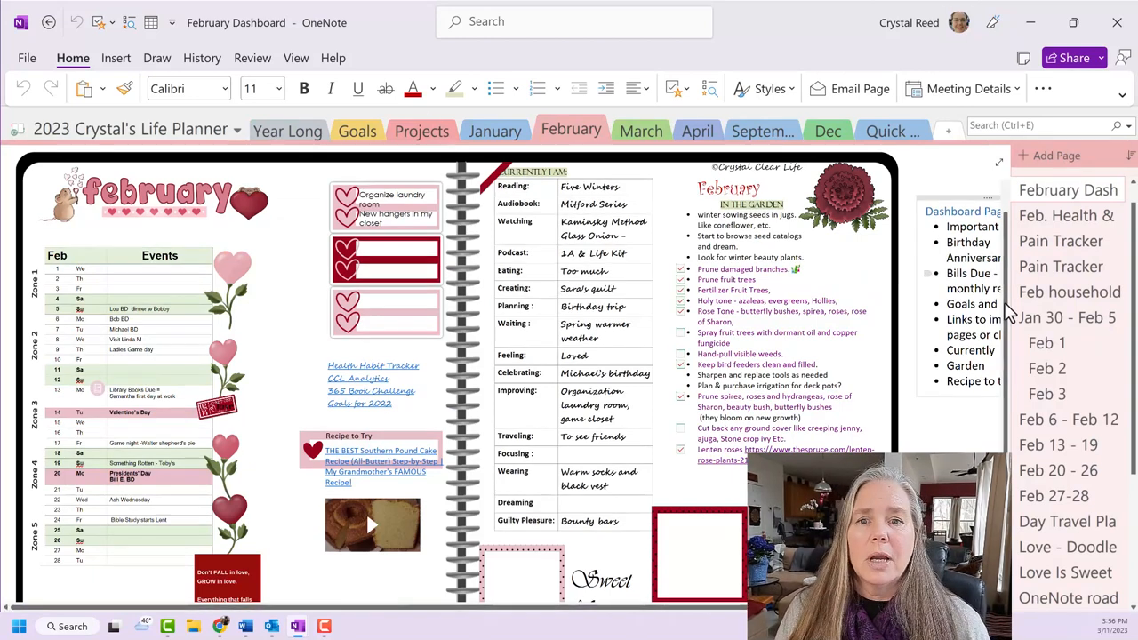
scroll("down", 3)
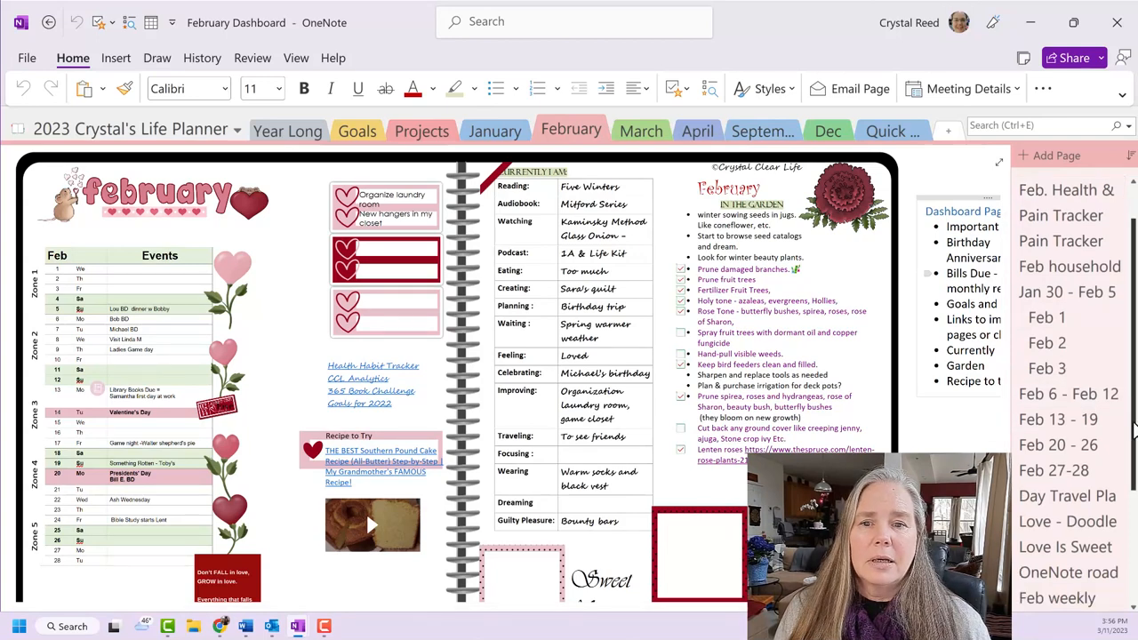
scroll("down", 3)
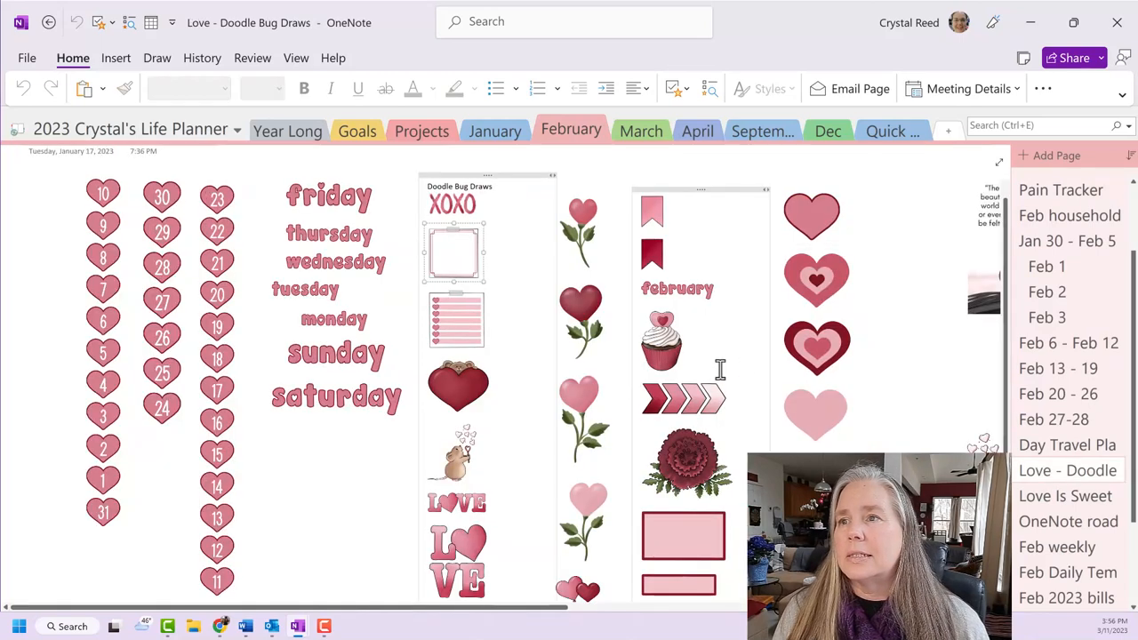
scroll("down", 3)
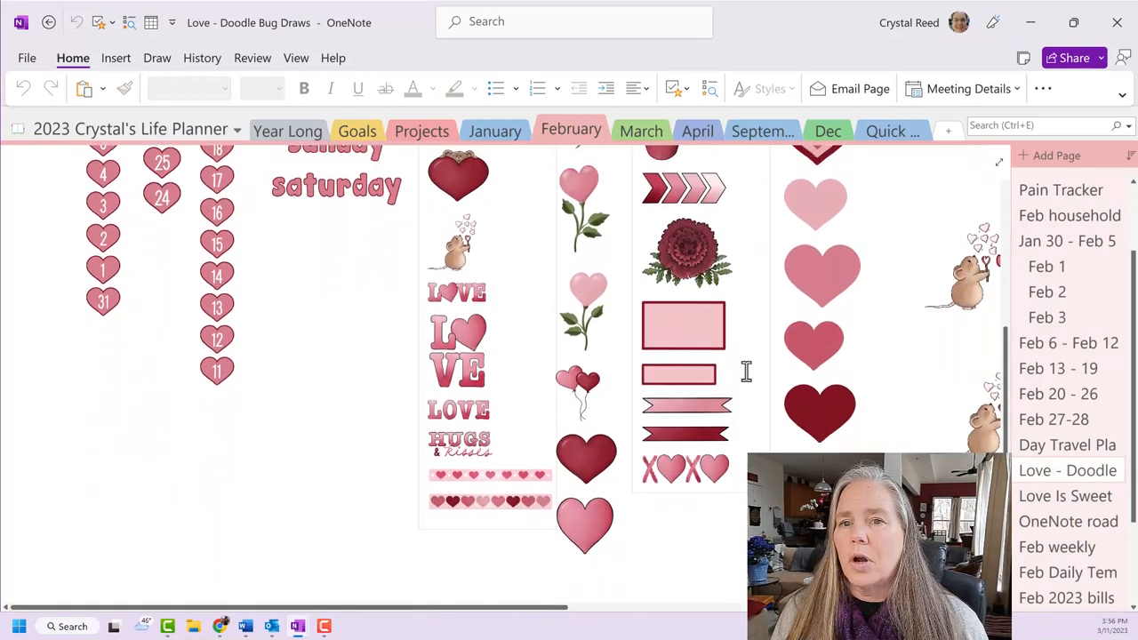
scroll("up", 3)
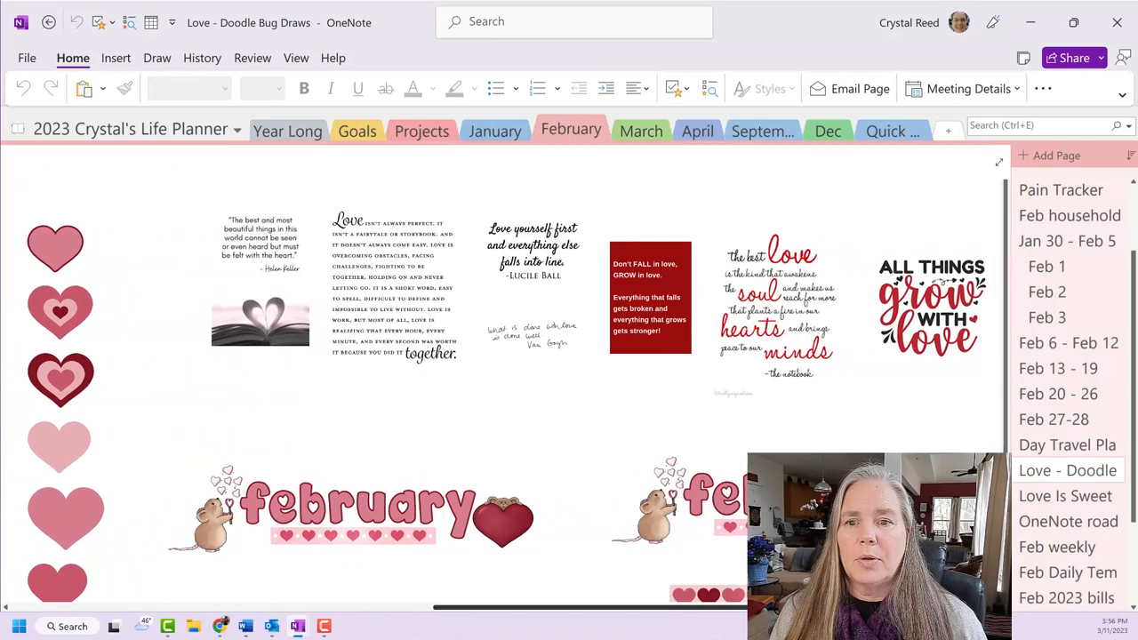
scroll("down", 3)
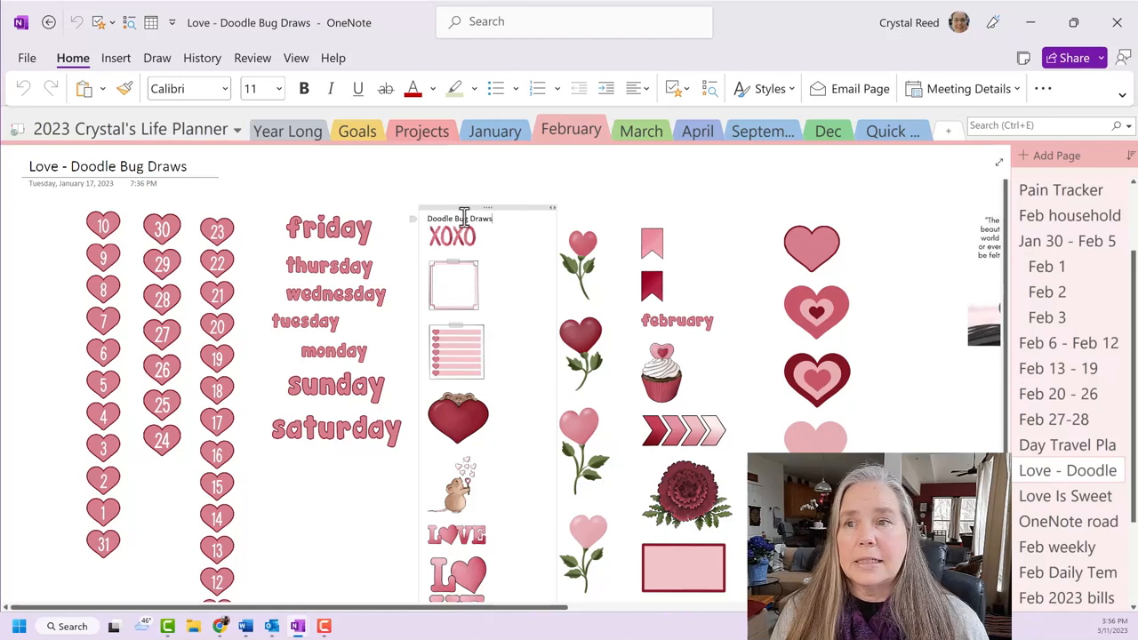
mouse_move(383, 193)
type("Keywords:")
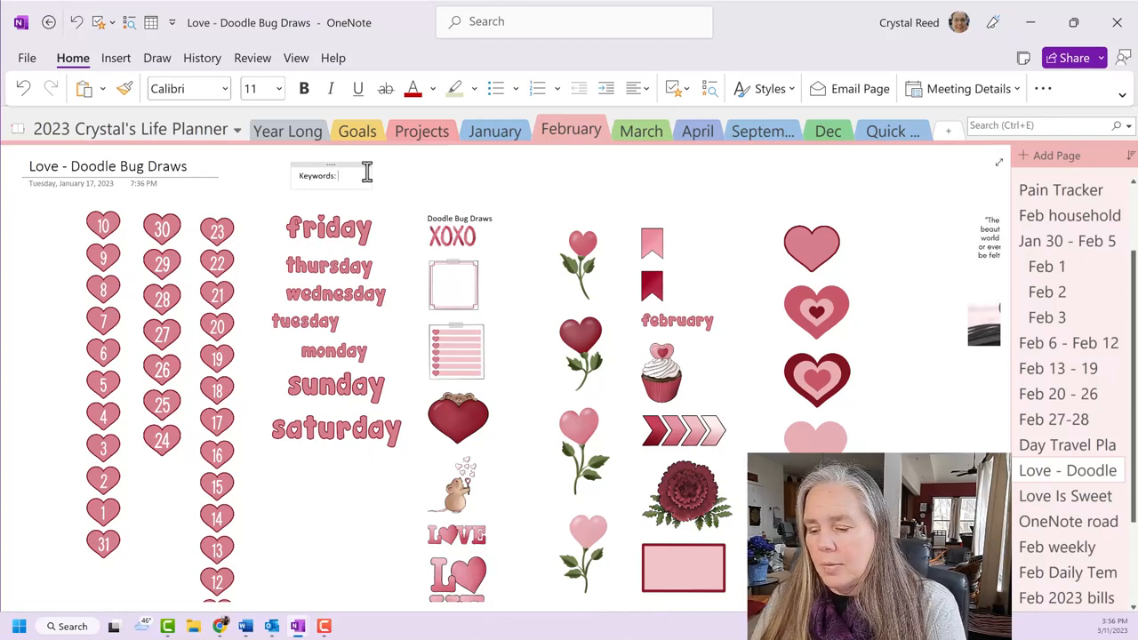
Start the keyword list with hearts, days of the week, hugs and kisses, and mouse
type("hearts")
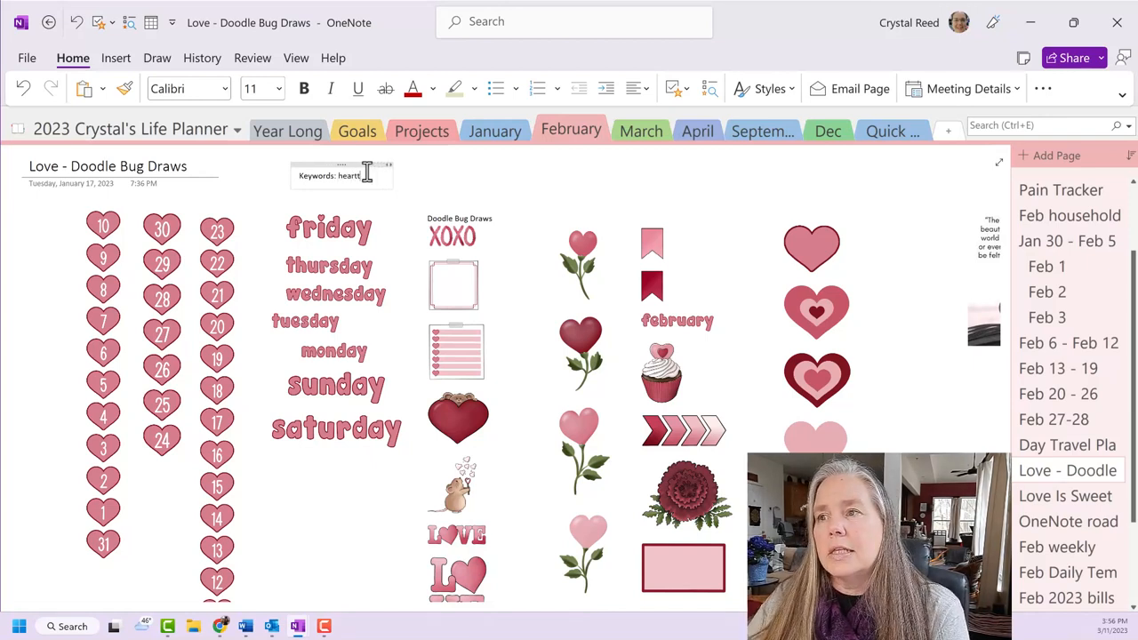
key("Backspace")
type("date covers, numbers, days")
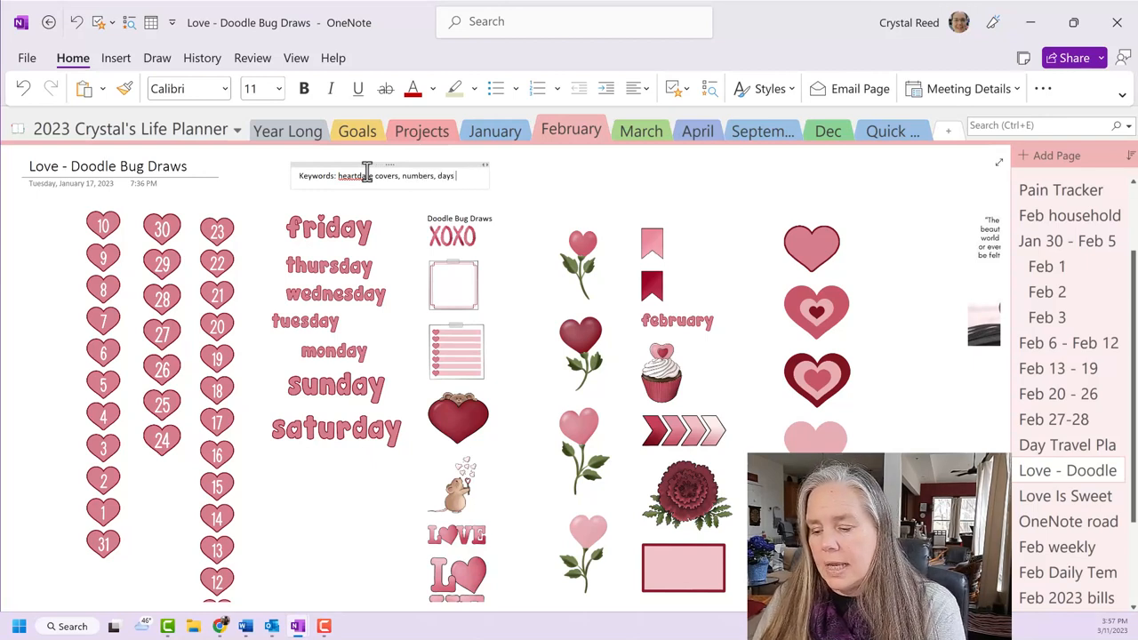
type("of the week,")
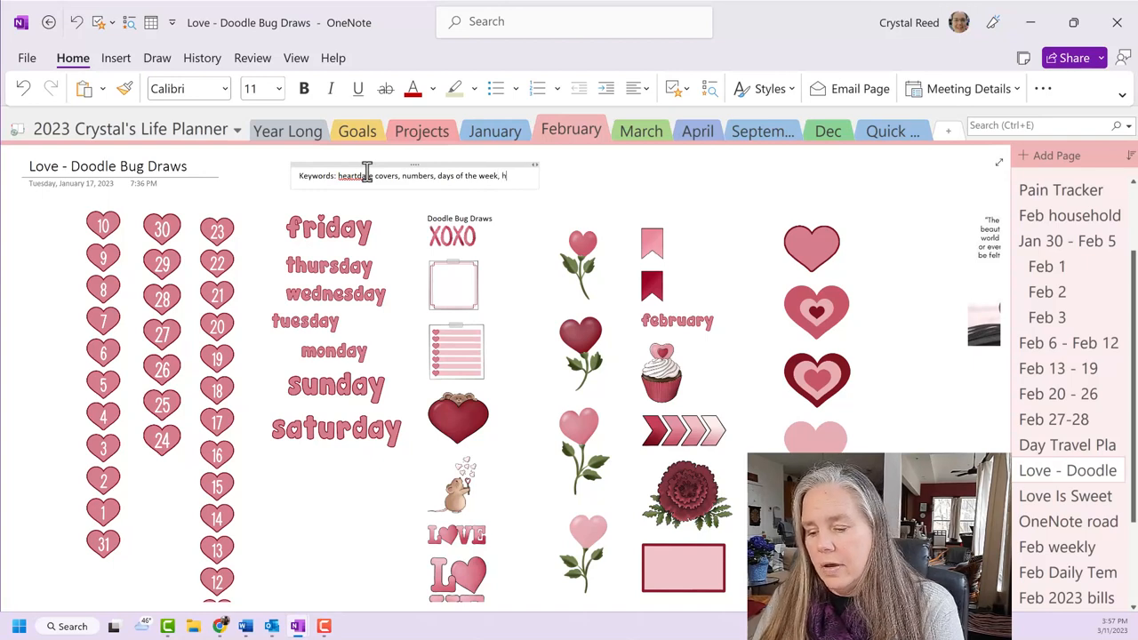
type("hugs and kisses,")
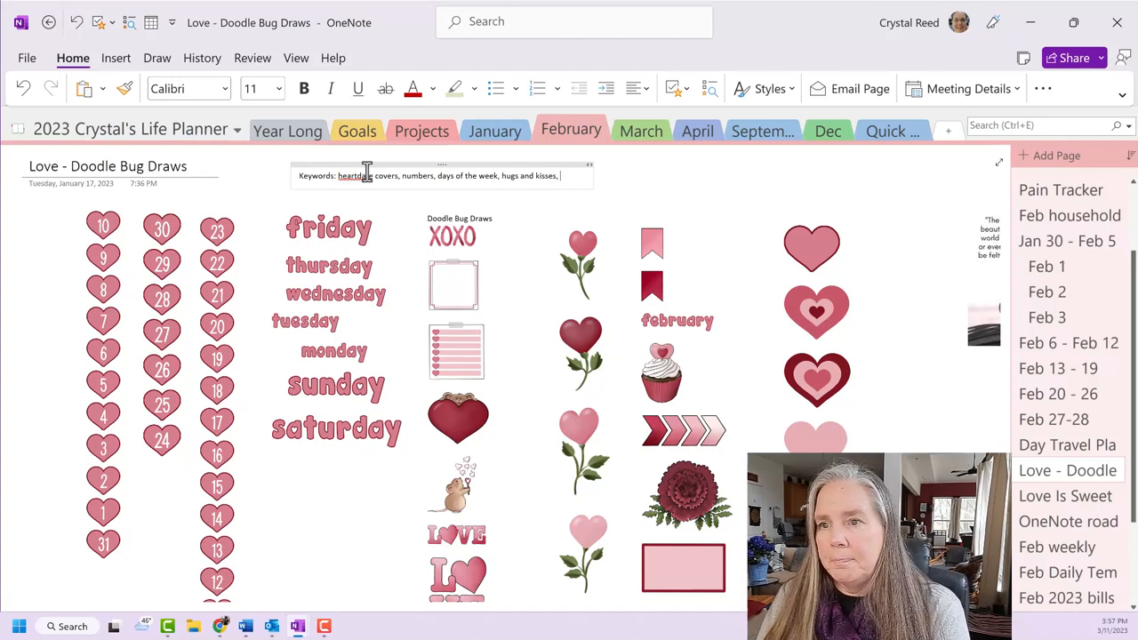
type("hearts, m")
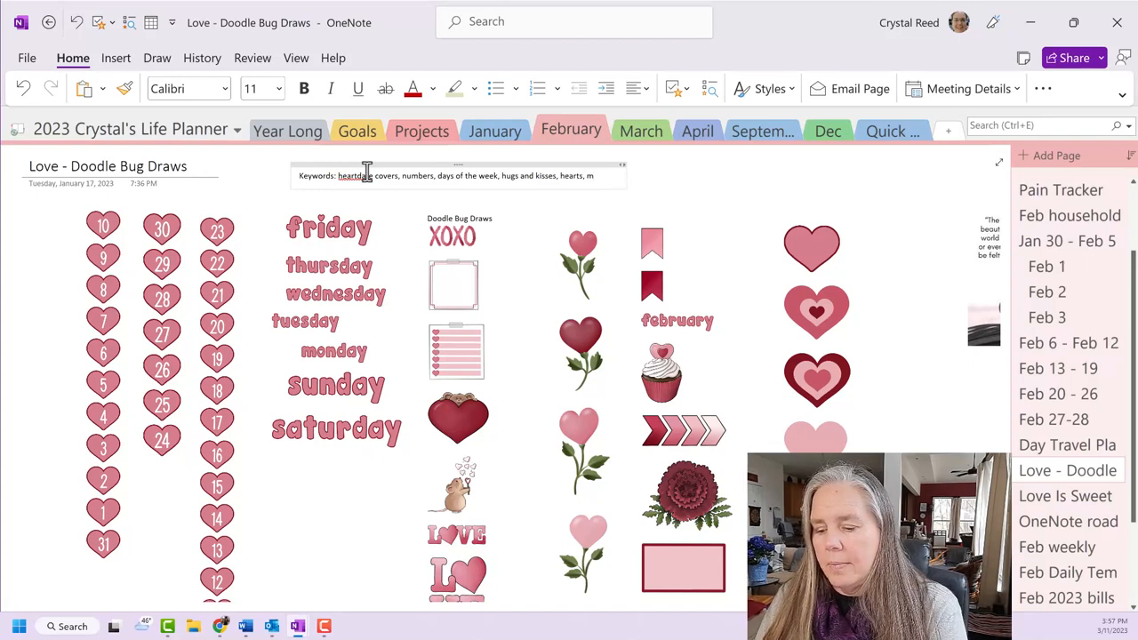
type("use")
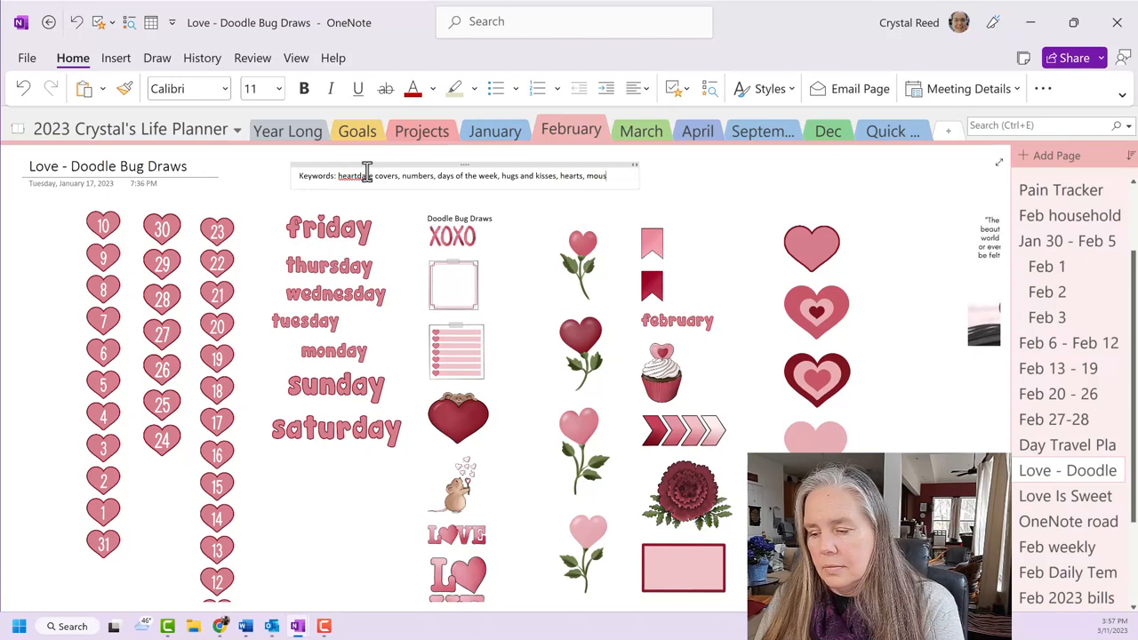
type("e,")
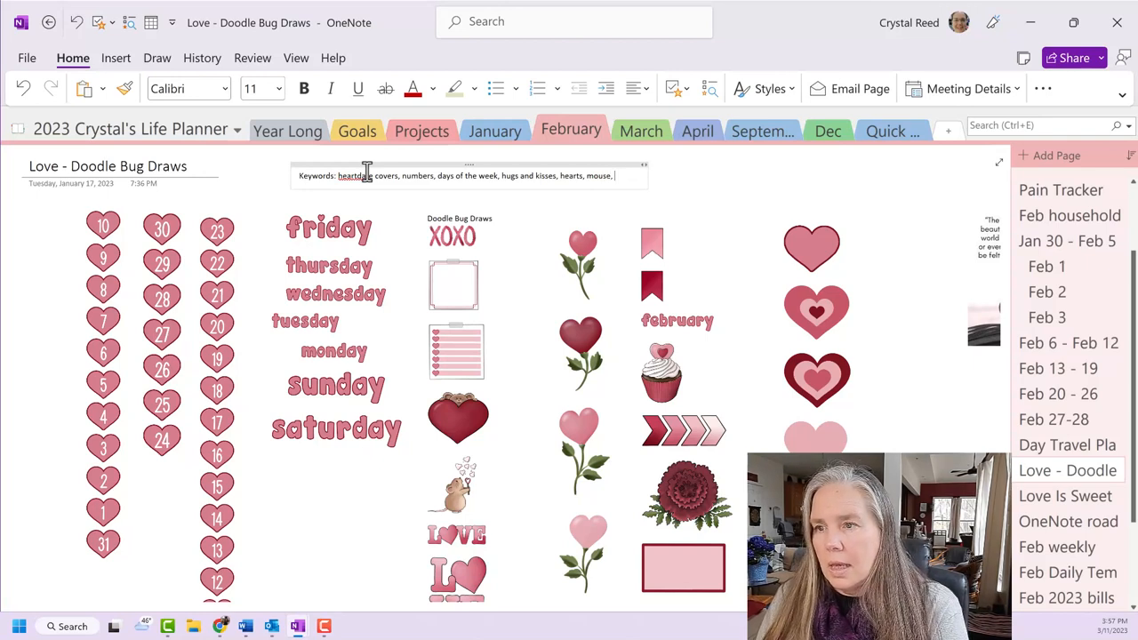
type("lo")
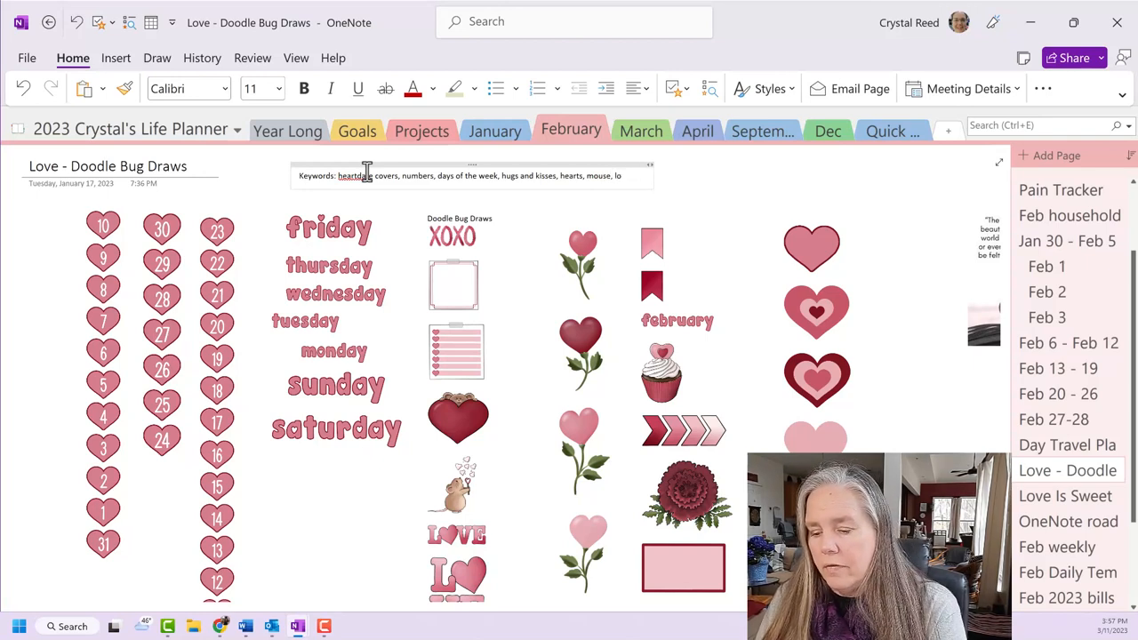
Add love and balloons keywords, check the stickers, and right-click the misspelled heartdate
type("love,")
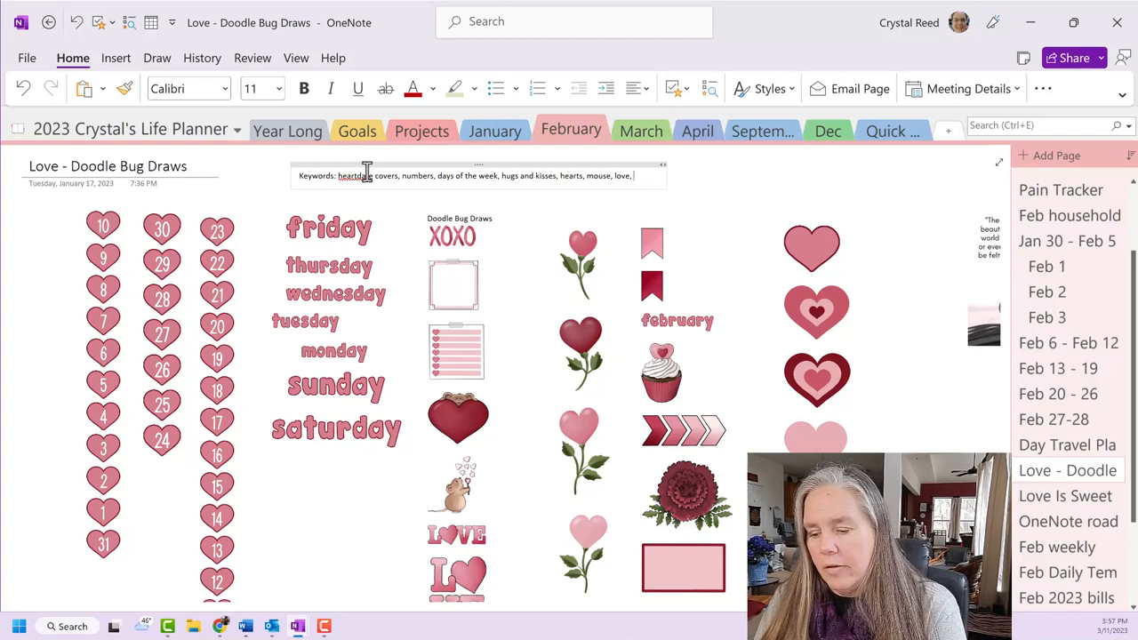
type("balloon heart")
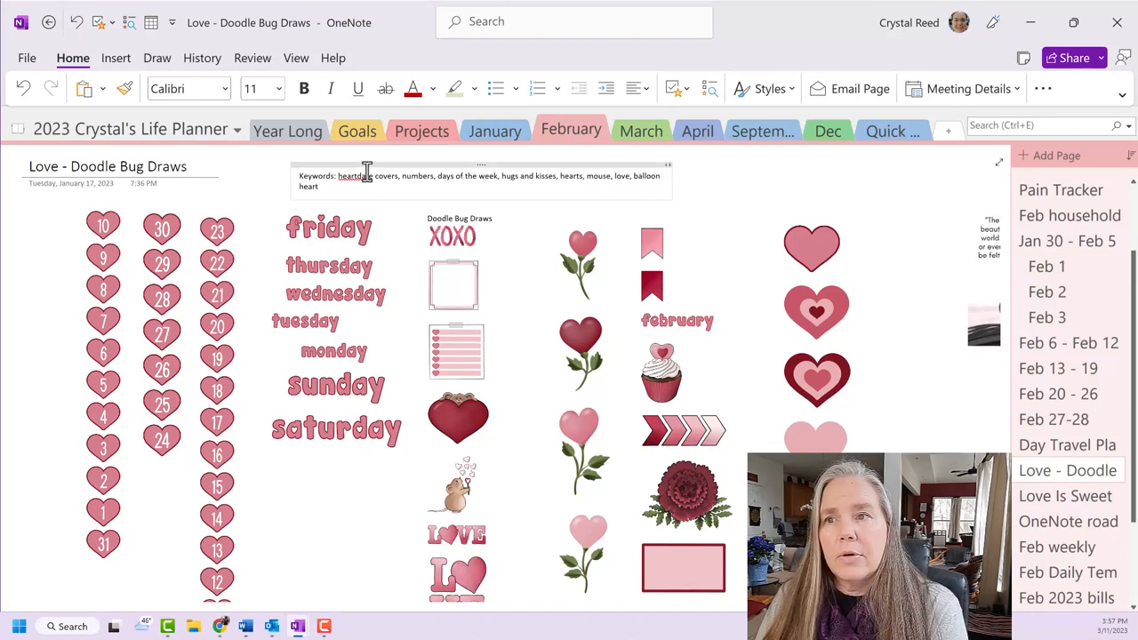
type("fl")
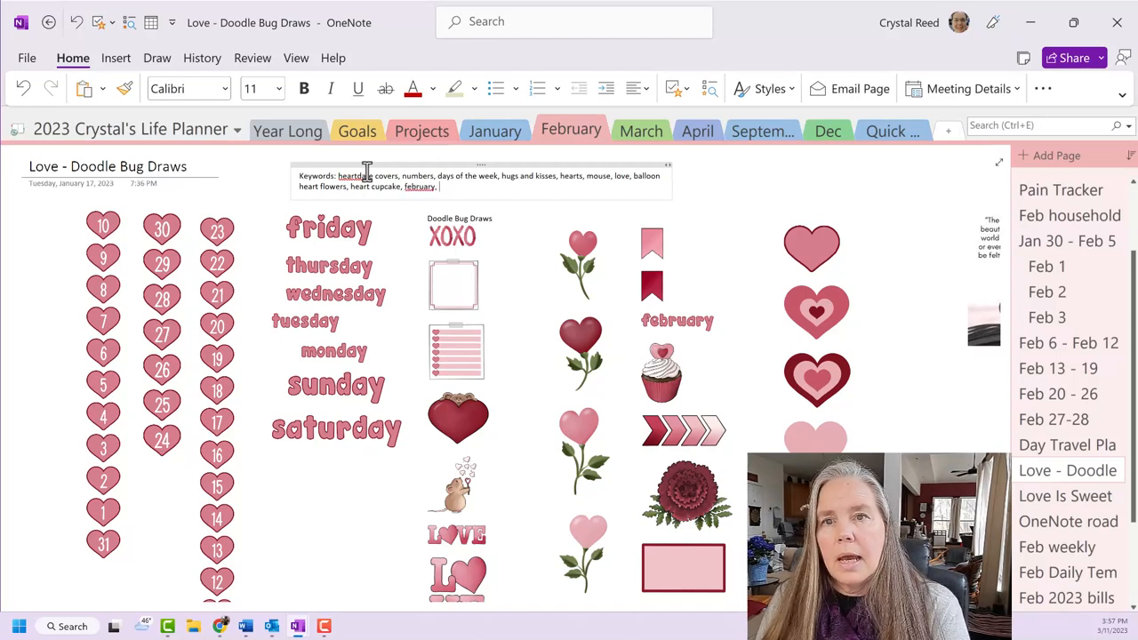
scroll("down", 3)
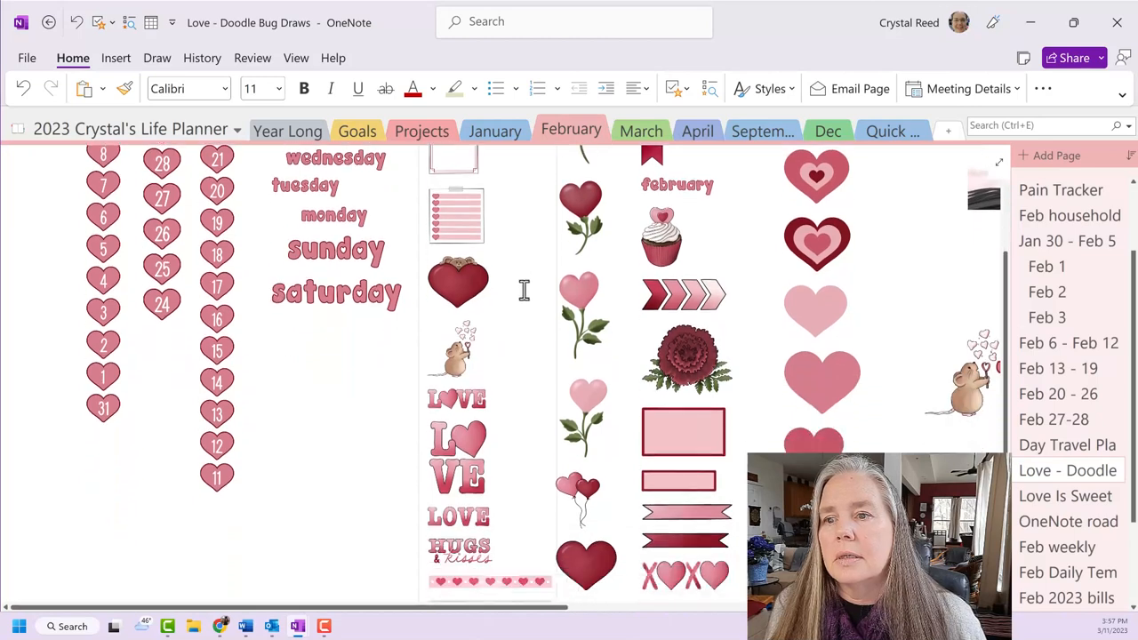
scroll("down", 3)
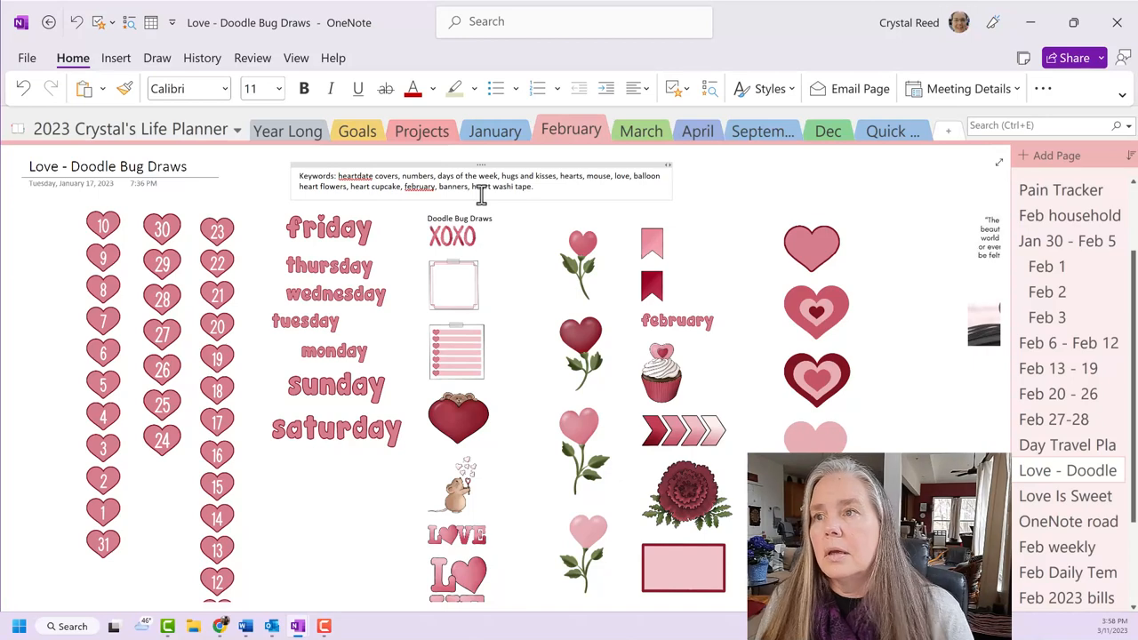
right_click(419, 187)
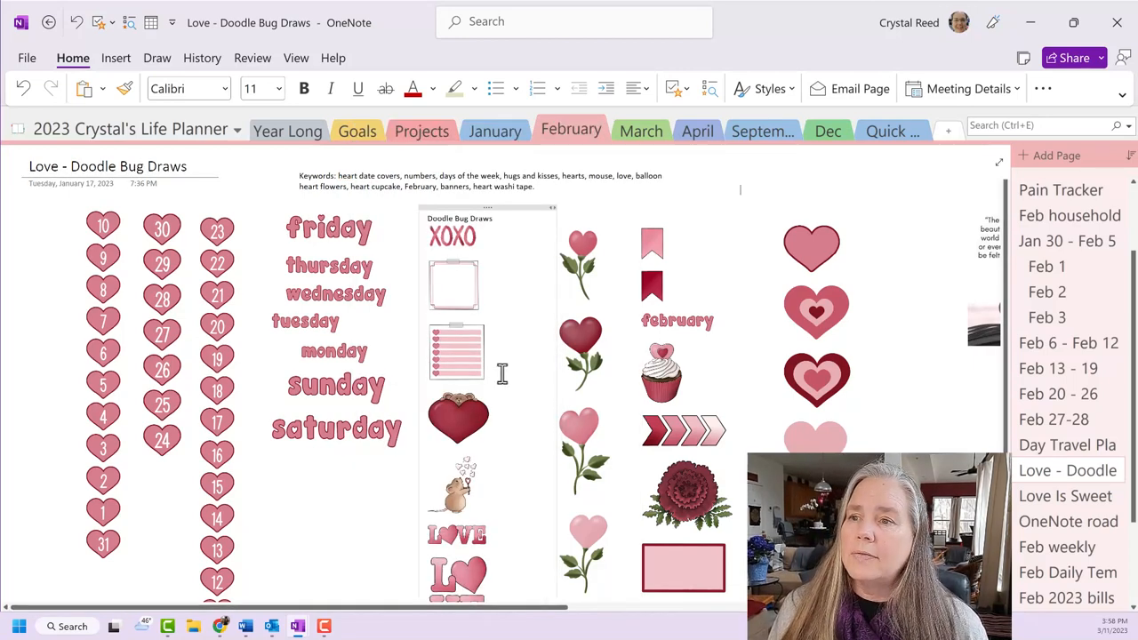
Scroll through the Love - Doodle Bug Draws page again with corrected keywords in place
scroll("down", 3)
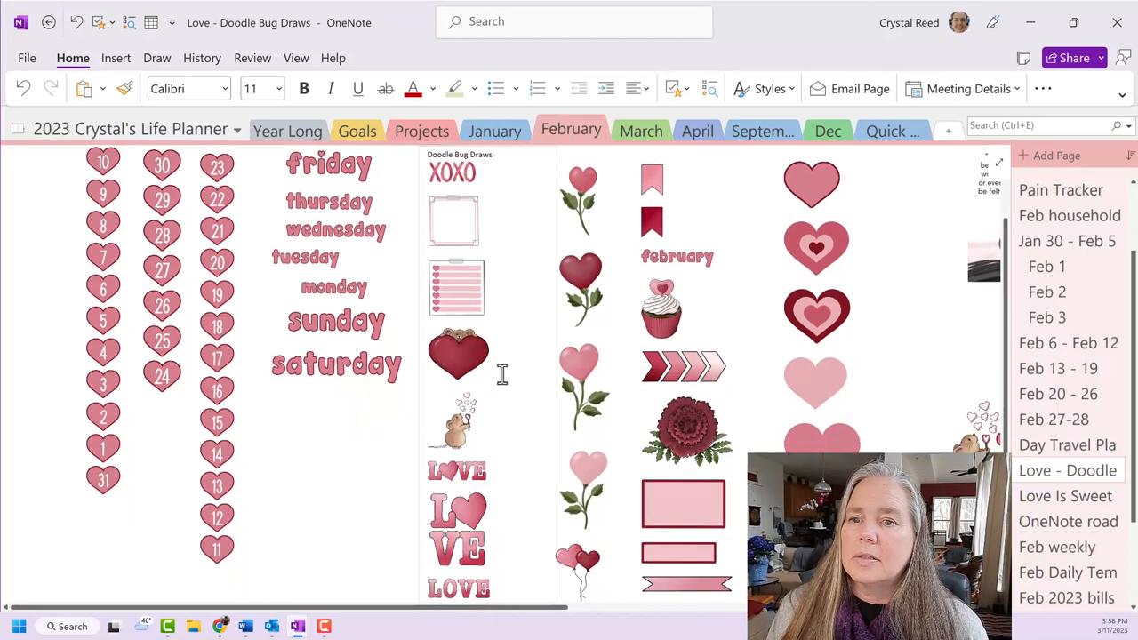
scroll("down", 3)
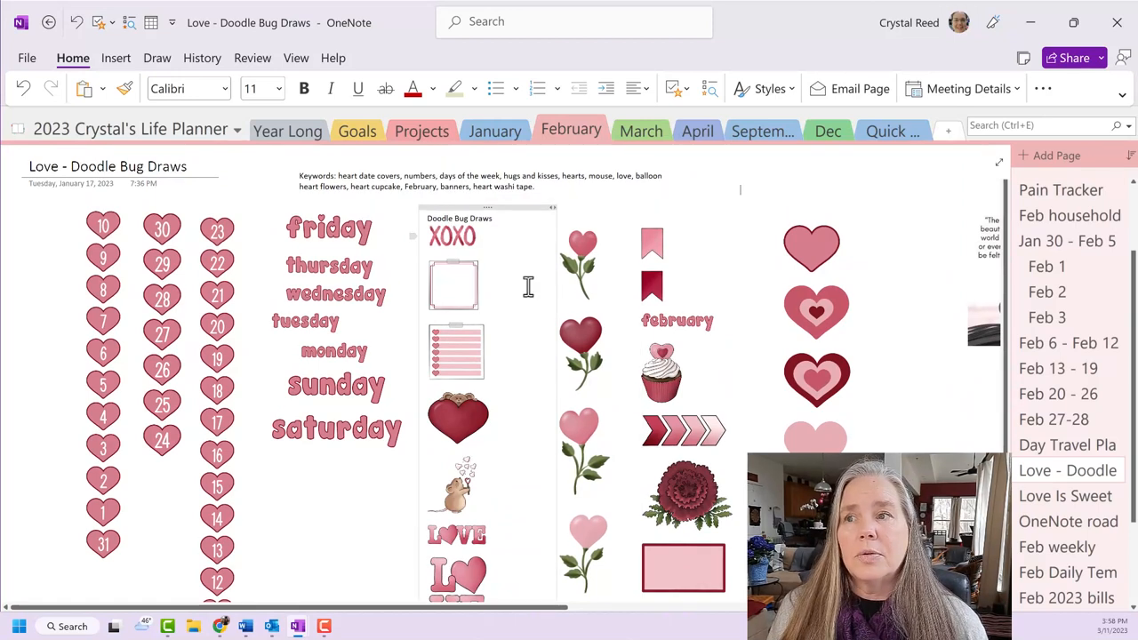
mouse_move(134, 131)
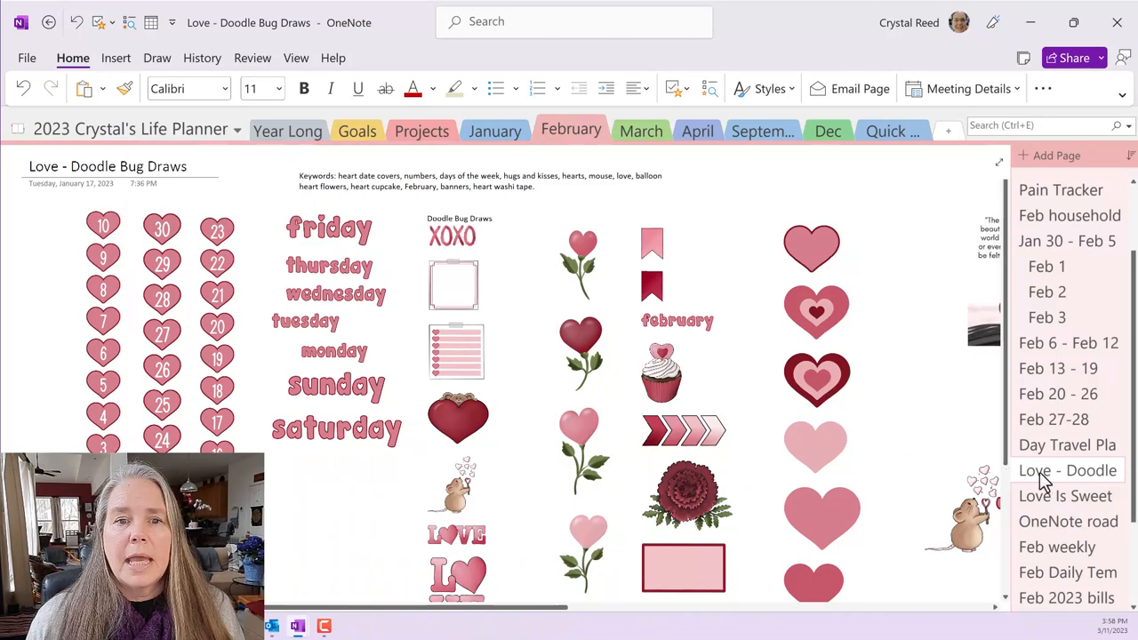
Open Move or Copy for this page and expand Personal Notebook to reach Stickers
right_click(1067, 471)
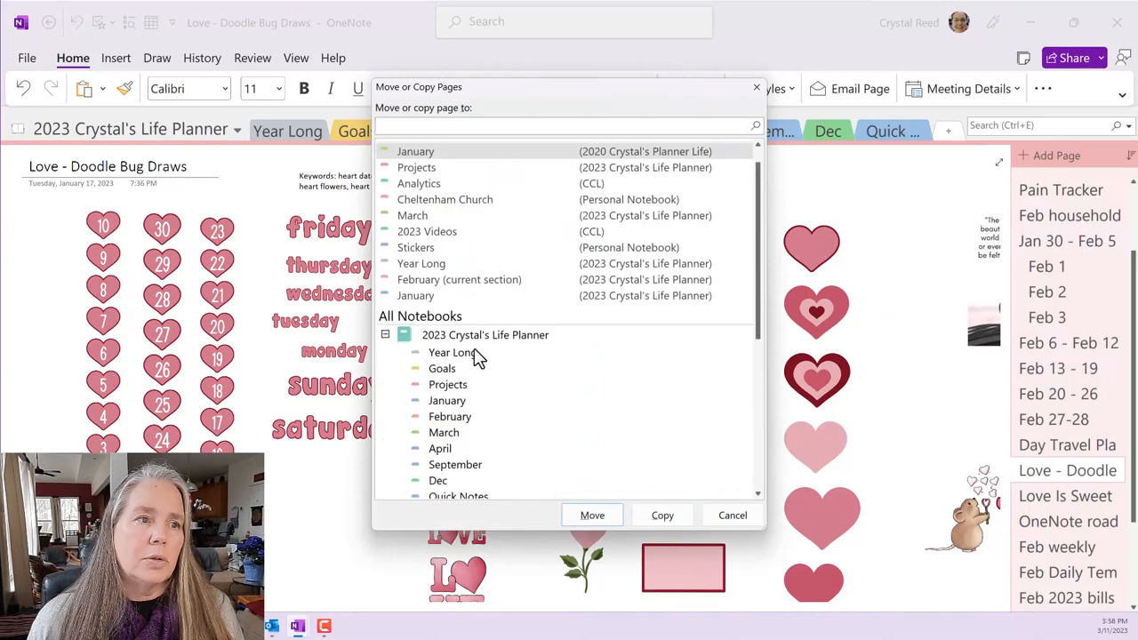
left_click(385, 334)
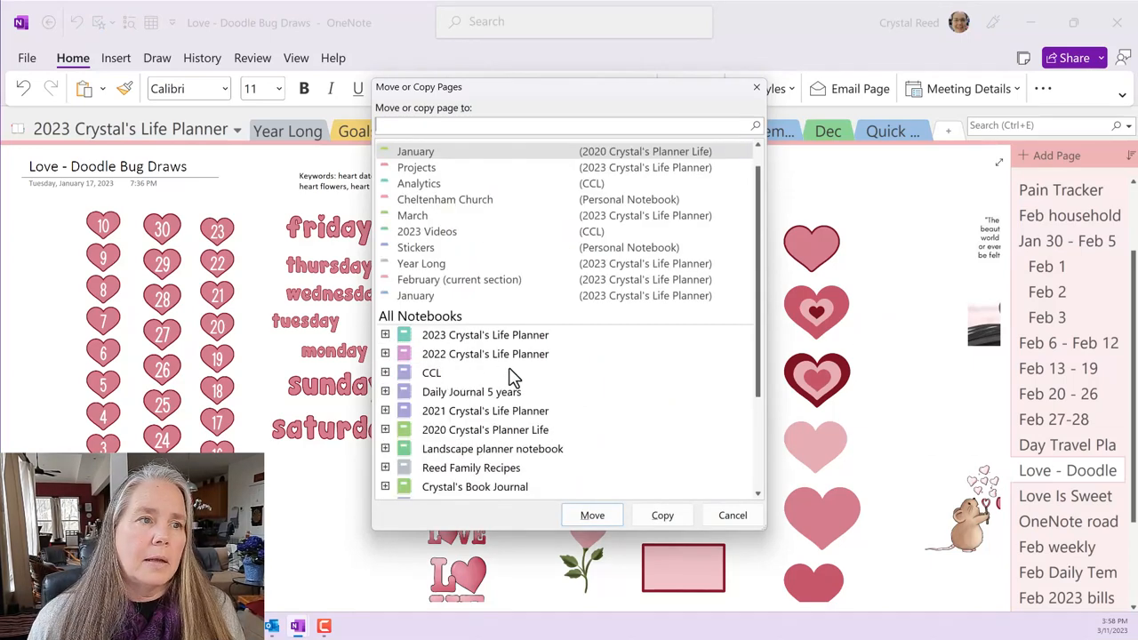
mouse_move(462, 467)
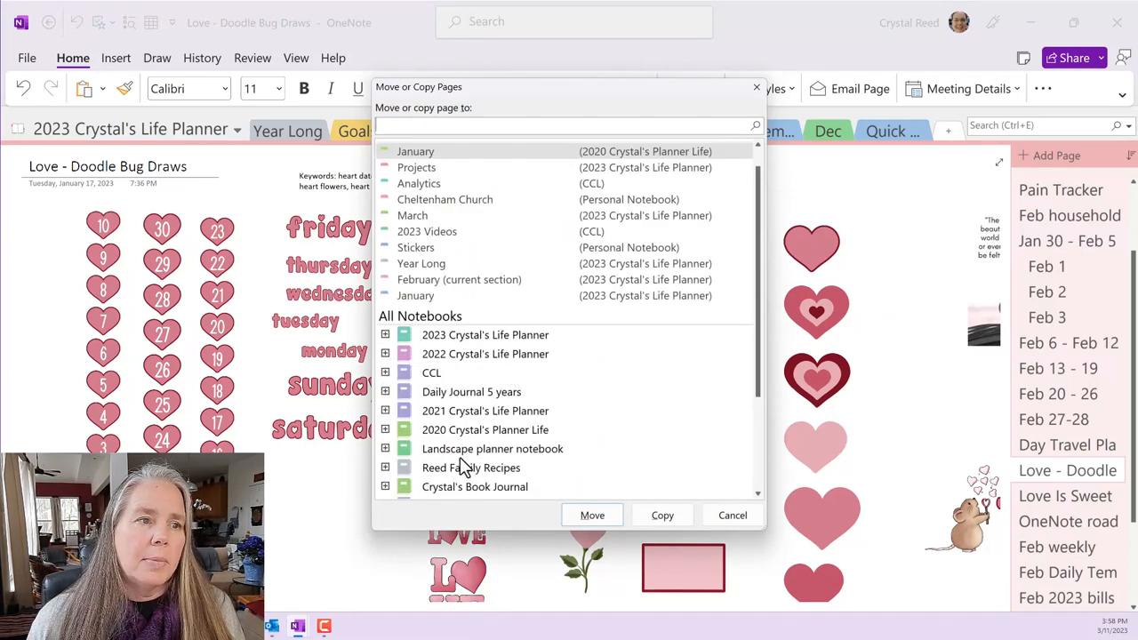
scroll("down", 3)
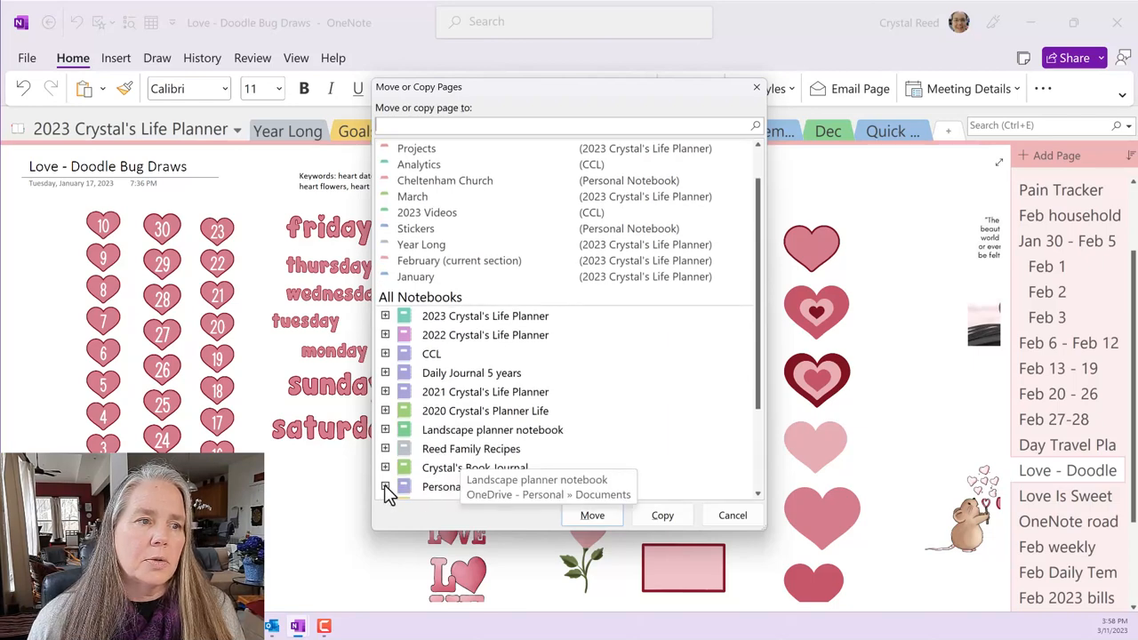
left_click(386, 486)
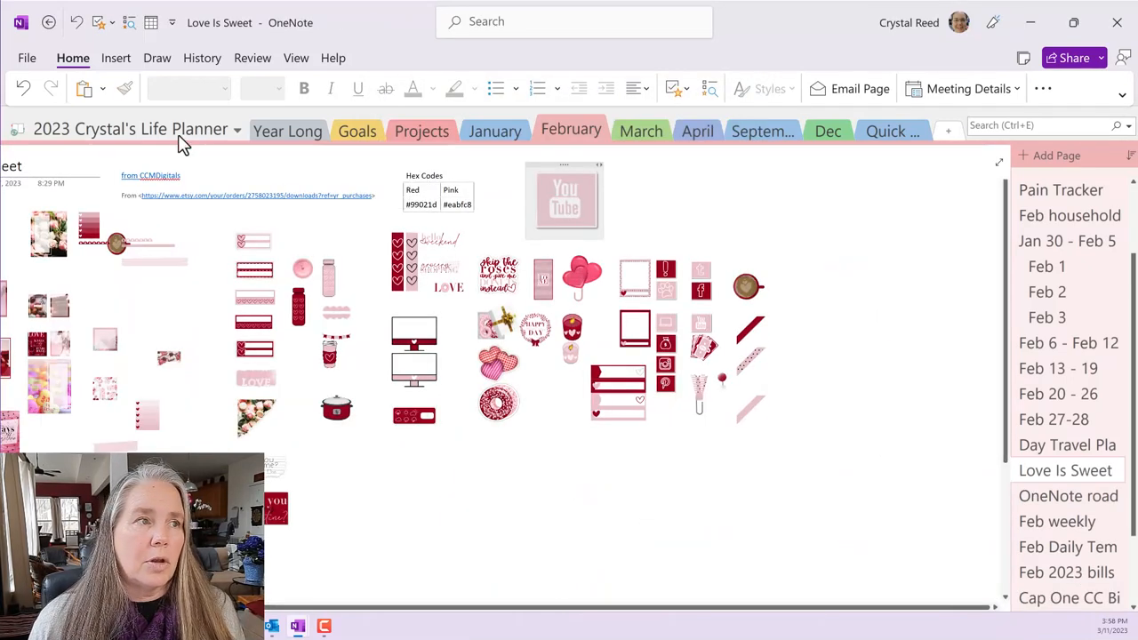
mouse_move(174, 129)
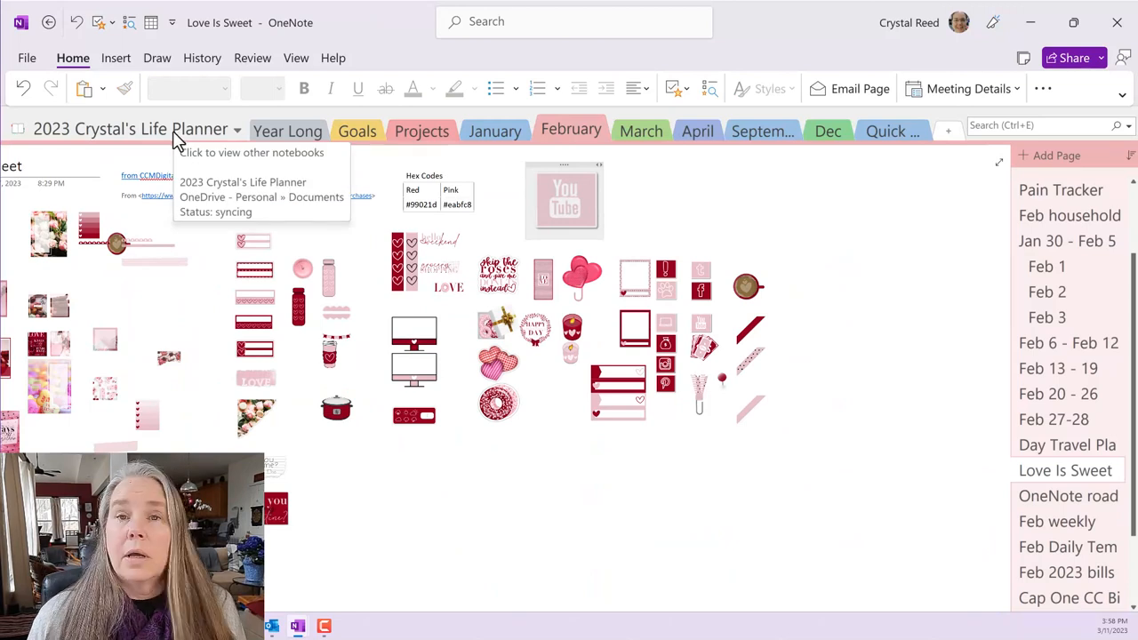
Switch to Personal Notebook and open the moved Love - Doodle Bug Draws page in Stickers
left_click(236, 131)
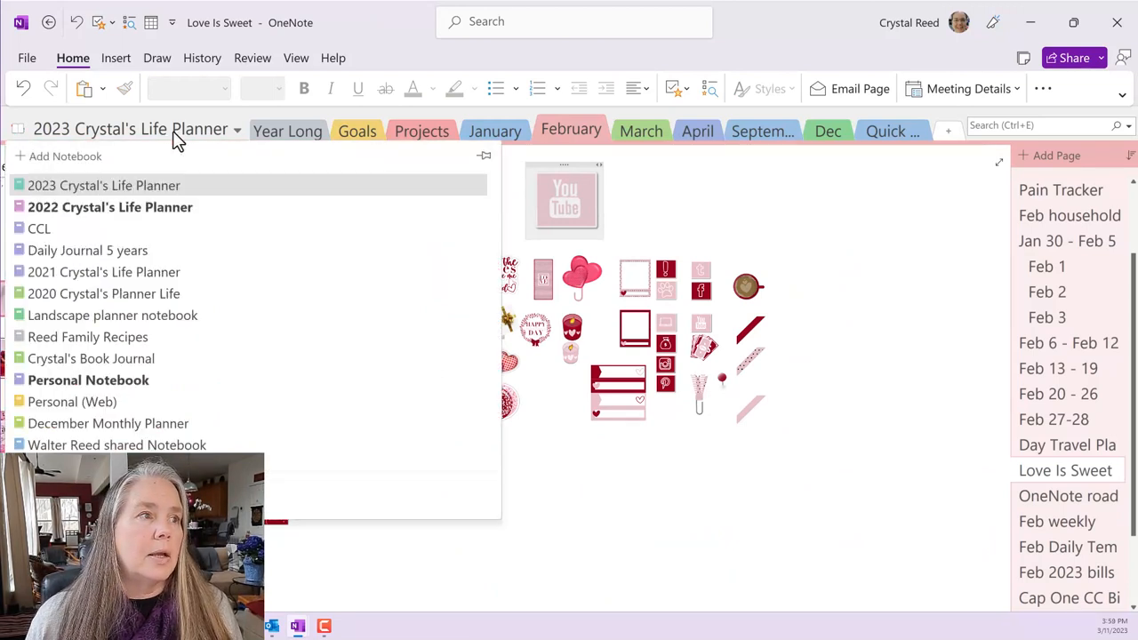
mouse_move(90, 358)
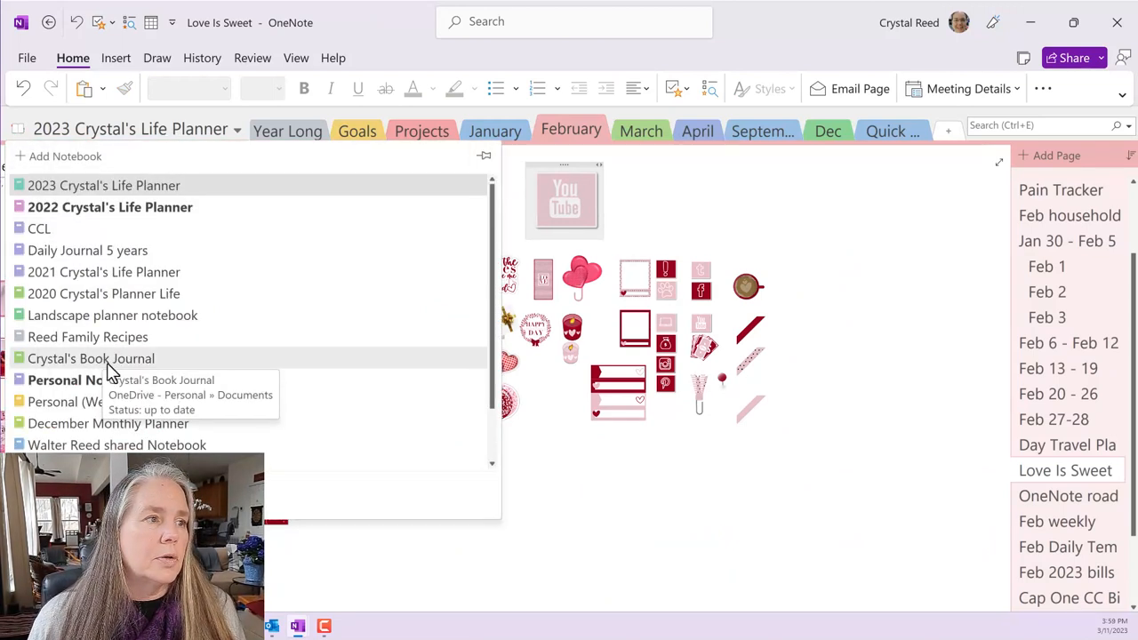
left_click(75, 380)
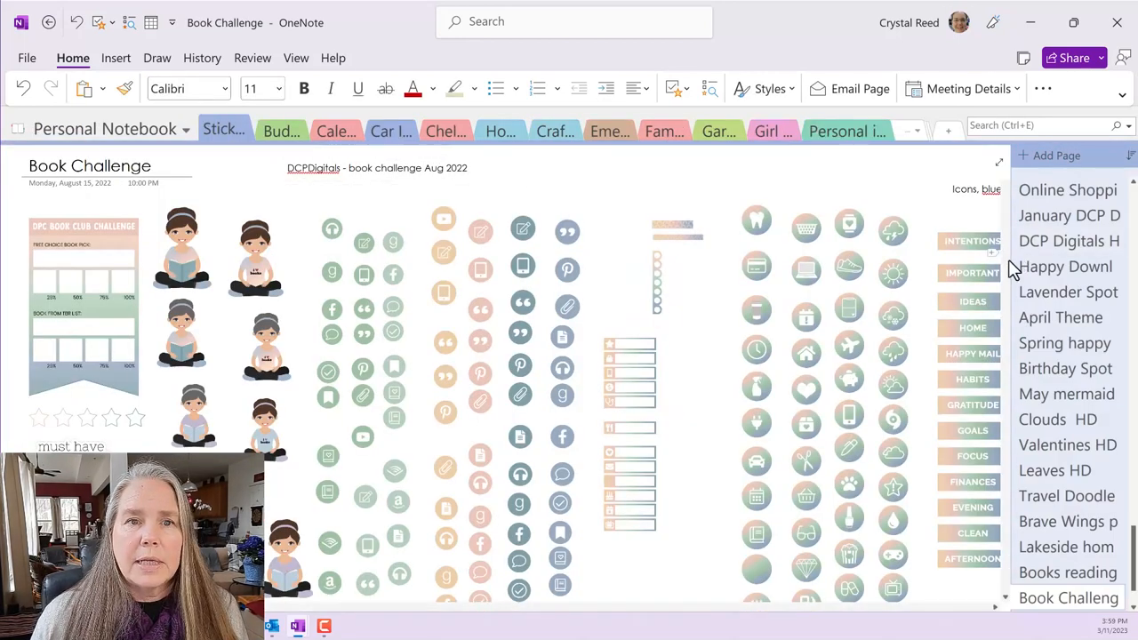
scroll("down", 3)
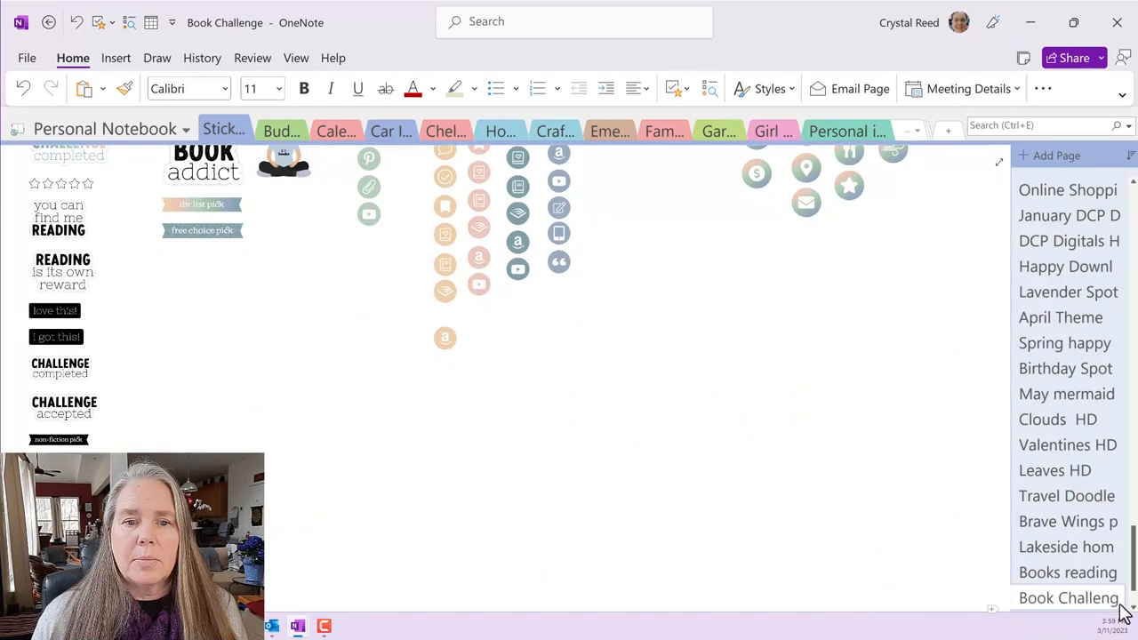
scroll("down", 3)
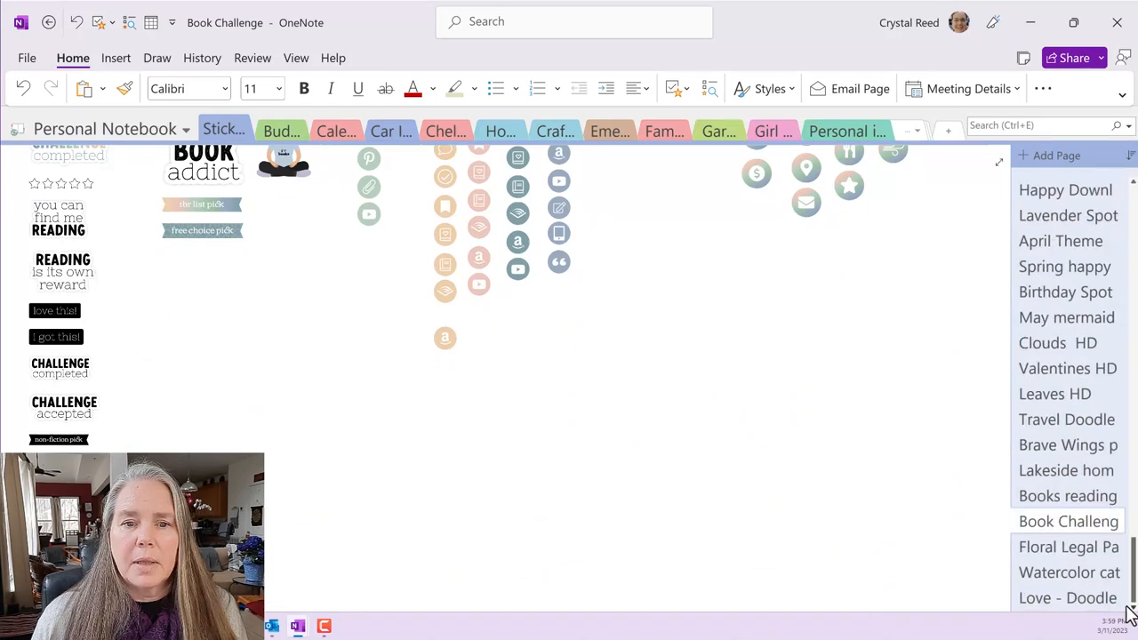
left_click(1067, 598)
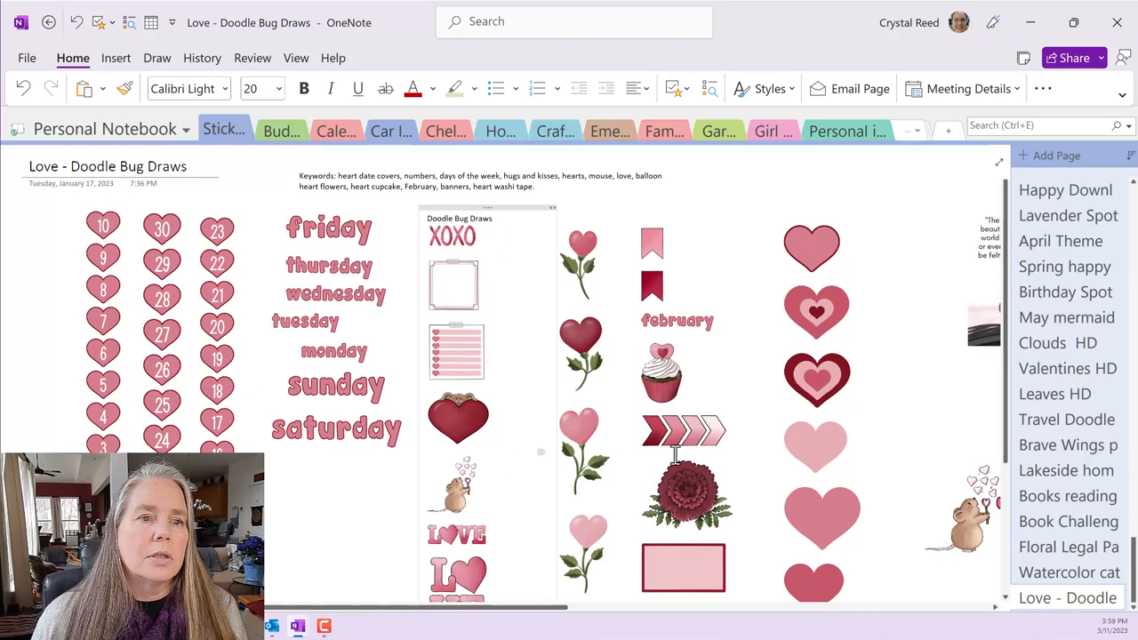
scroll("down", 3)
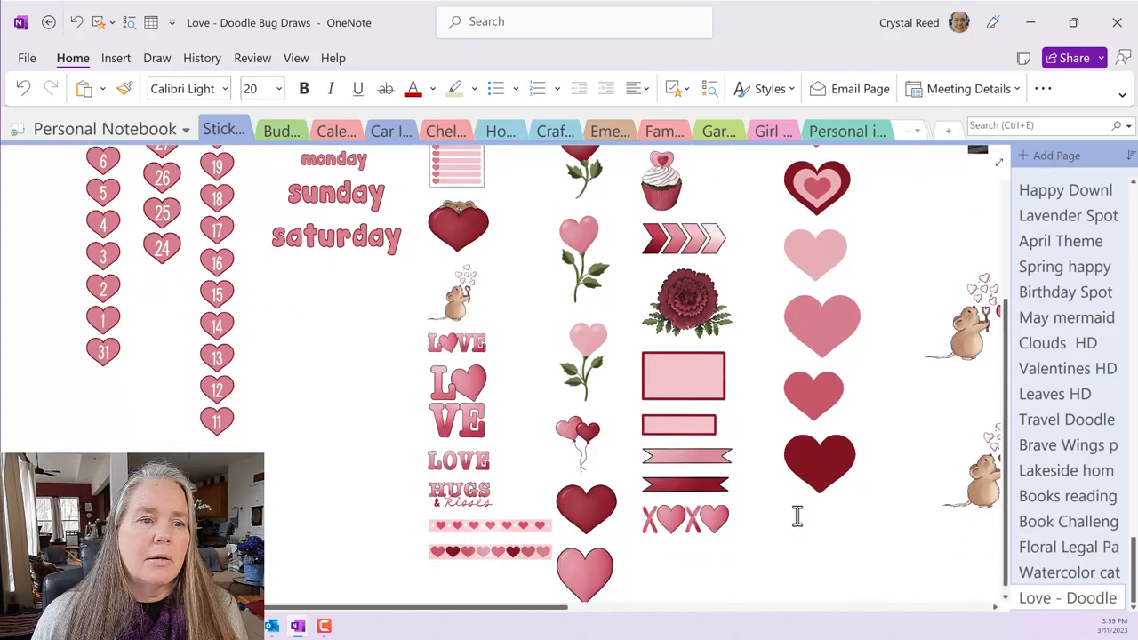
scroll("up", 3)
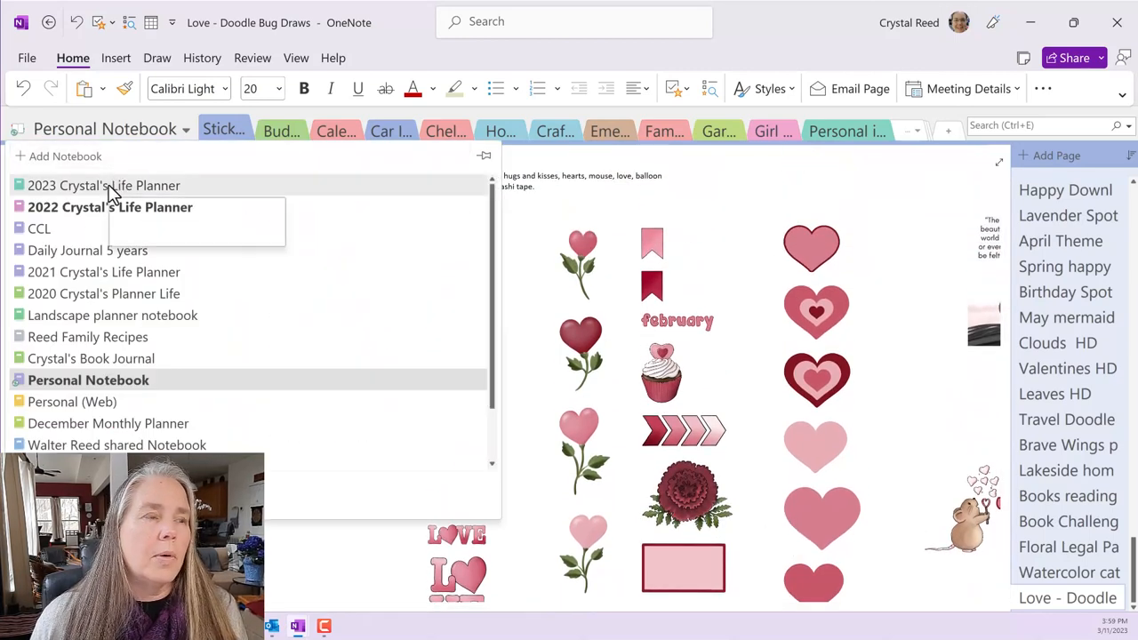
mouse_move(104, 185)
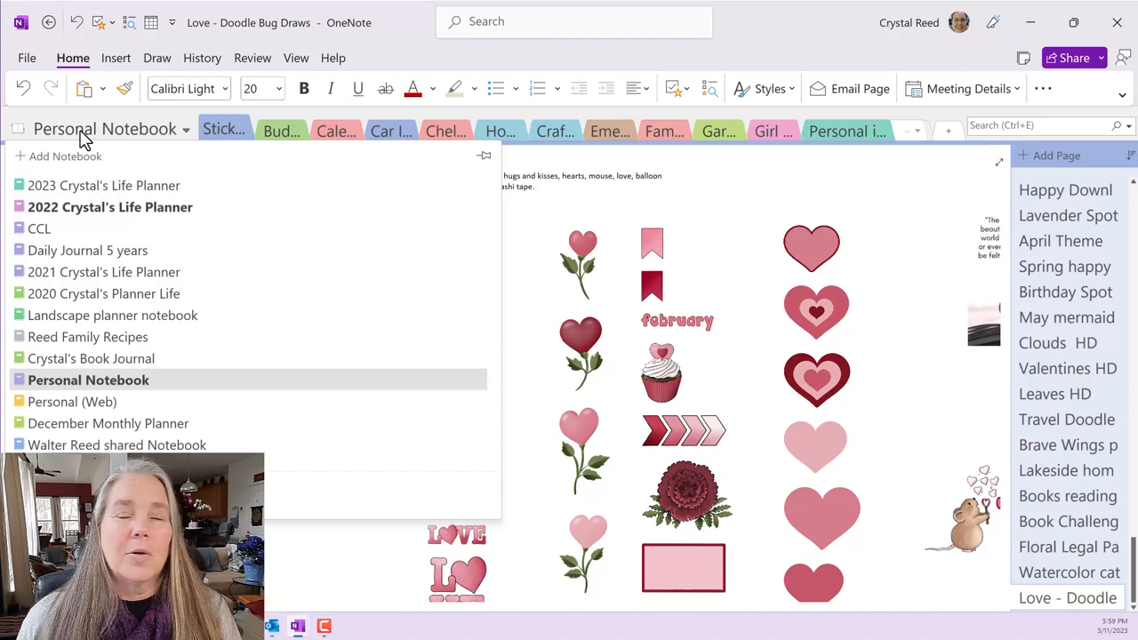
mouse_move(85, 138)
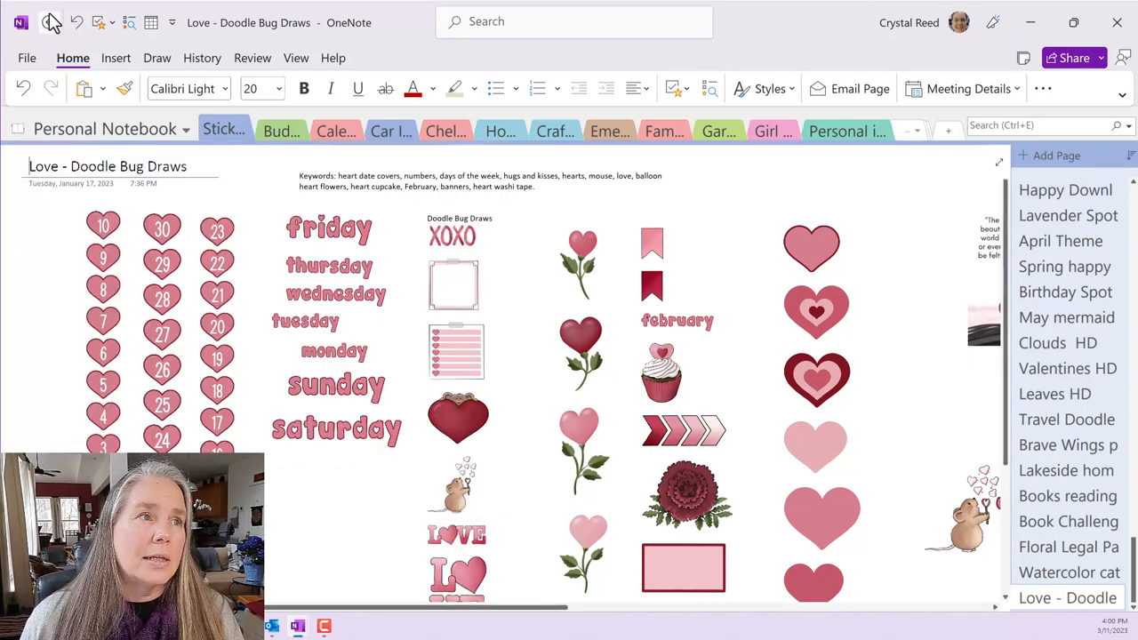
Return to Love Is Sweet and type keywords YouTube, coffee, mug and water bottle
left_click(107, 129)
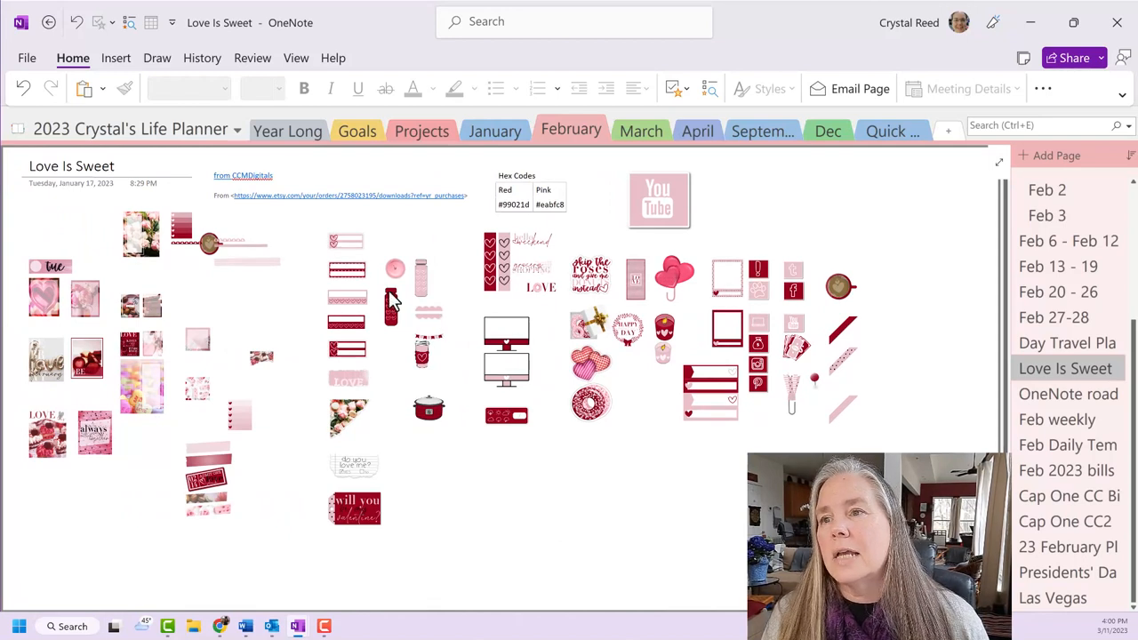
mouse_move(255, 178)
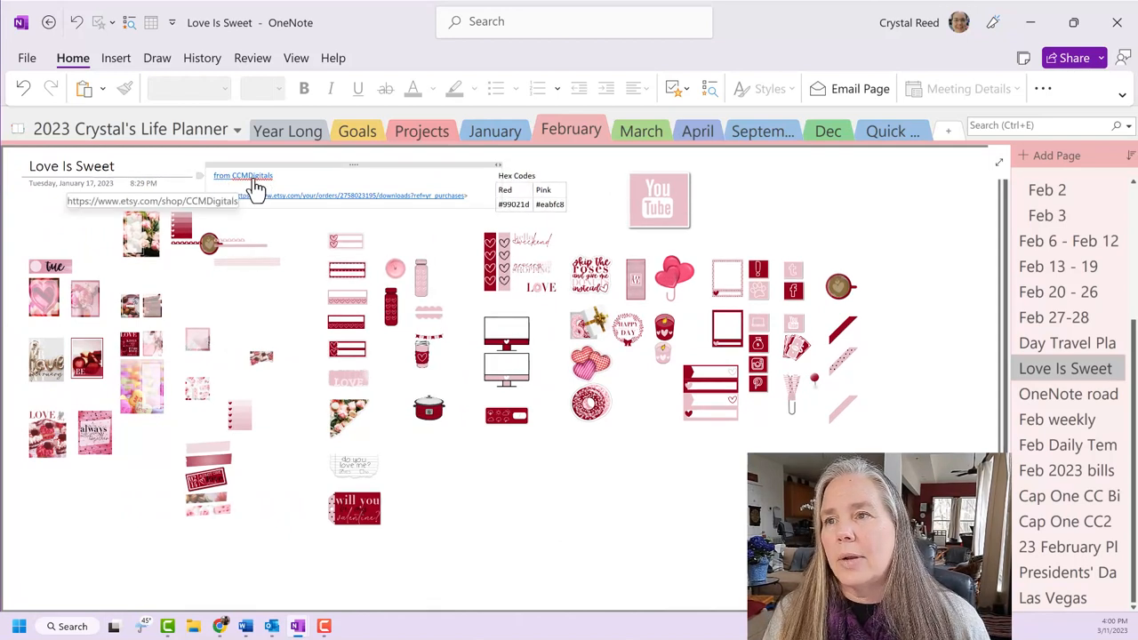
mouse_move(245, 191)
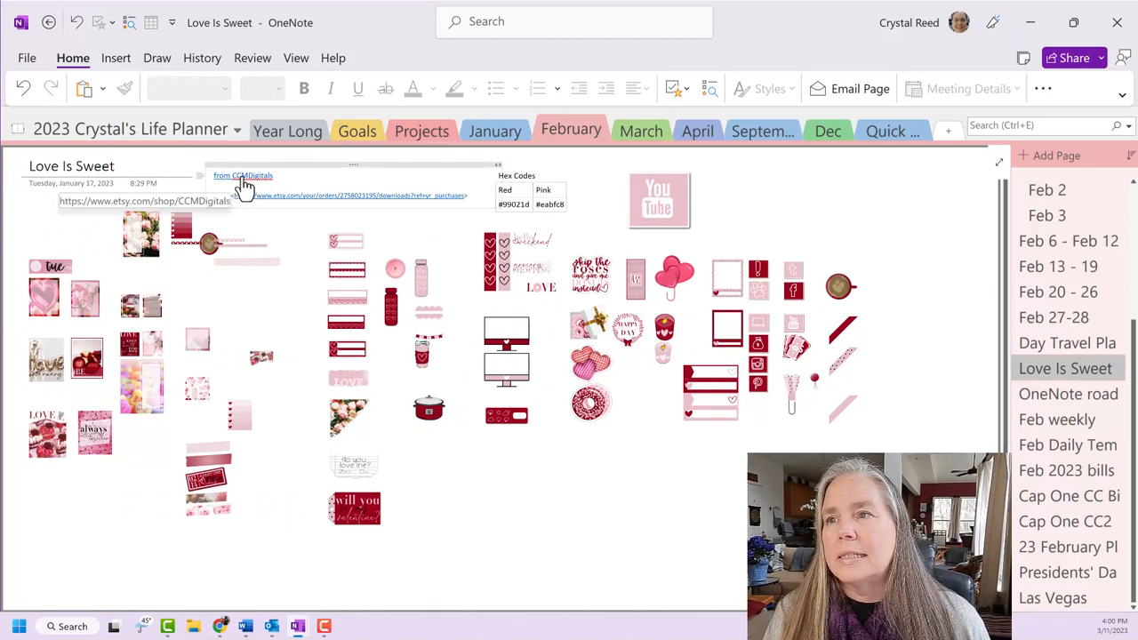
mouse_move(297, 173)
type("Keywords:")
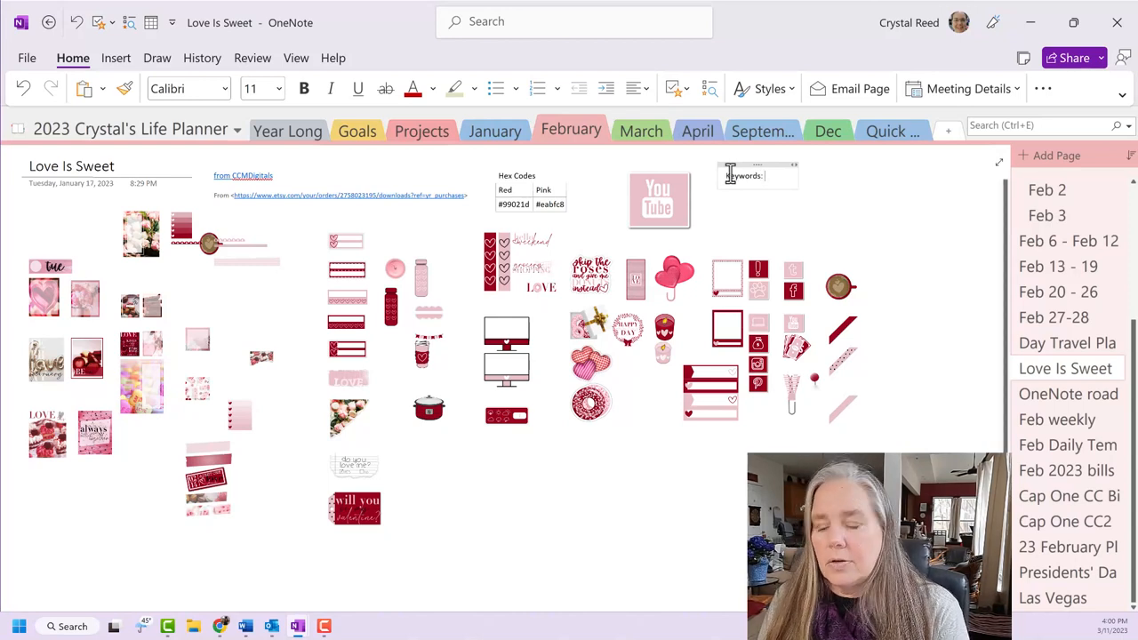
type("You Tube")
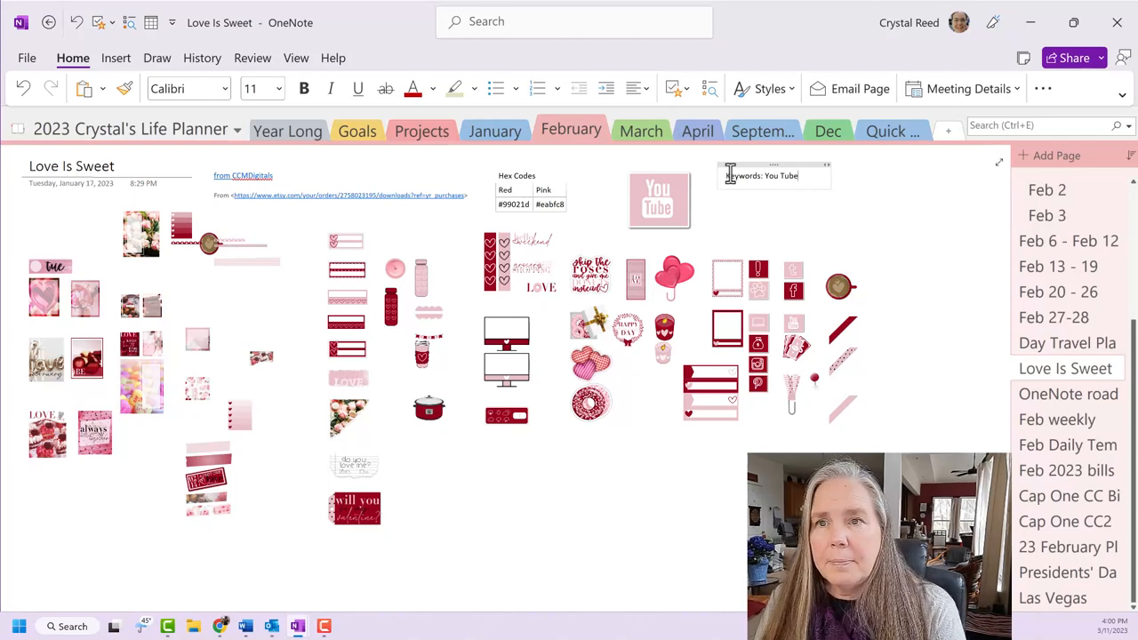
type(", hearts, co")
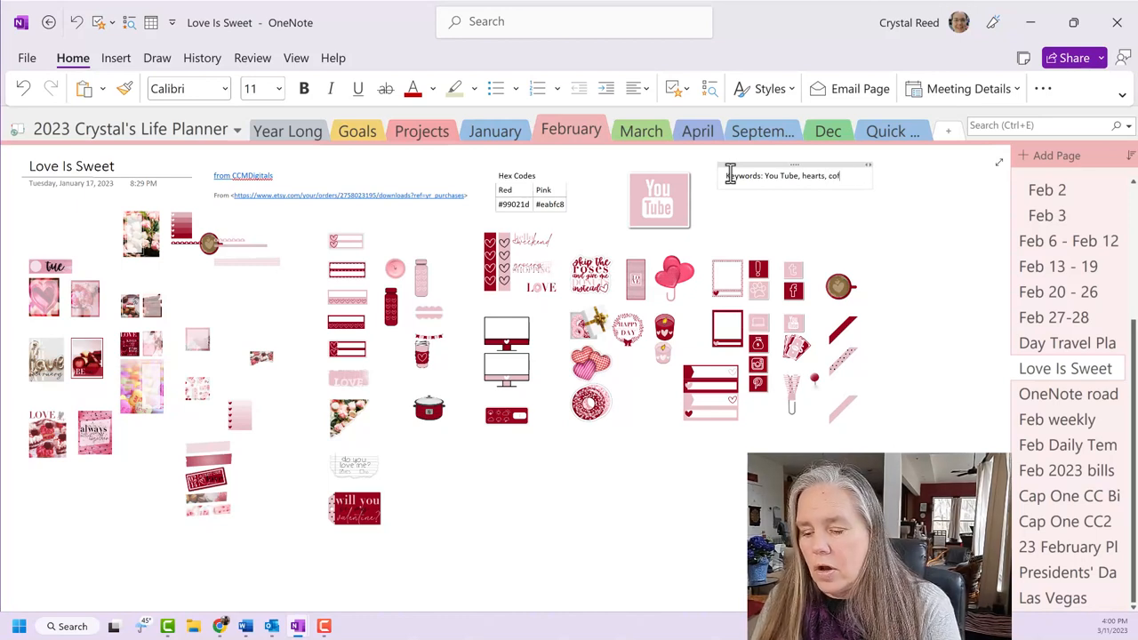
type("fee")
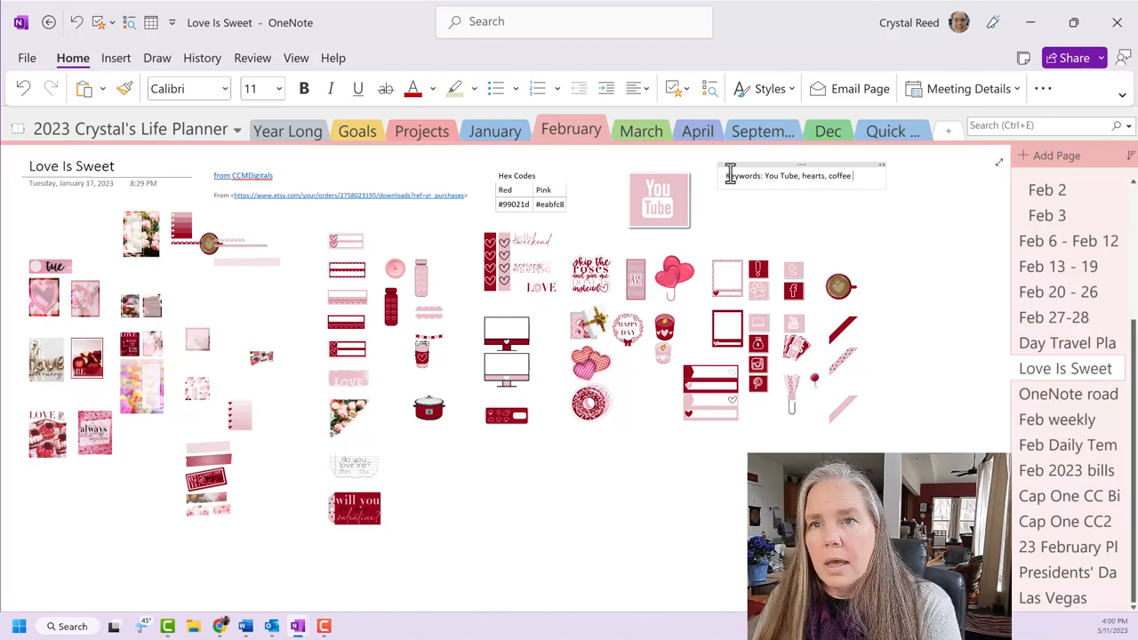
type(", mug, w")
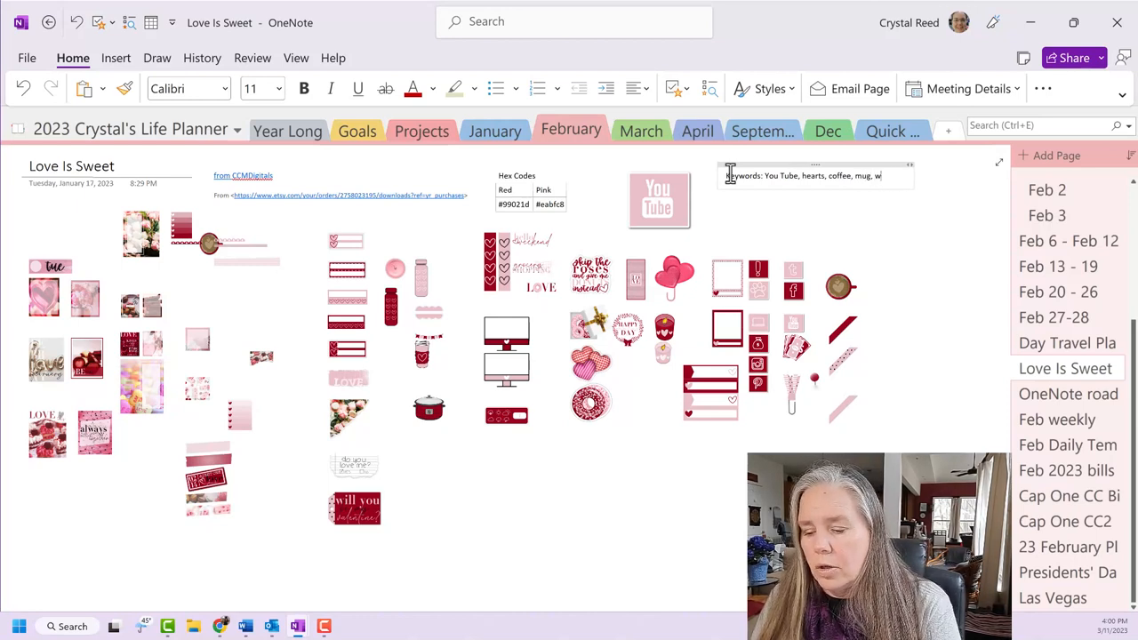
type("ater bottle")
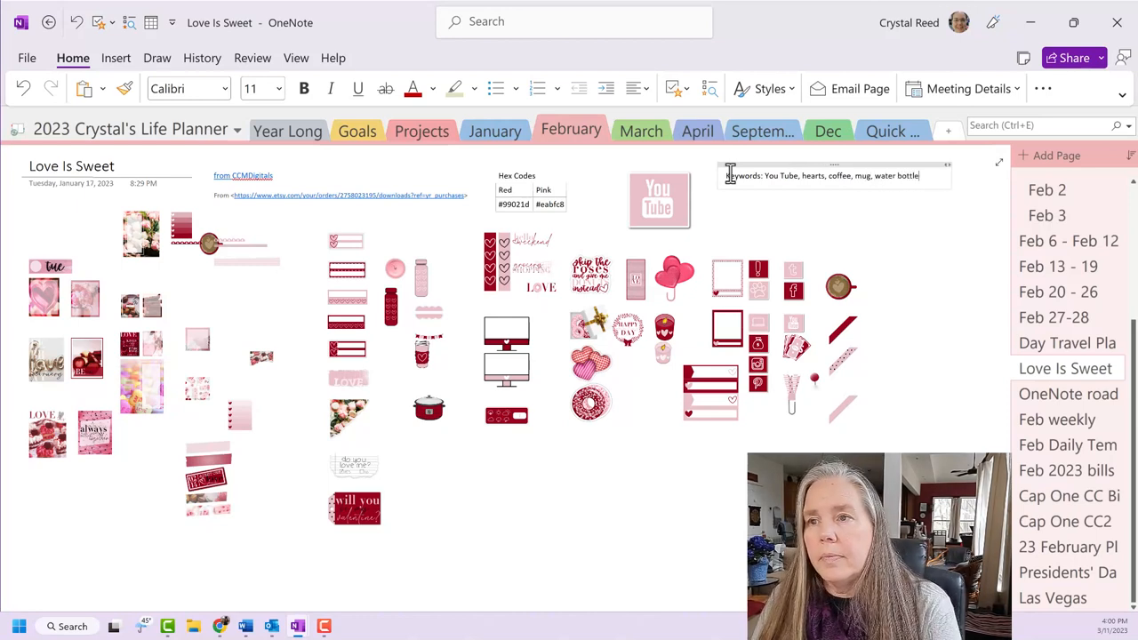
type(",")
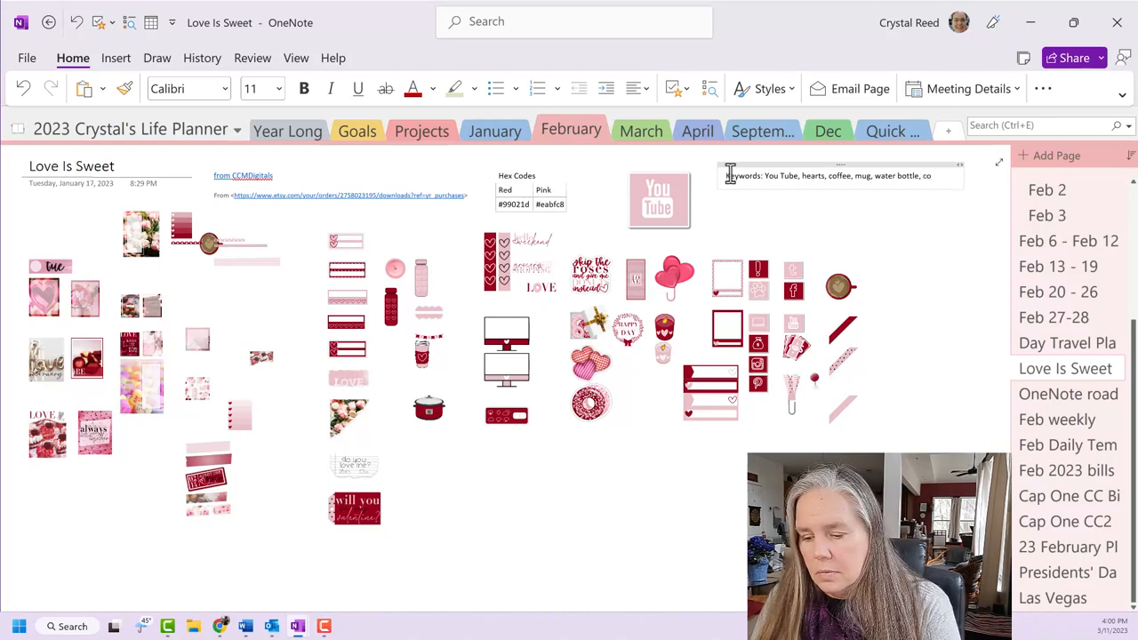
Add computer monitor, donuts, macroons, crock pot and weather tracker to the keywords
type("computer")
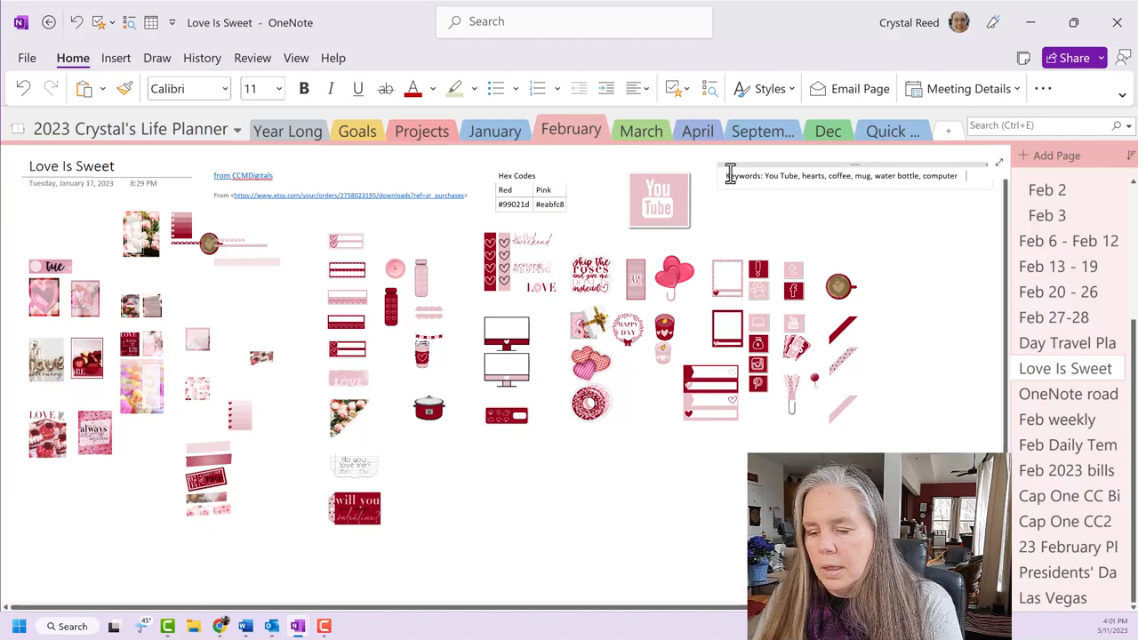
type("monitor")
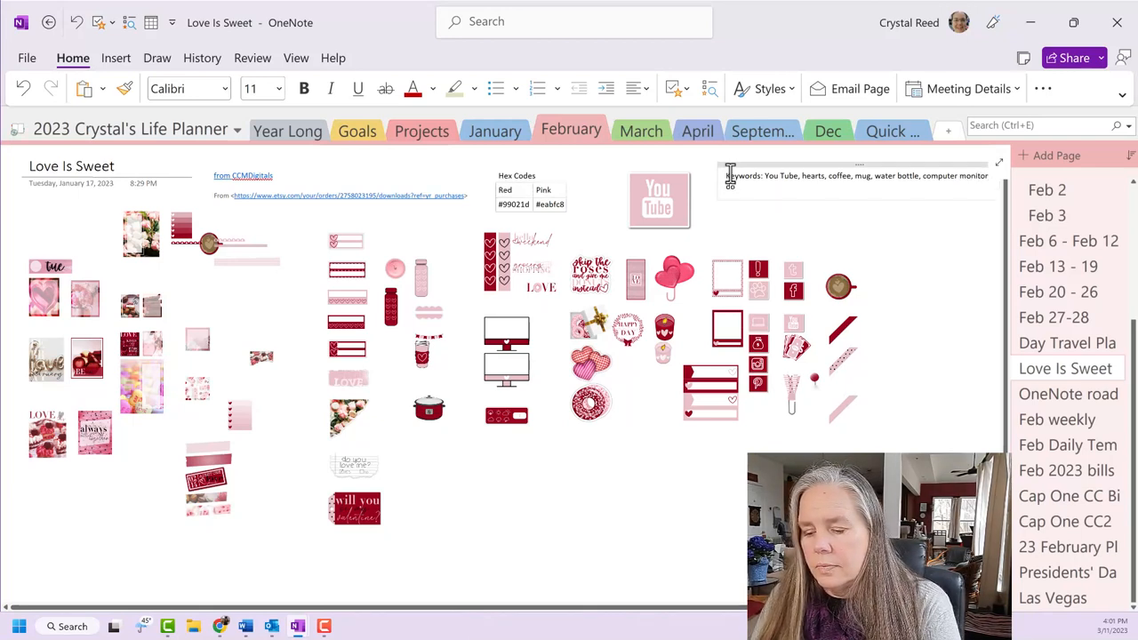
type("donuts, candles")
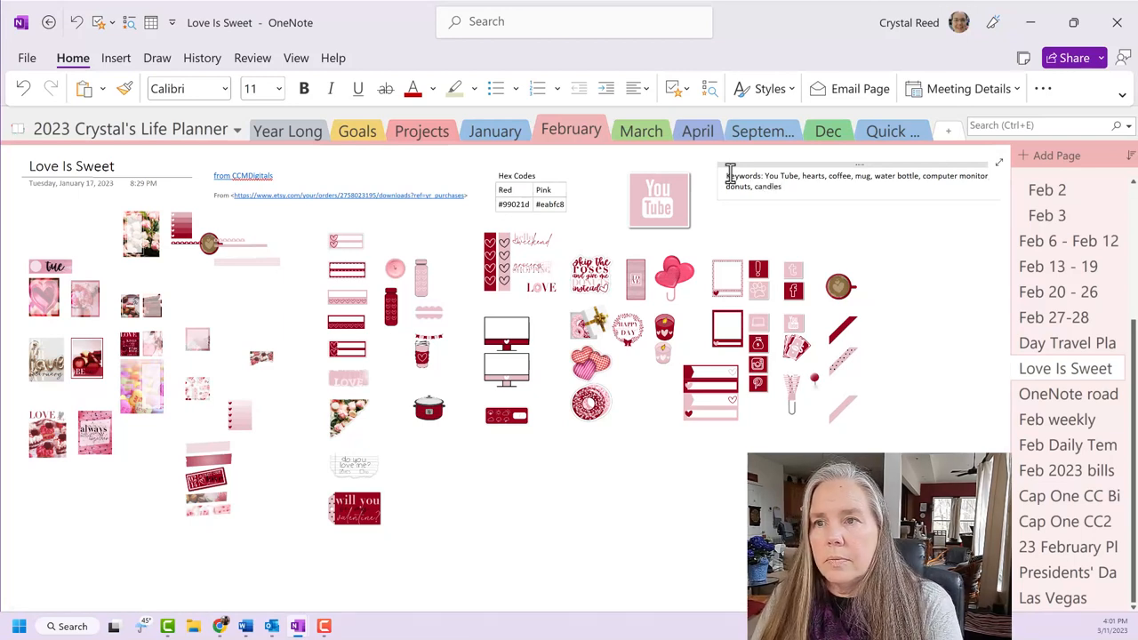
type("love")
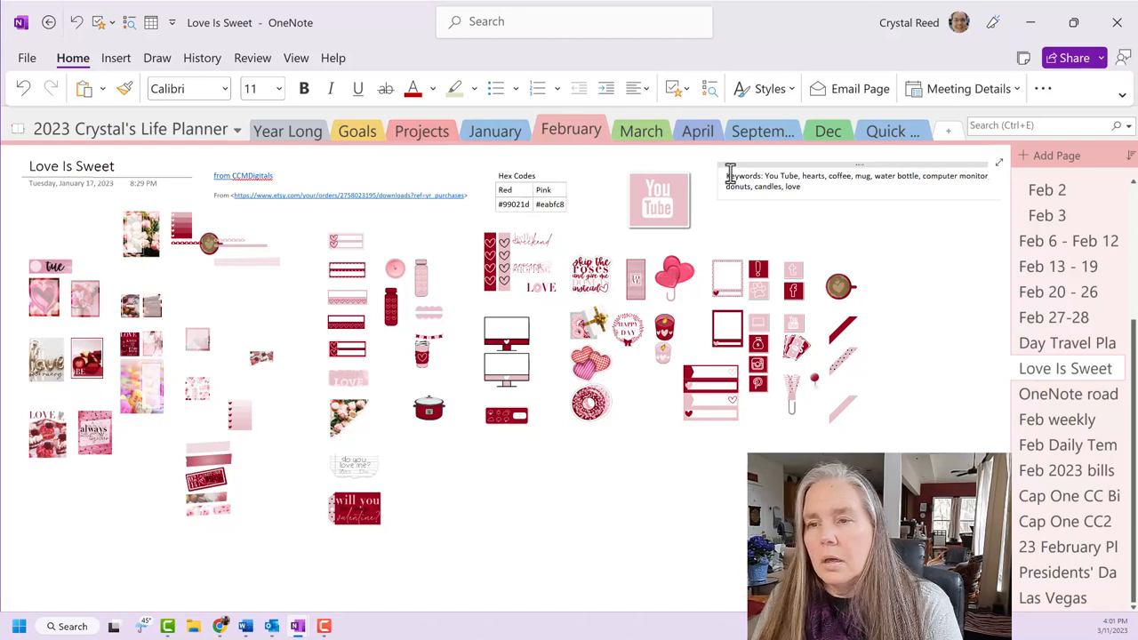
type(",")
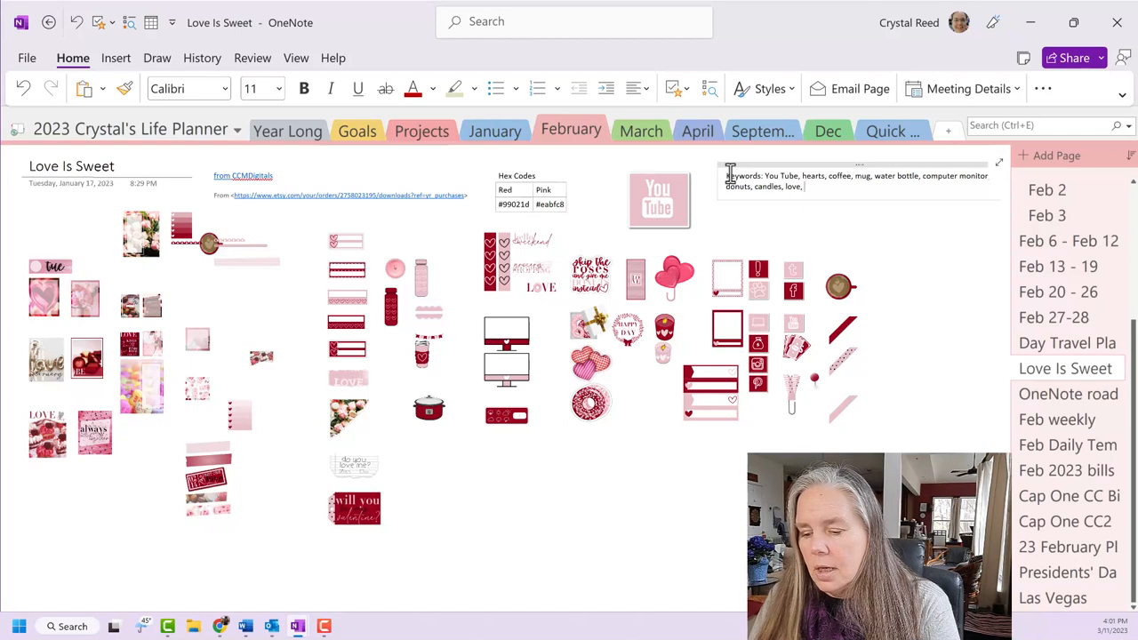
type("macroons")
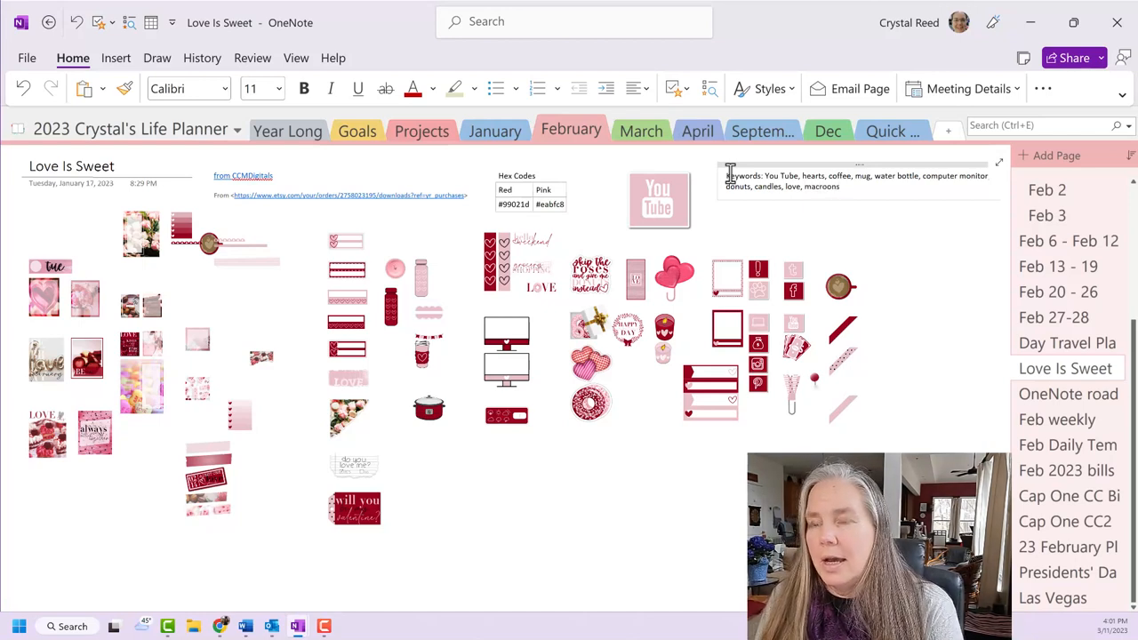
type(", crock")
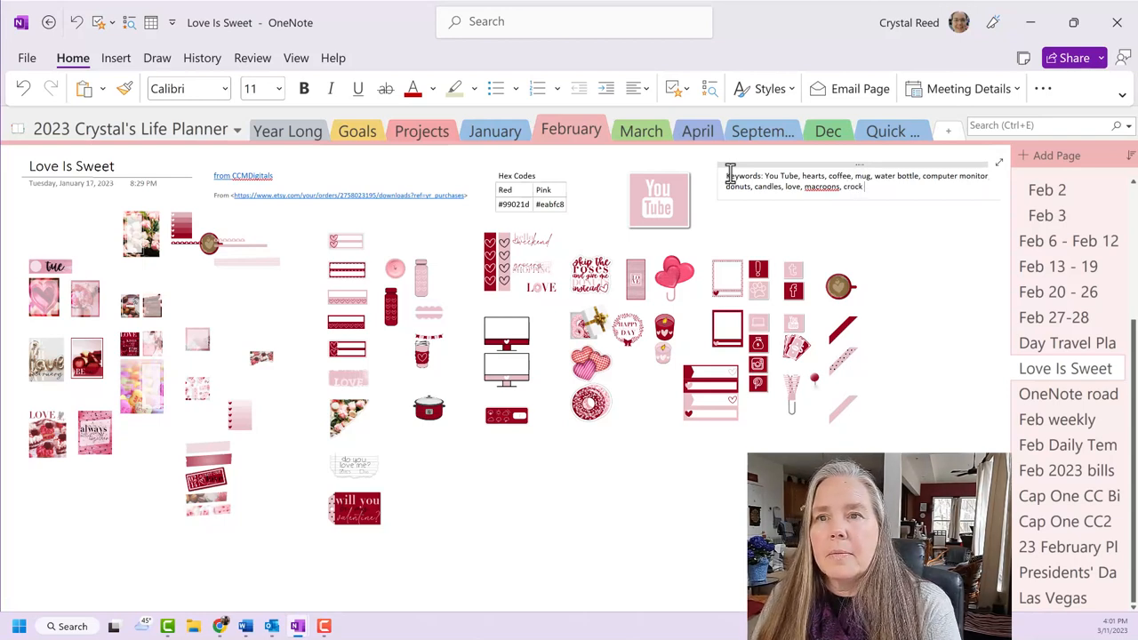
type("pot")
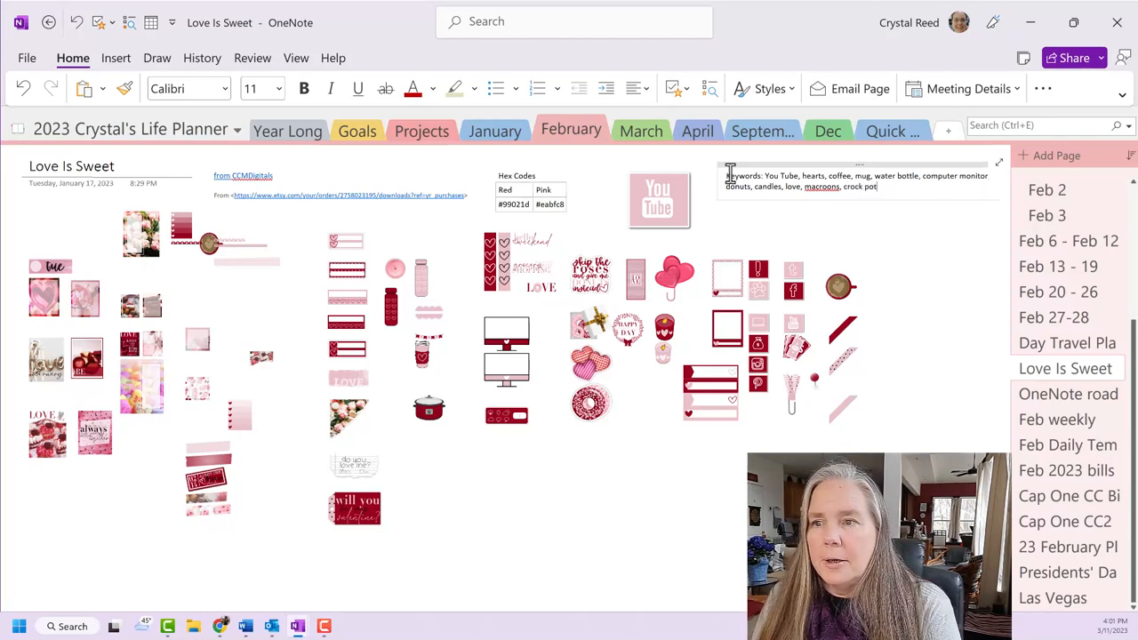
type("weather tracker,")
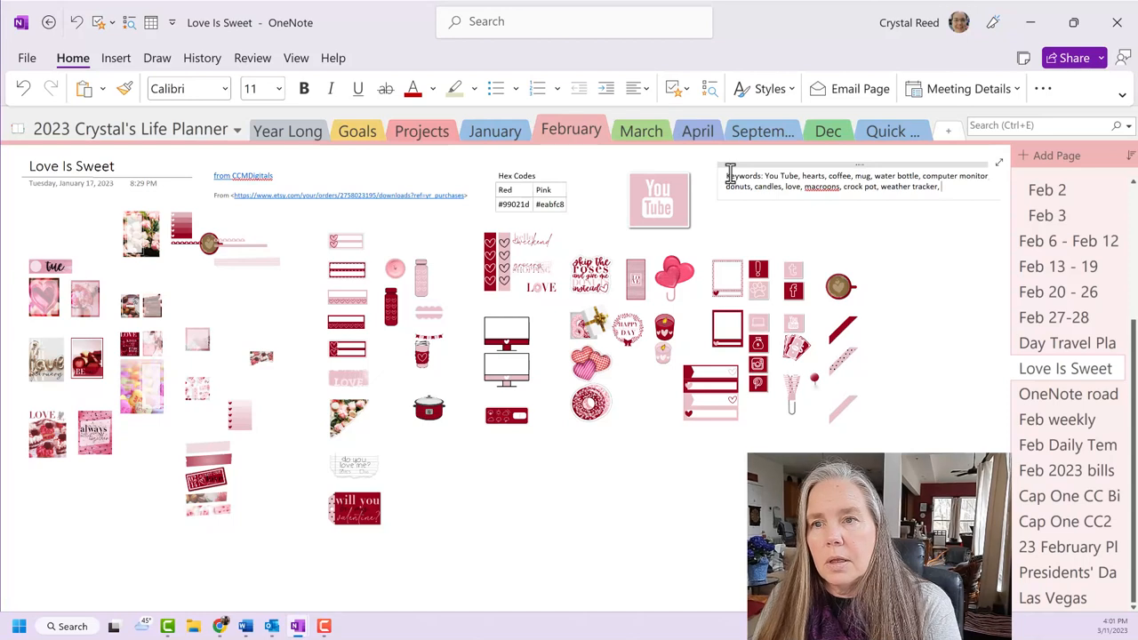
Type flags, money, Pinterest, polka dot, Facebook and Valentine's Day, then right-click a misspelling
type("flags, IG, $")
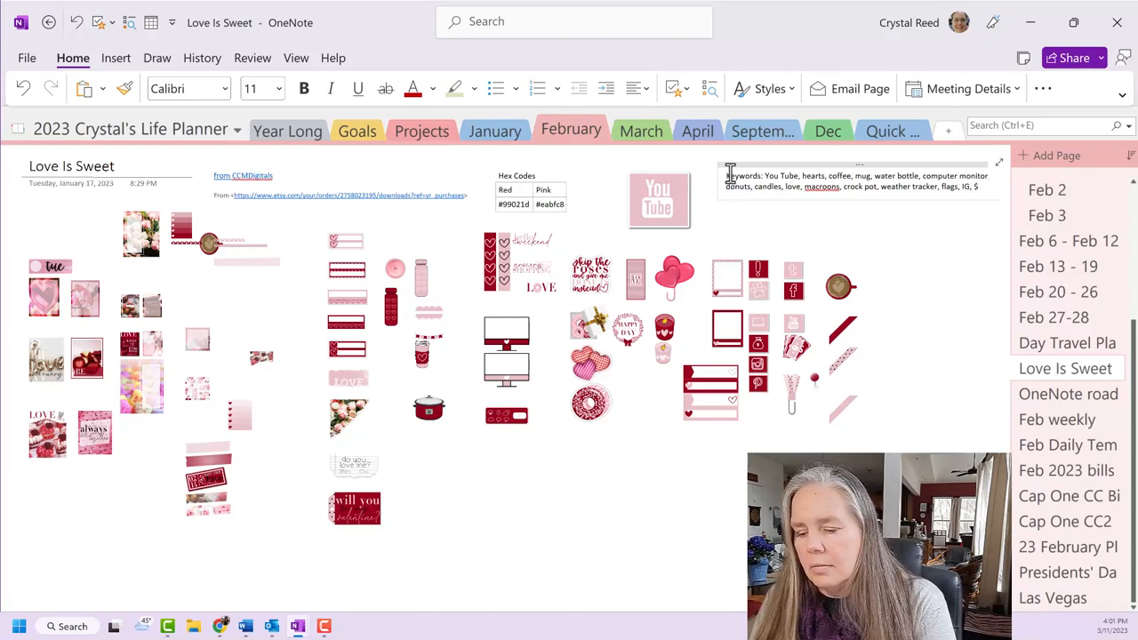
type("money,")
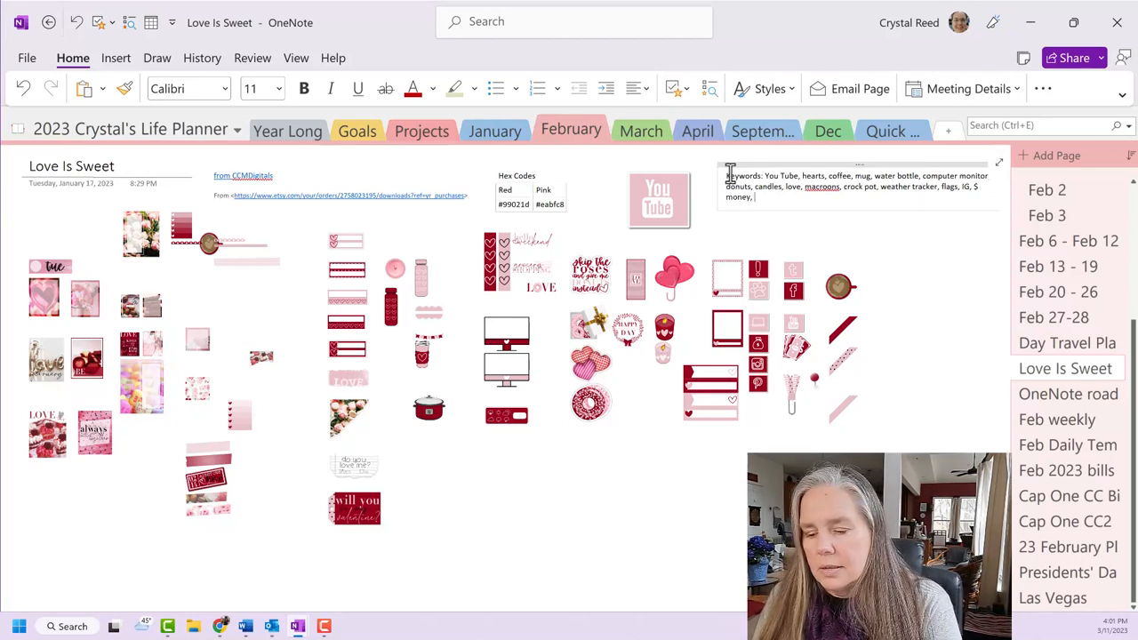
type("Pintrest red pink,")
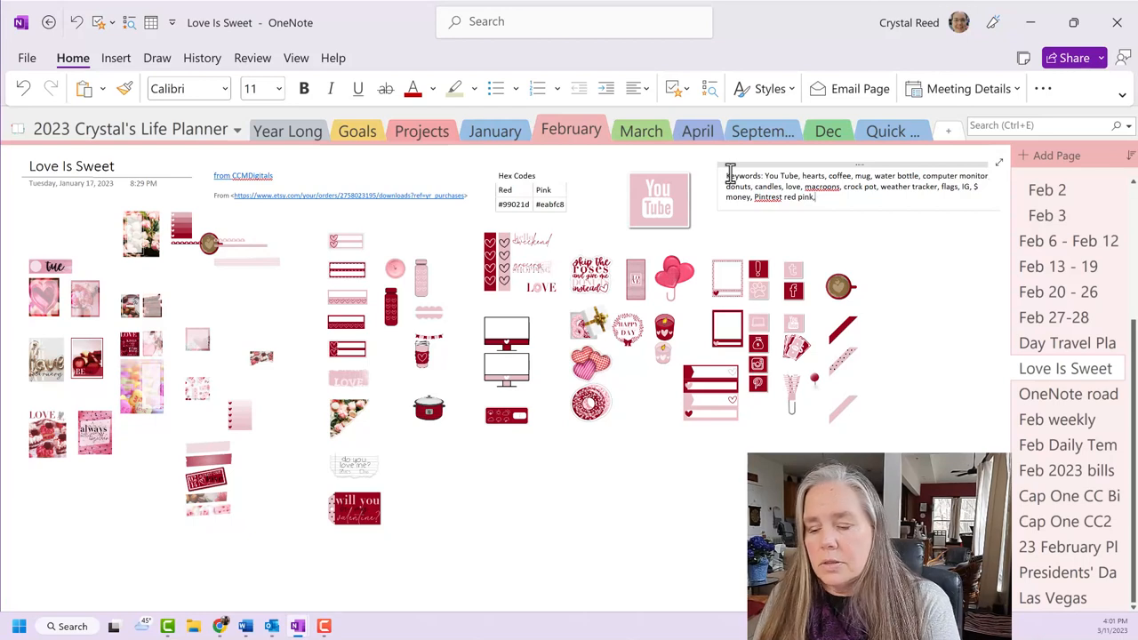
type("polkadot,")
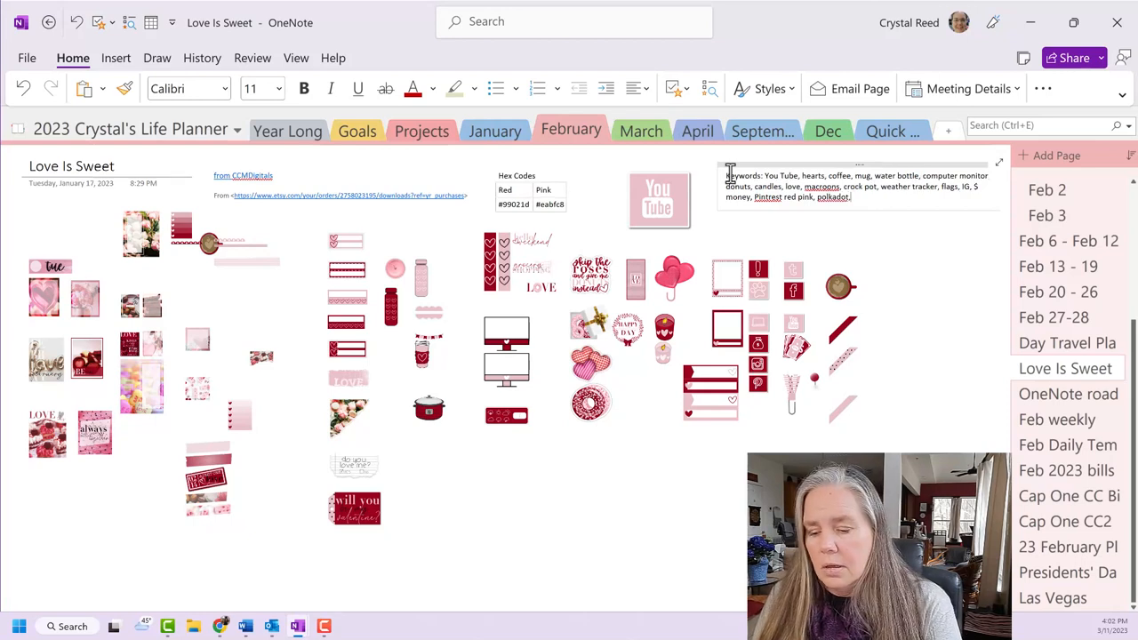
type("Facebook, polaroid camera frame,")
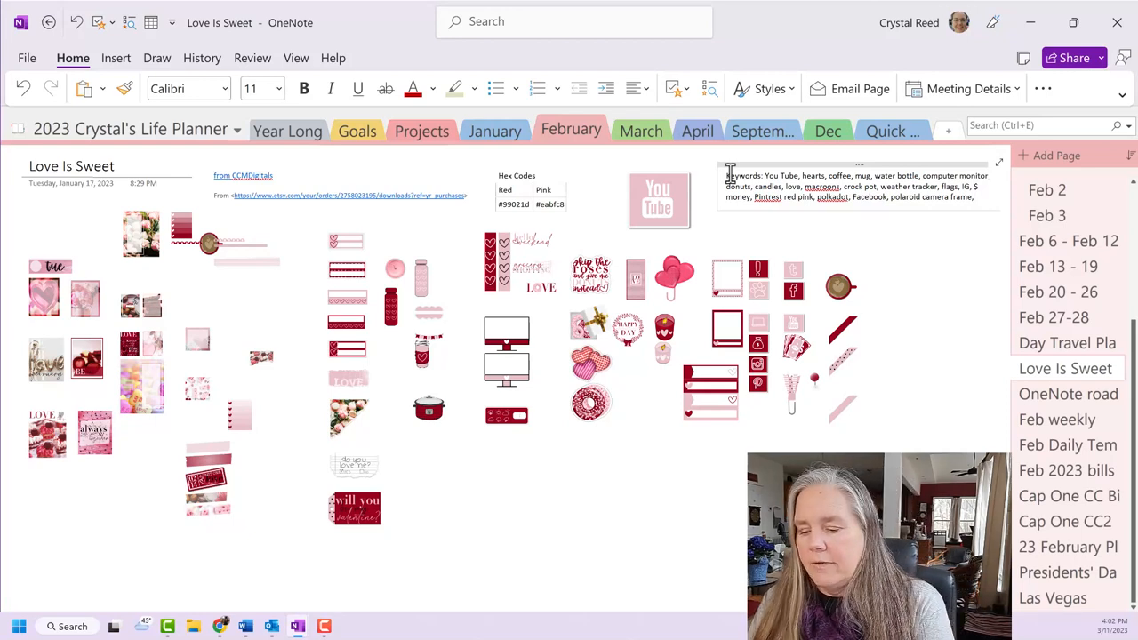
type("valentin")
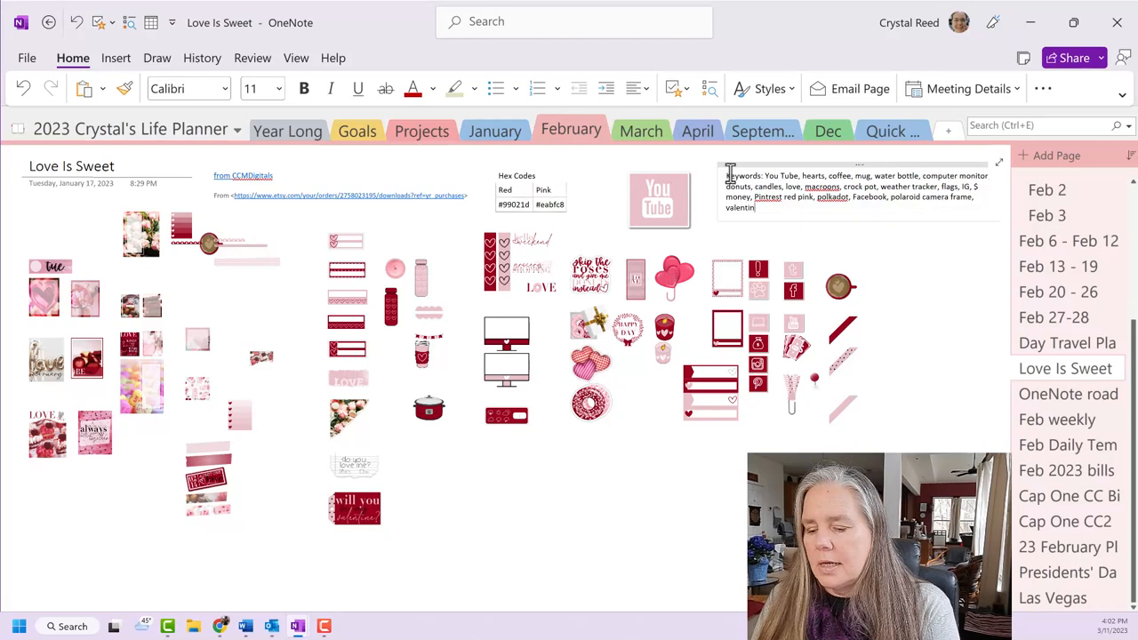
type("e's Day")
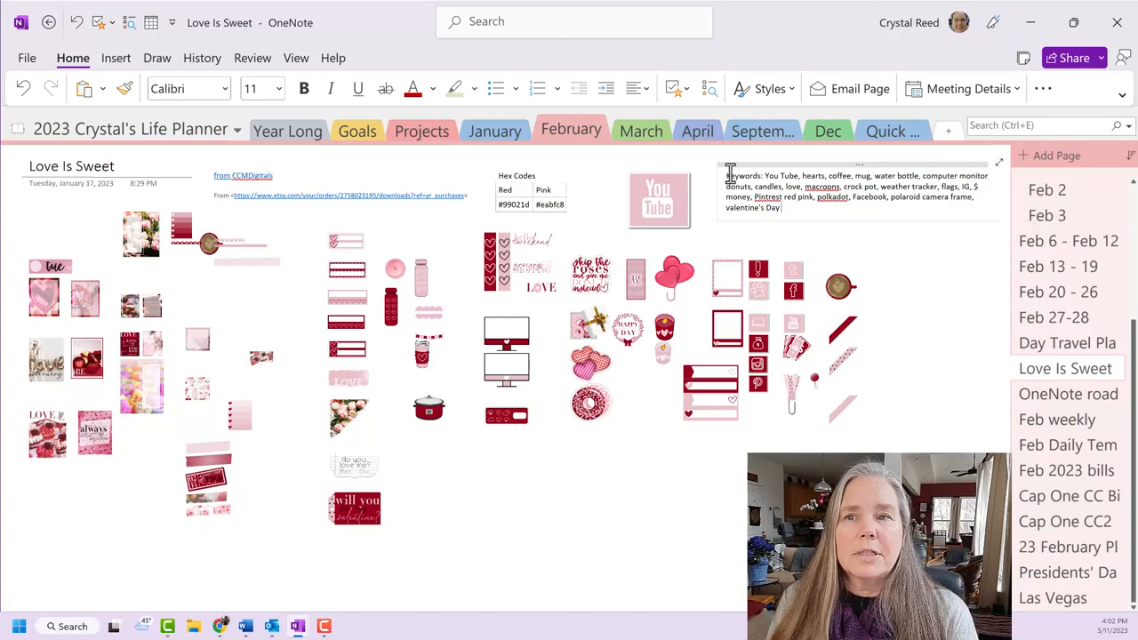
right_click(821, 186)
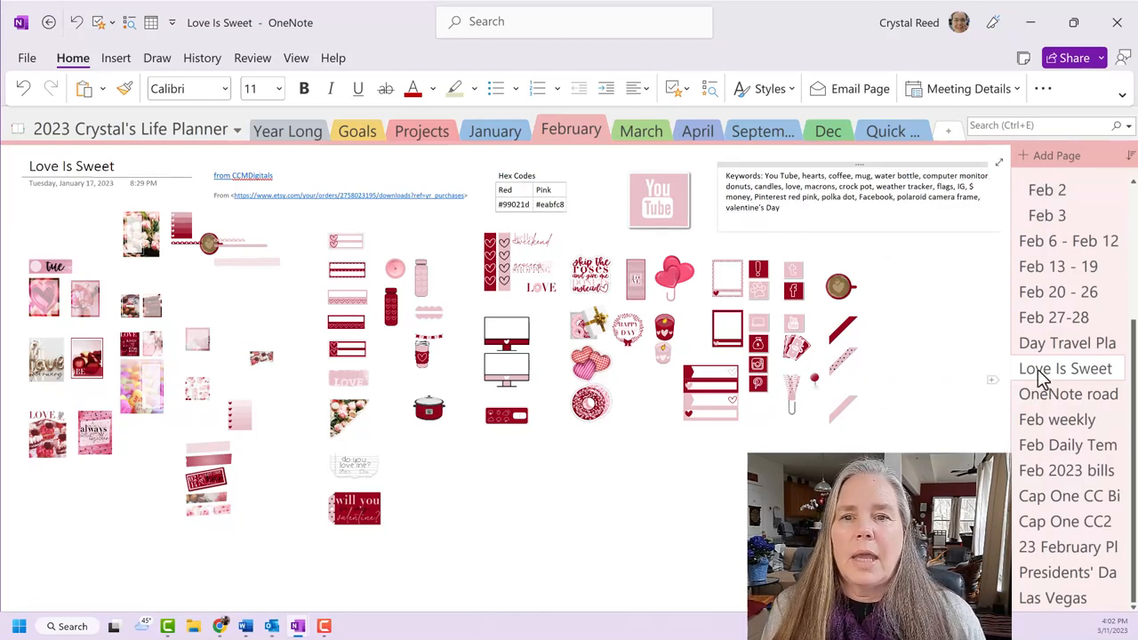
Move the Love Is Sweet page to Personal Notebook's Stickers section via Move or Copy
right_click(1065, 369)
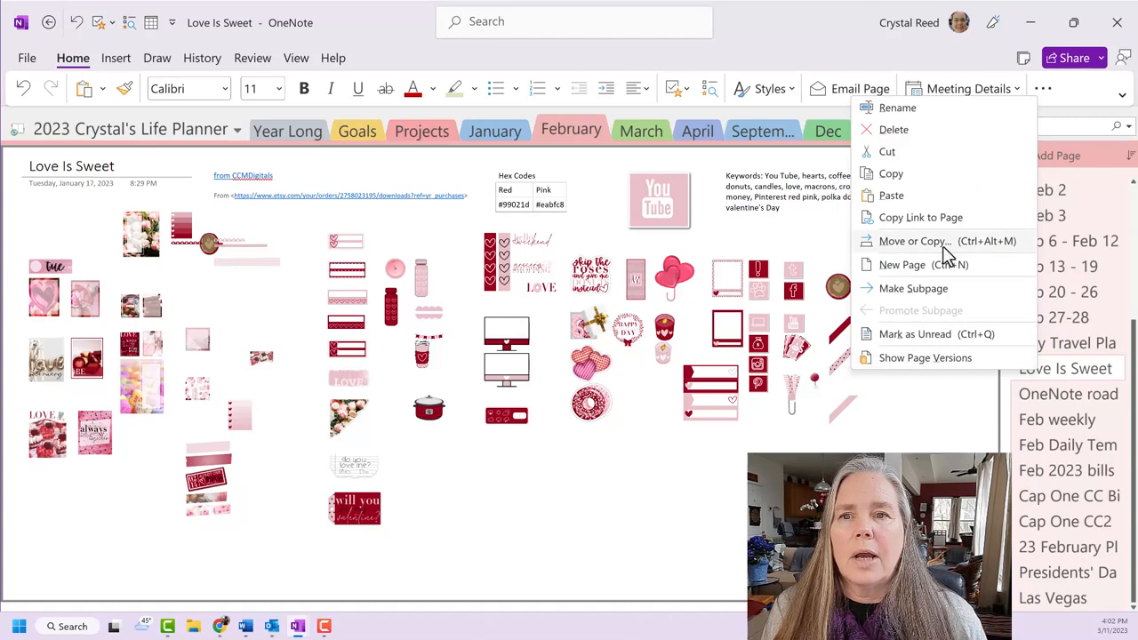
left_click(915, 241)
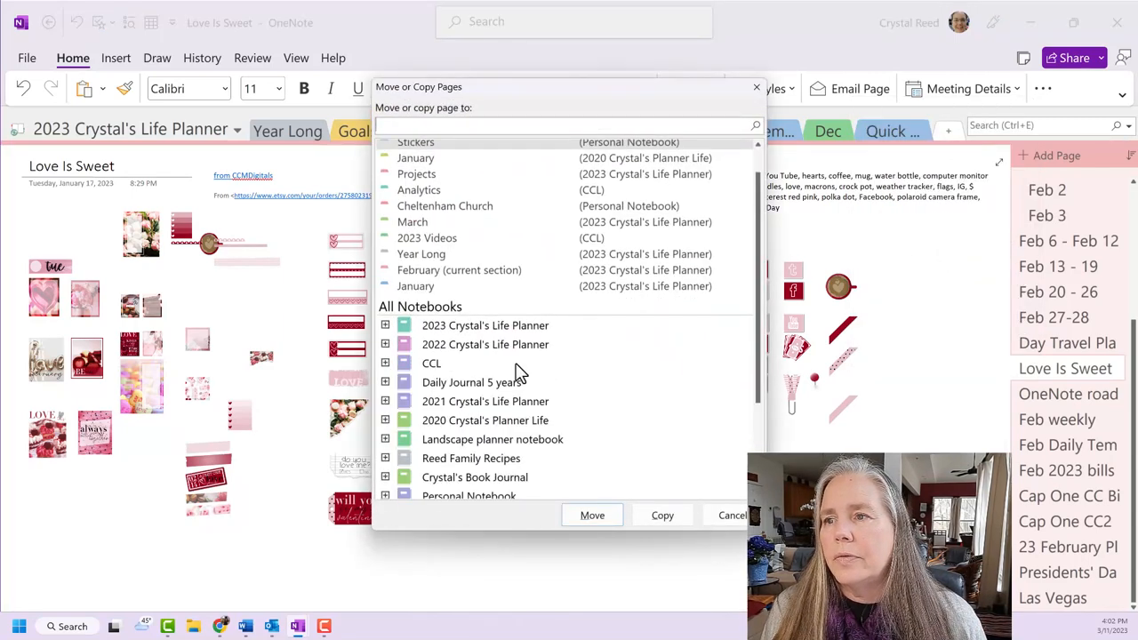
scroll("down", 3)
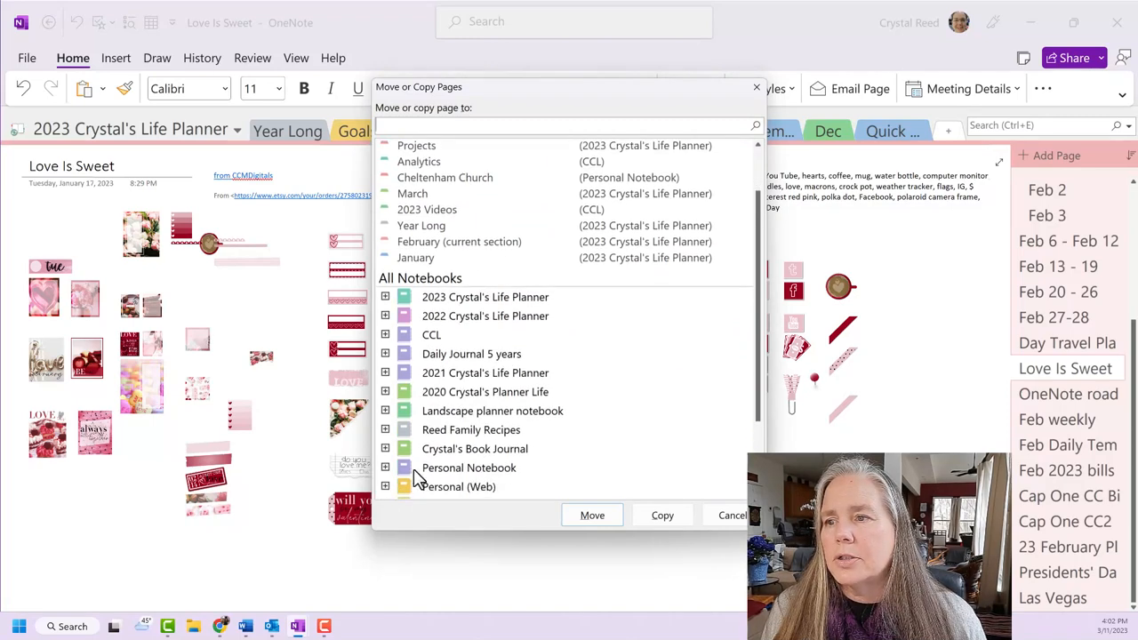
left_click(469, 467)
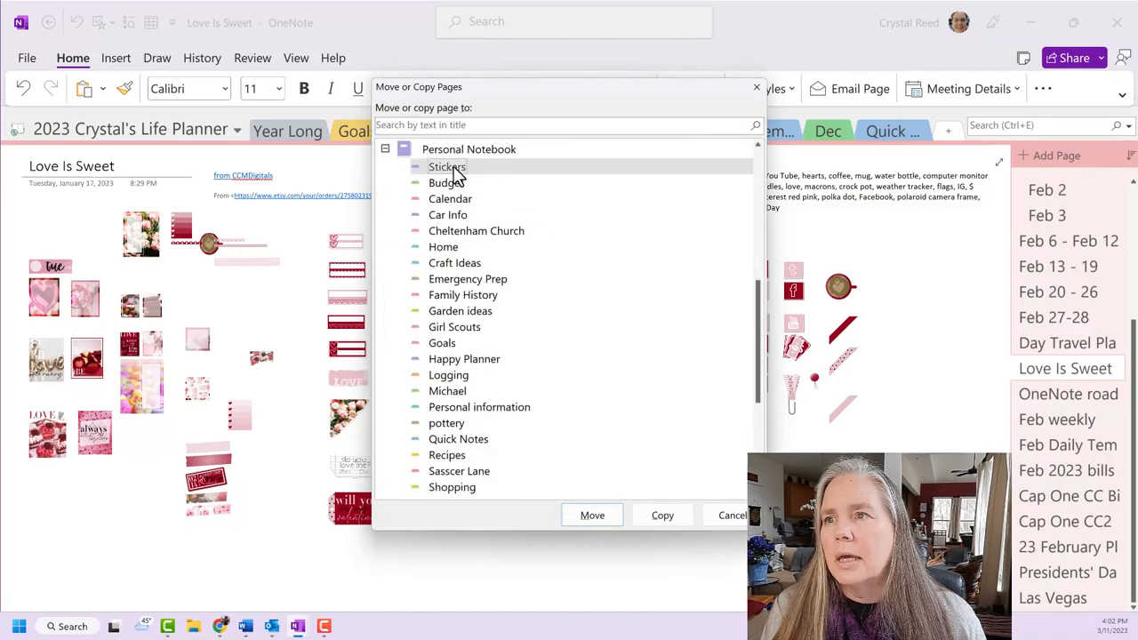
left_click(732, 515)
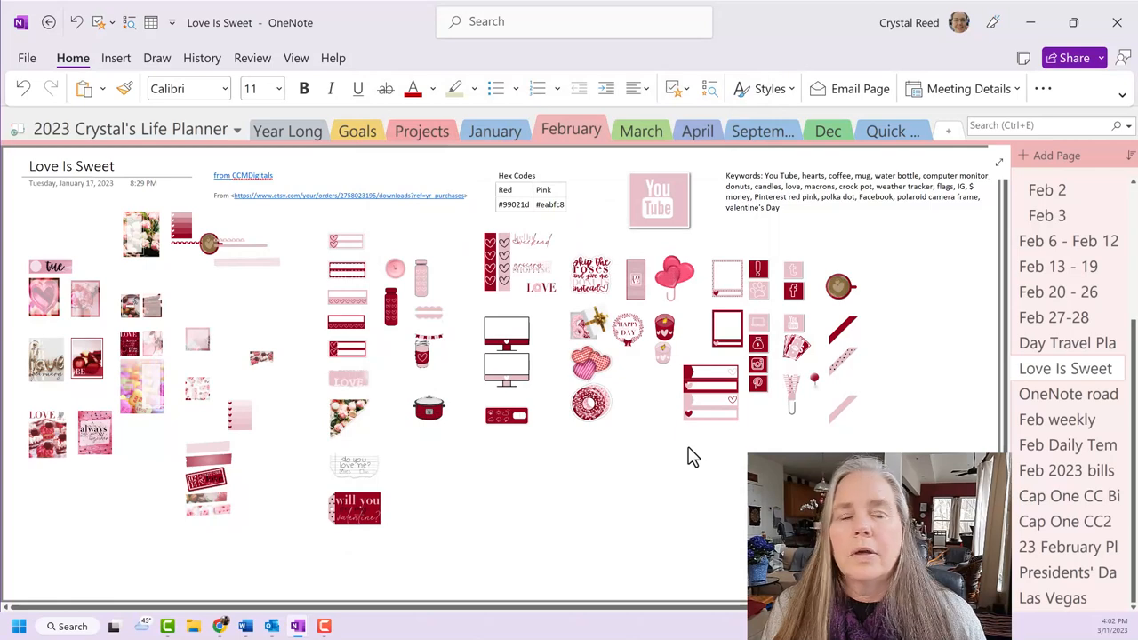
left_click(1068, 394)
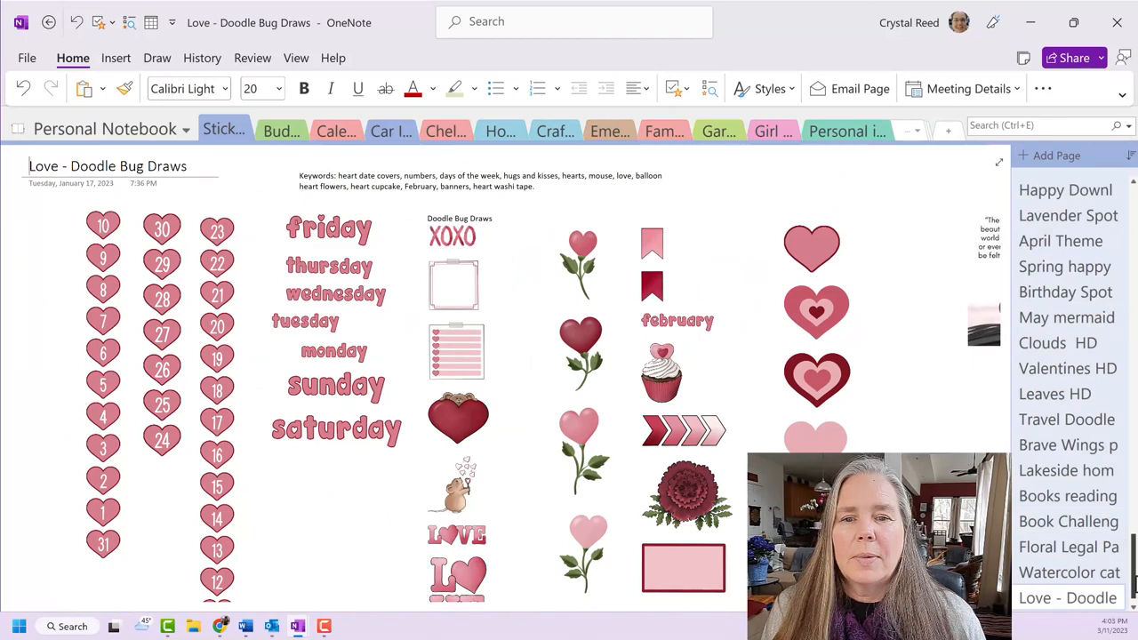
Scroll to the end of the Stickers page list and open Love Is Sweet
scroll("down", 3)
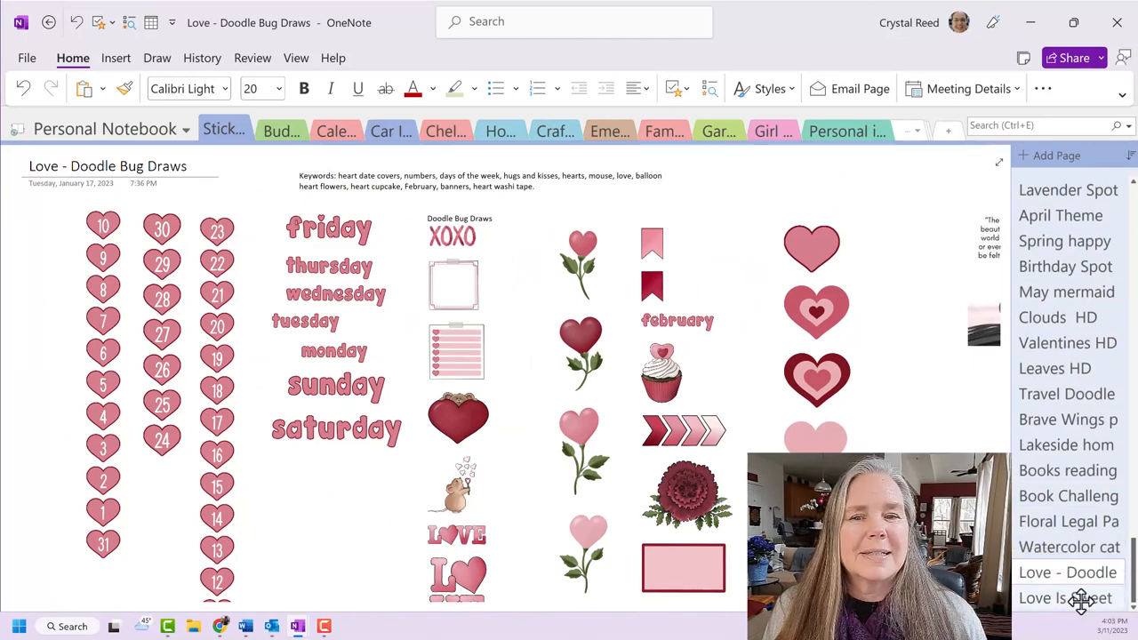
left_click(1066, 597)
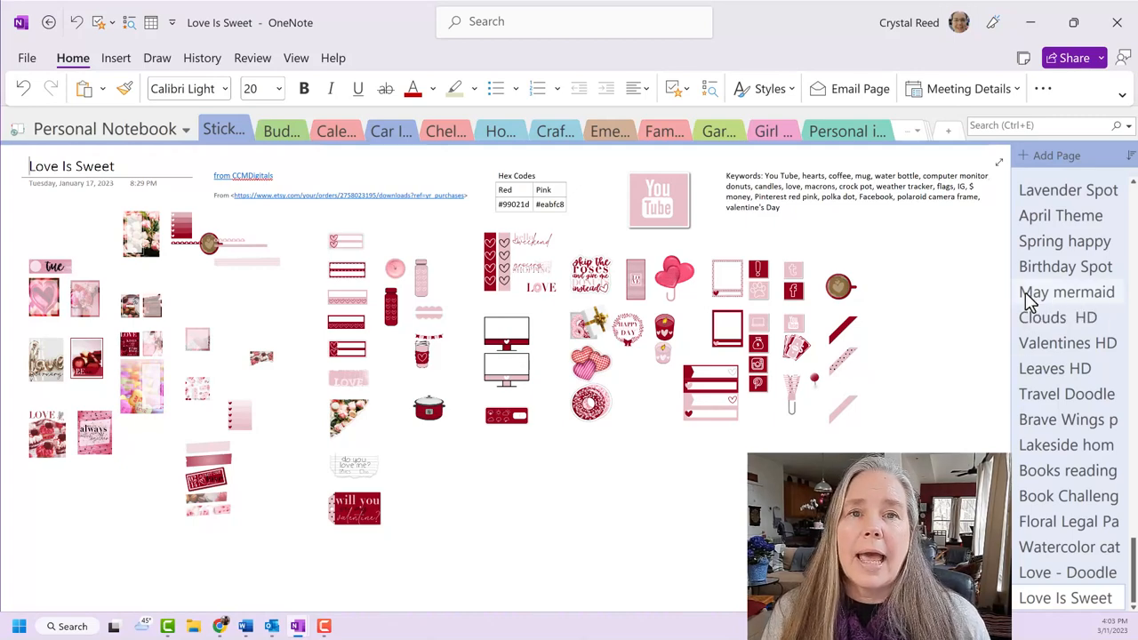
Switch to the May mermaids page with its DCP Digitals freebie stickers
left_click(1066, 292)
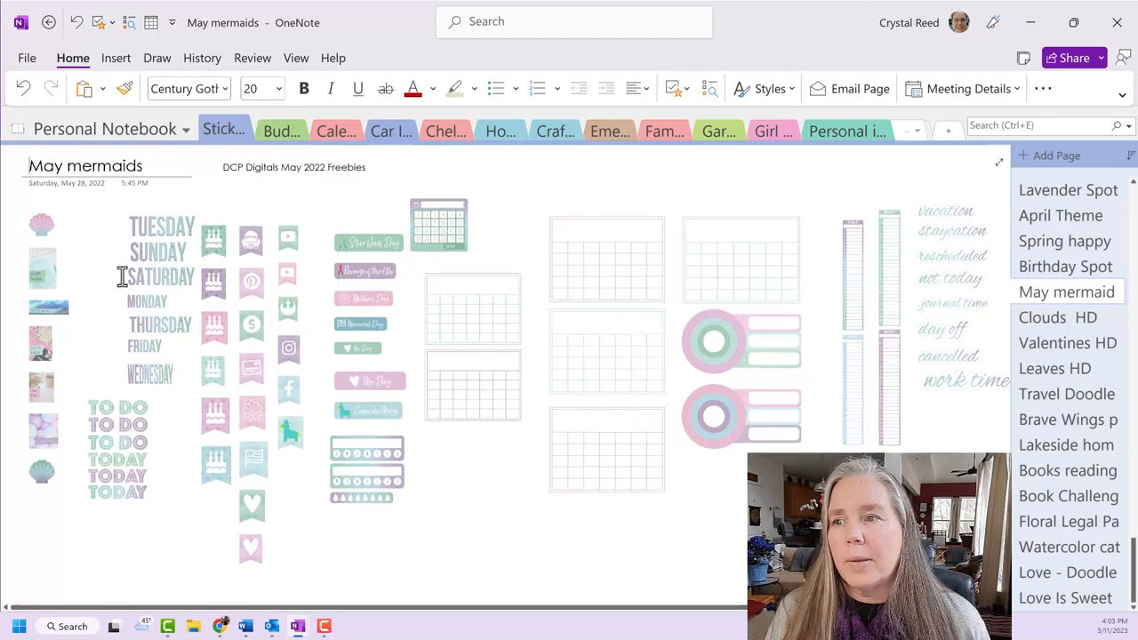
mouse_move(107, 336)
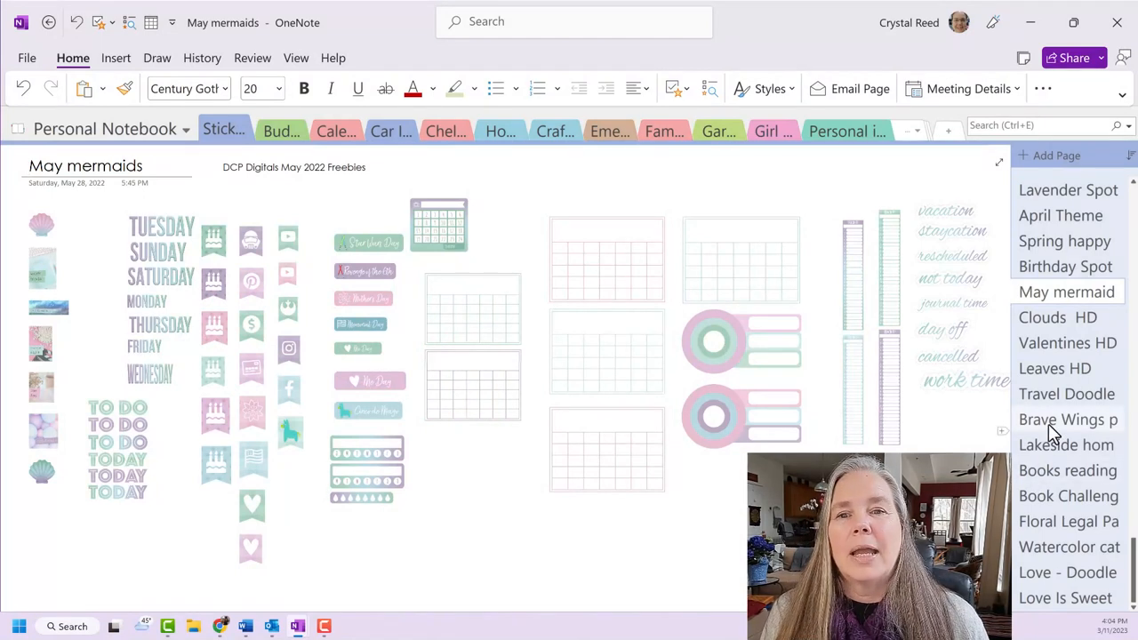
Browse the Brave Wings and Lakeside home pages, ending on April Theme
left_click(1067, 419)
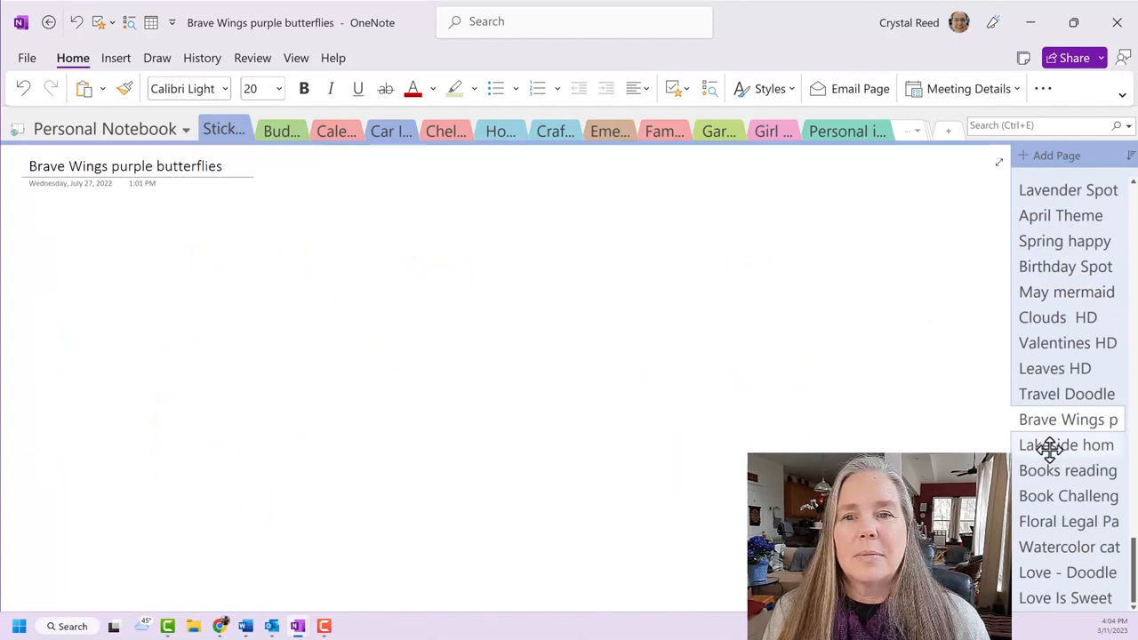
left_click(1066, 445)
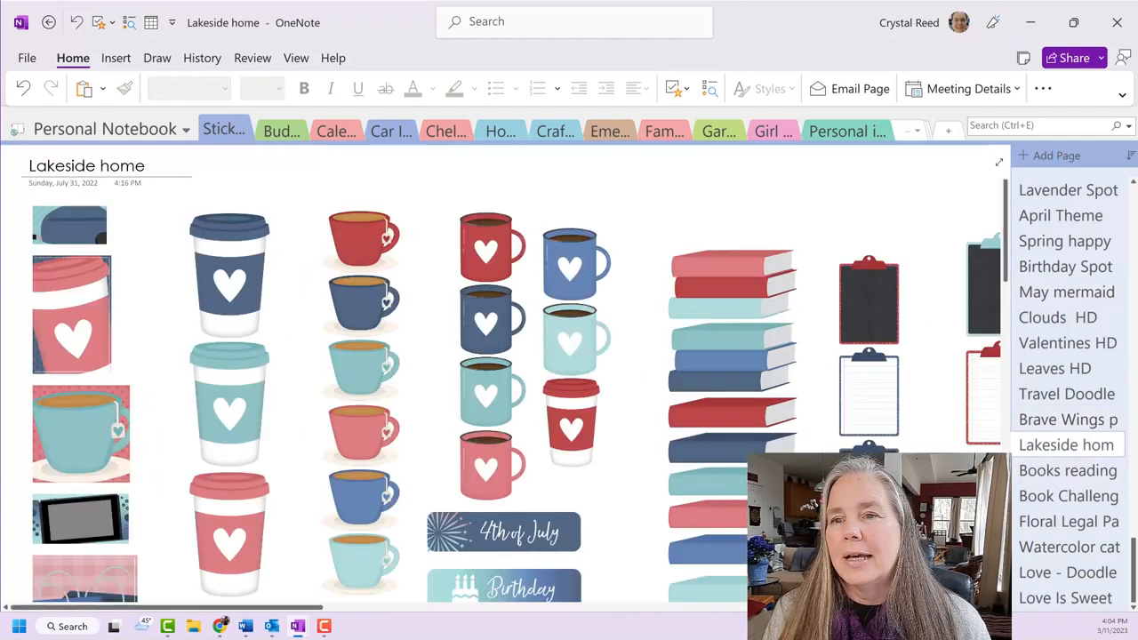
left_click(1059, 215)
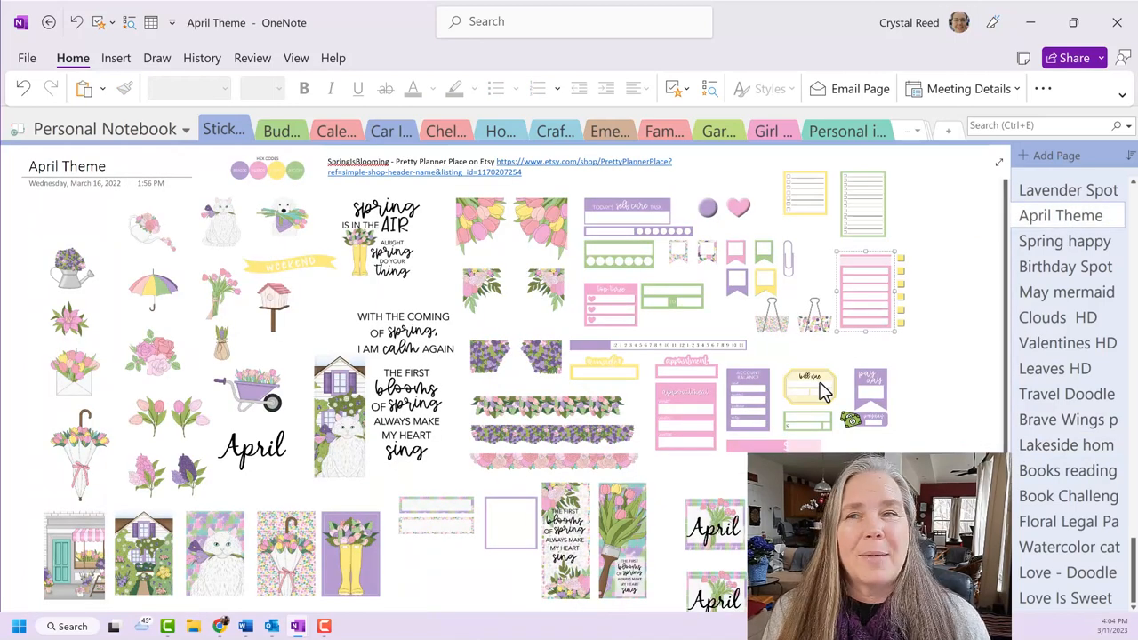
mouse_move(485, 365)
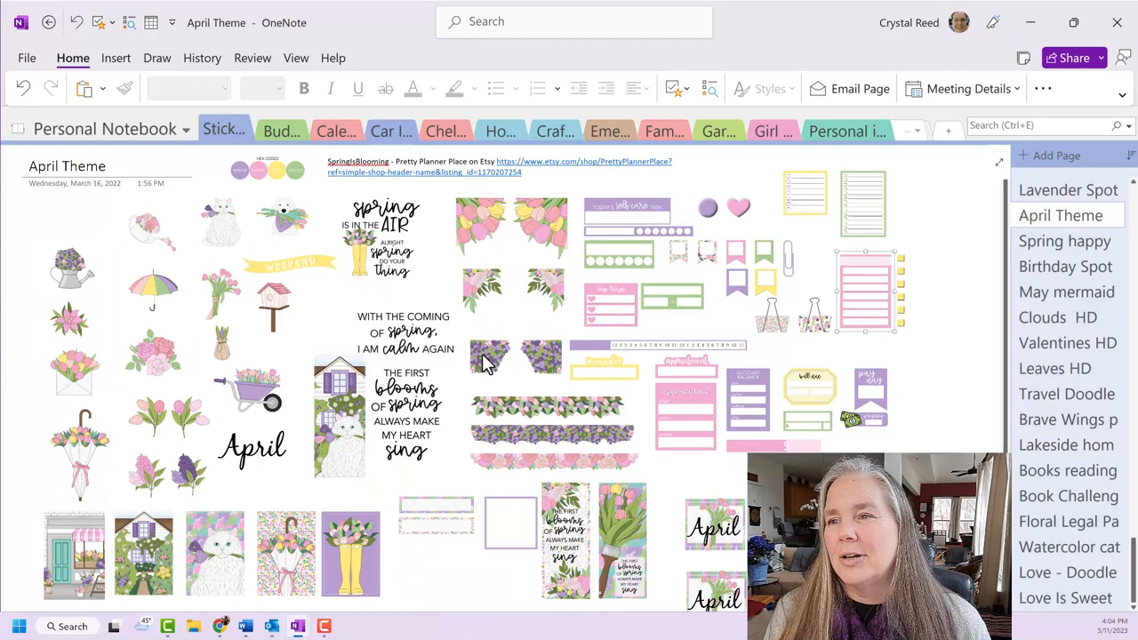